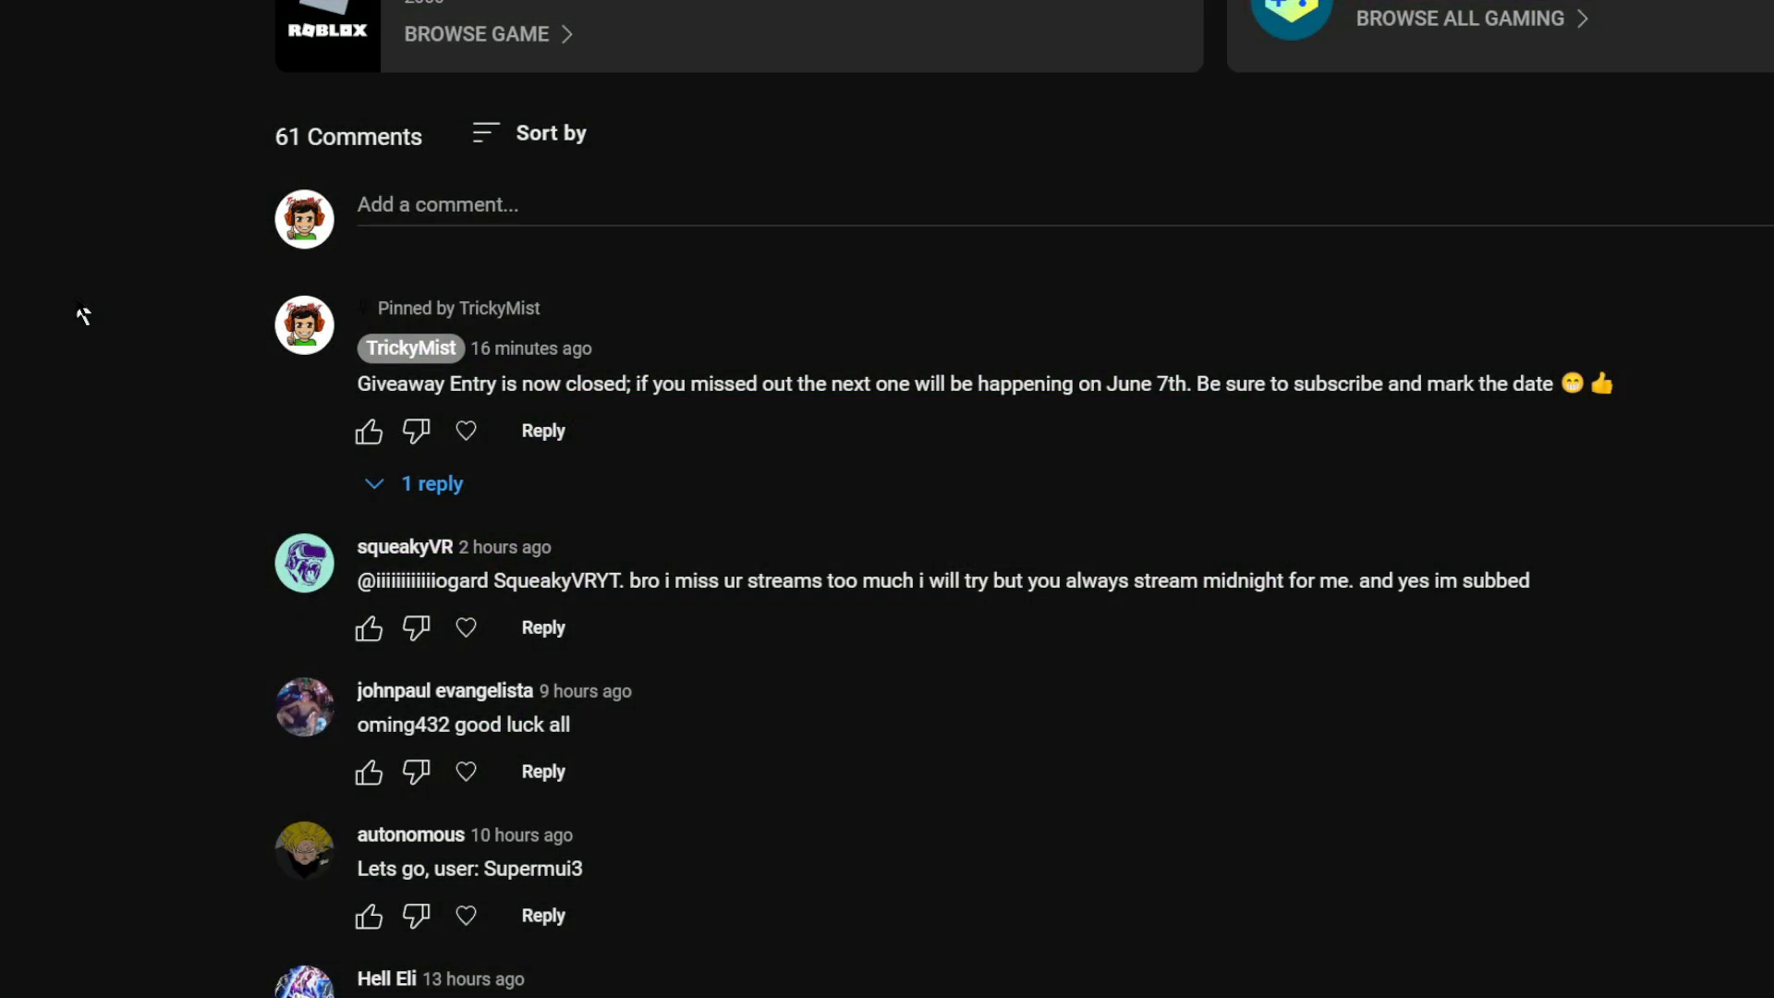
mouse_move(73, 316)
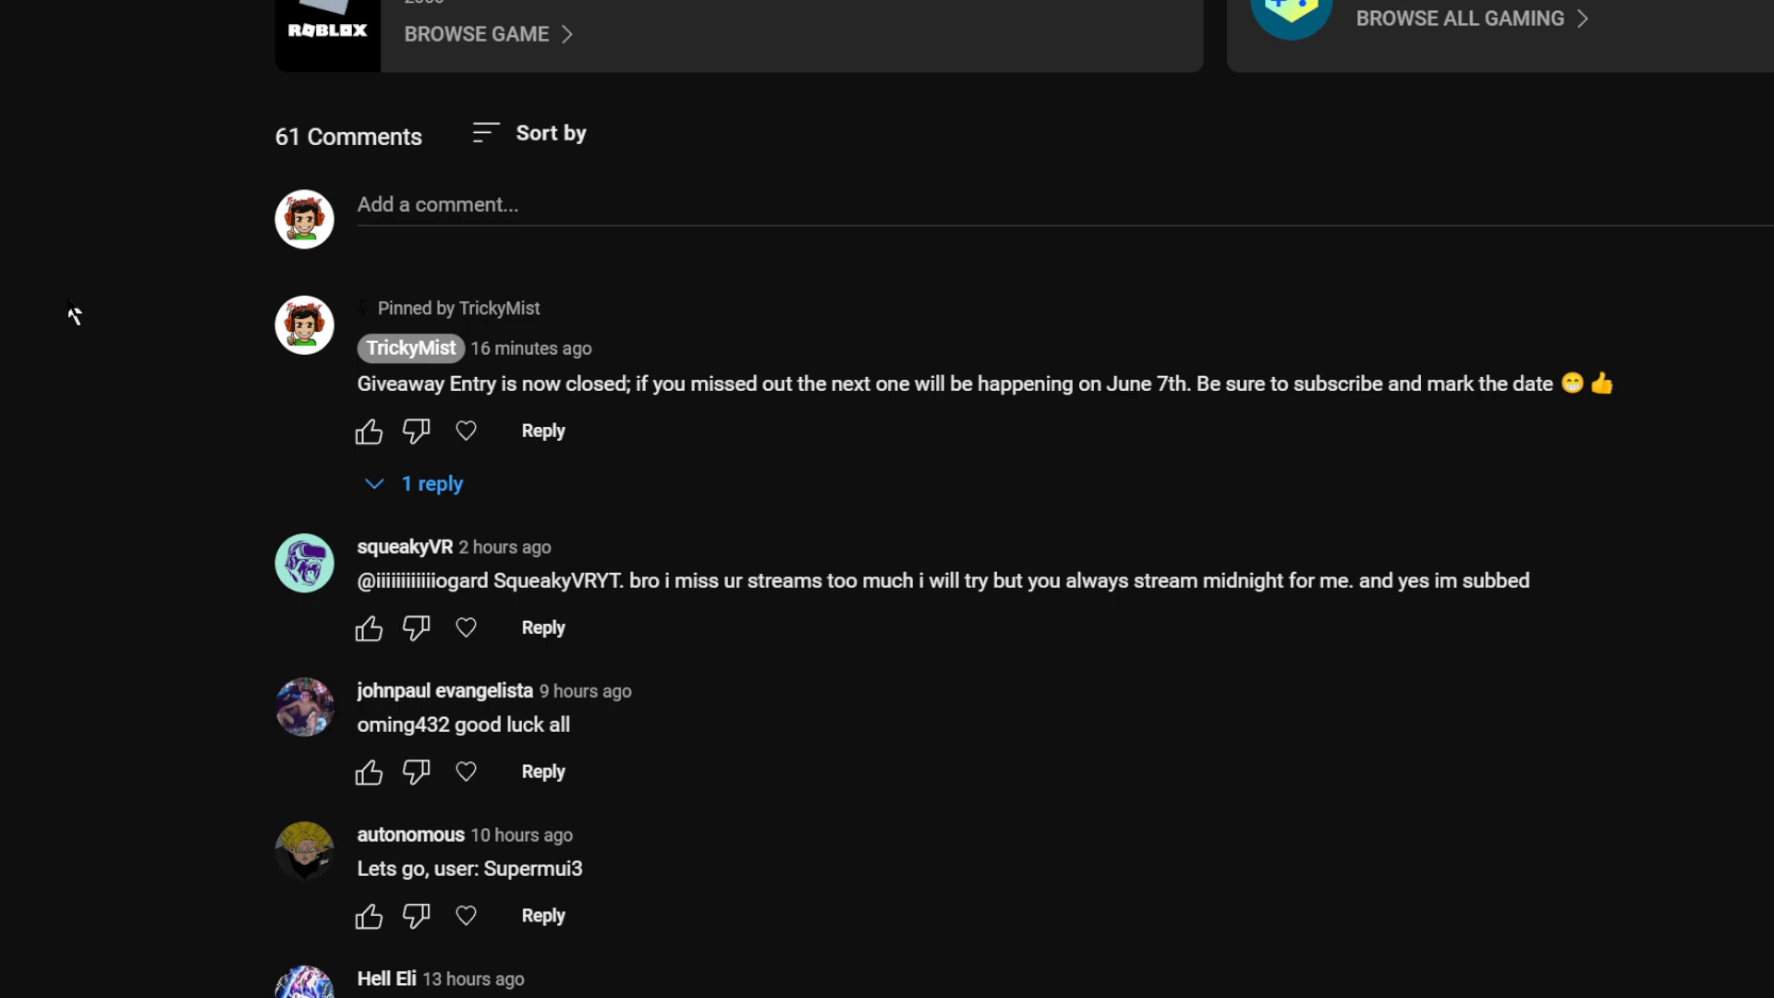
click(545, 132)
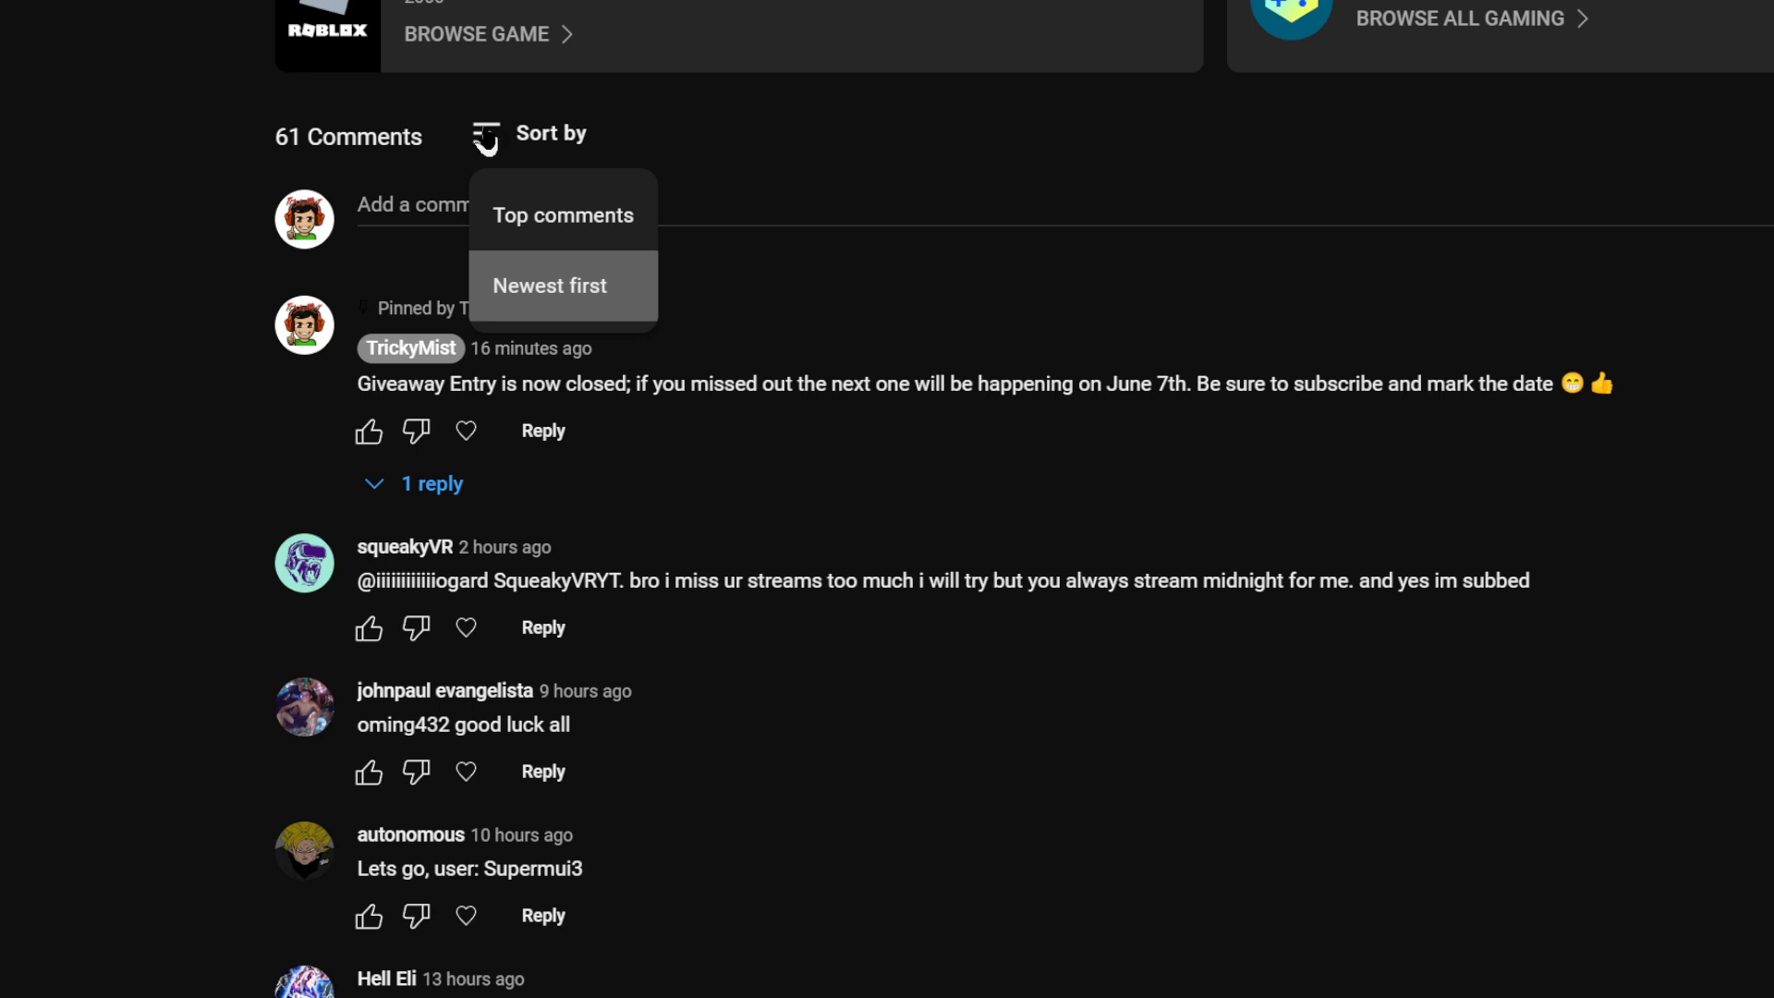
mouse_move(563, 143)
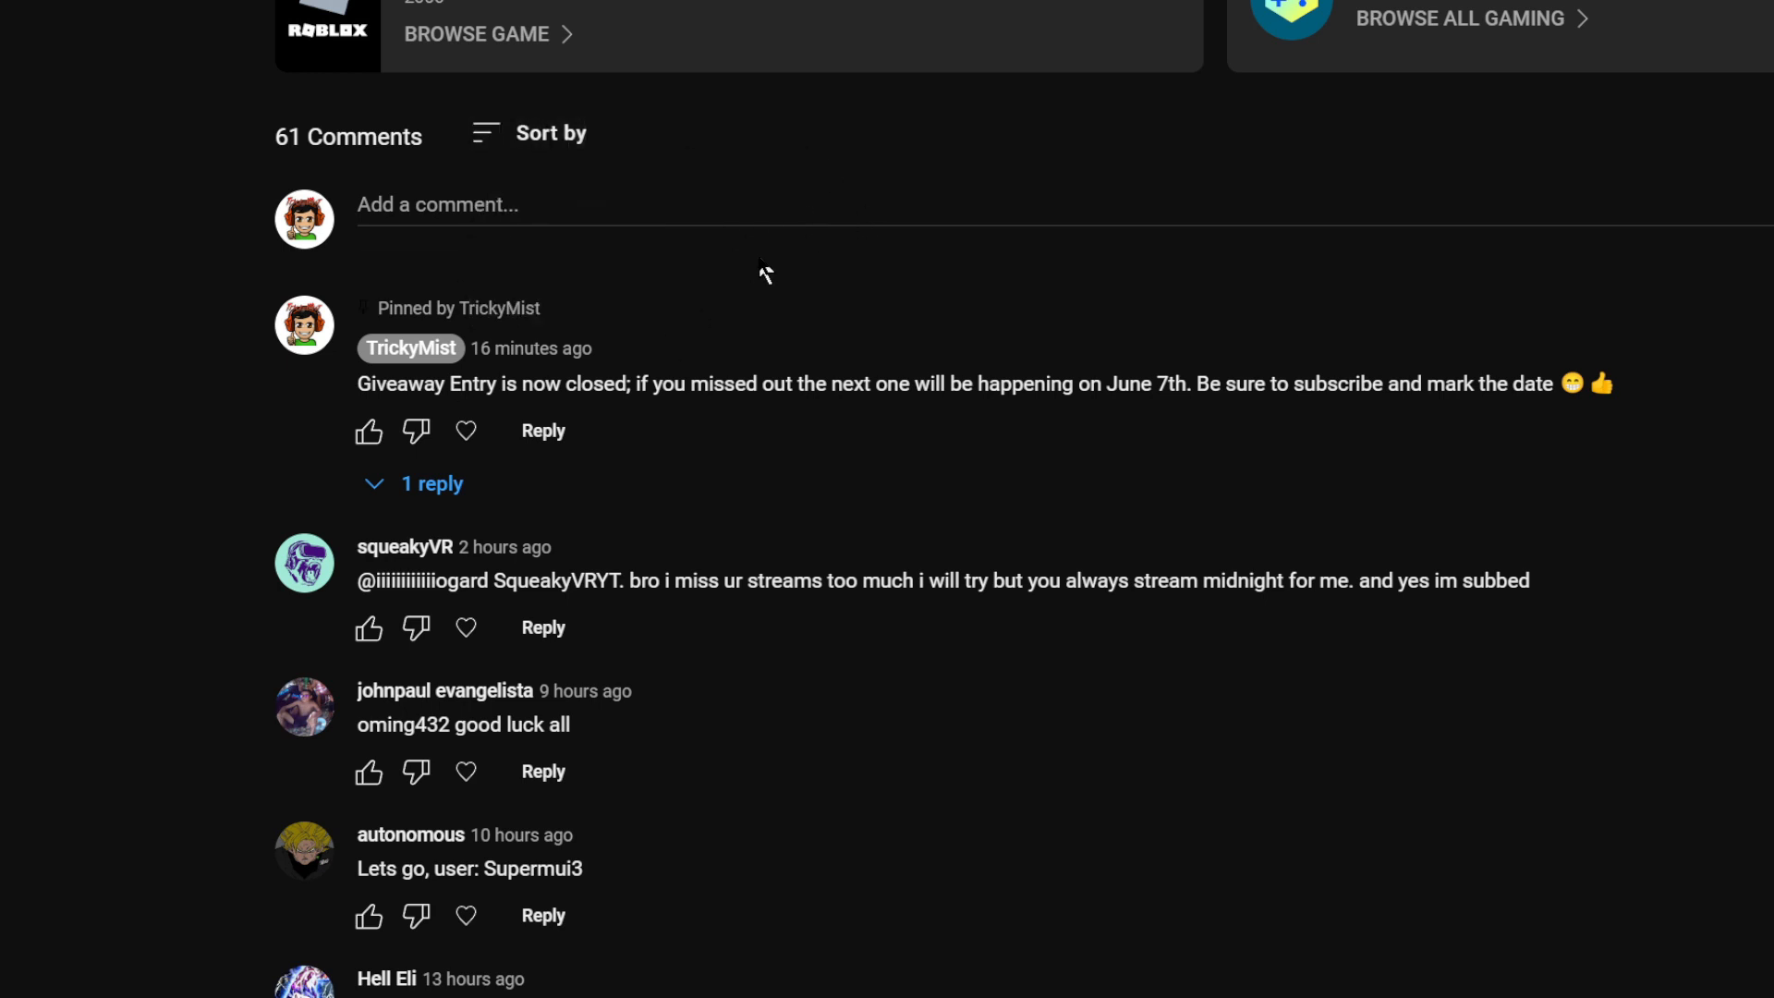
mouse_move(776, 260)
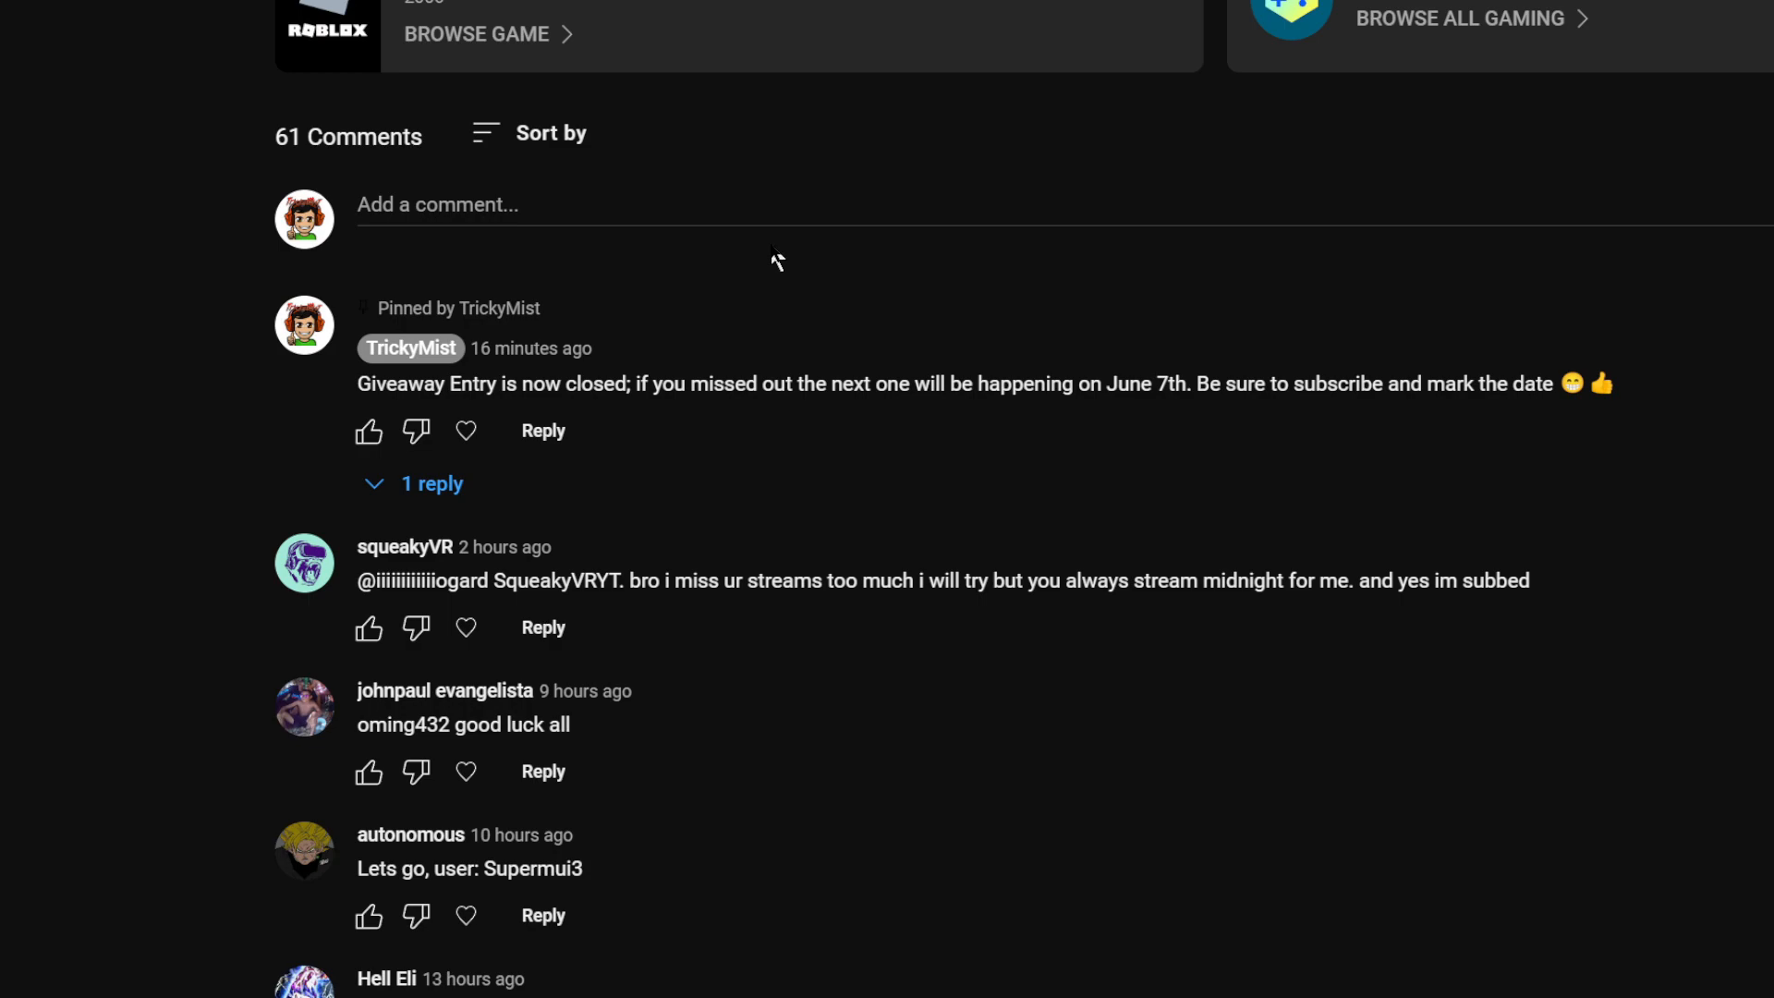
scroll(down, 3)
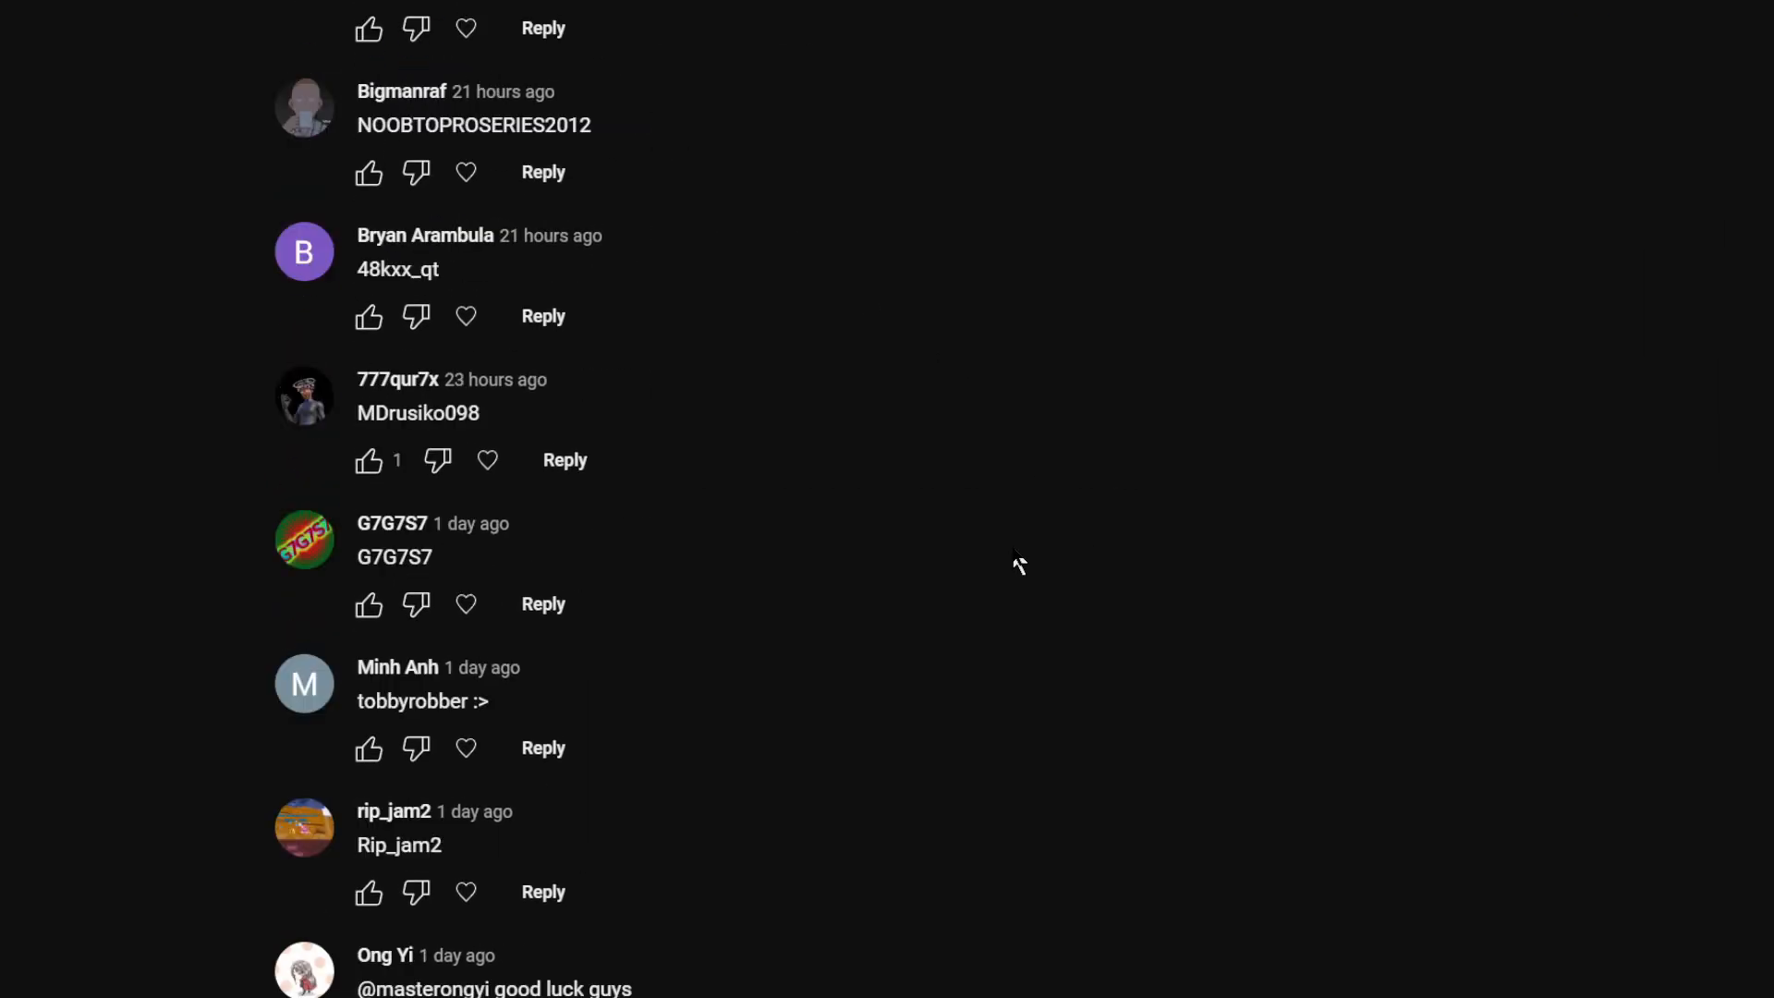
scroll(down, 3)
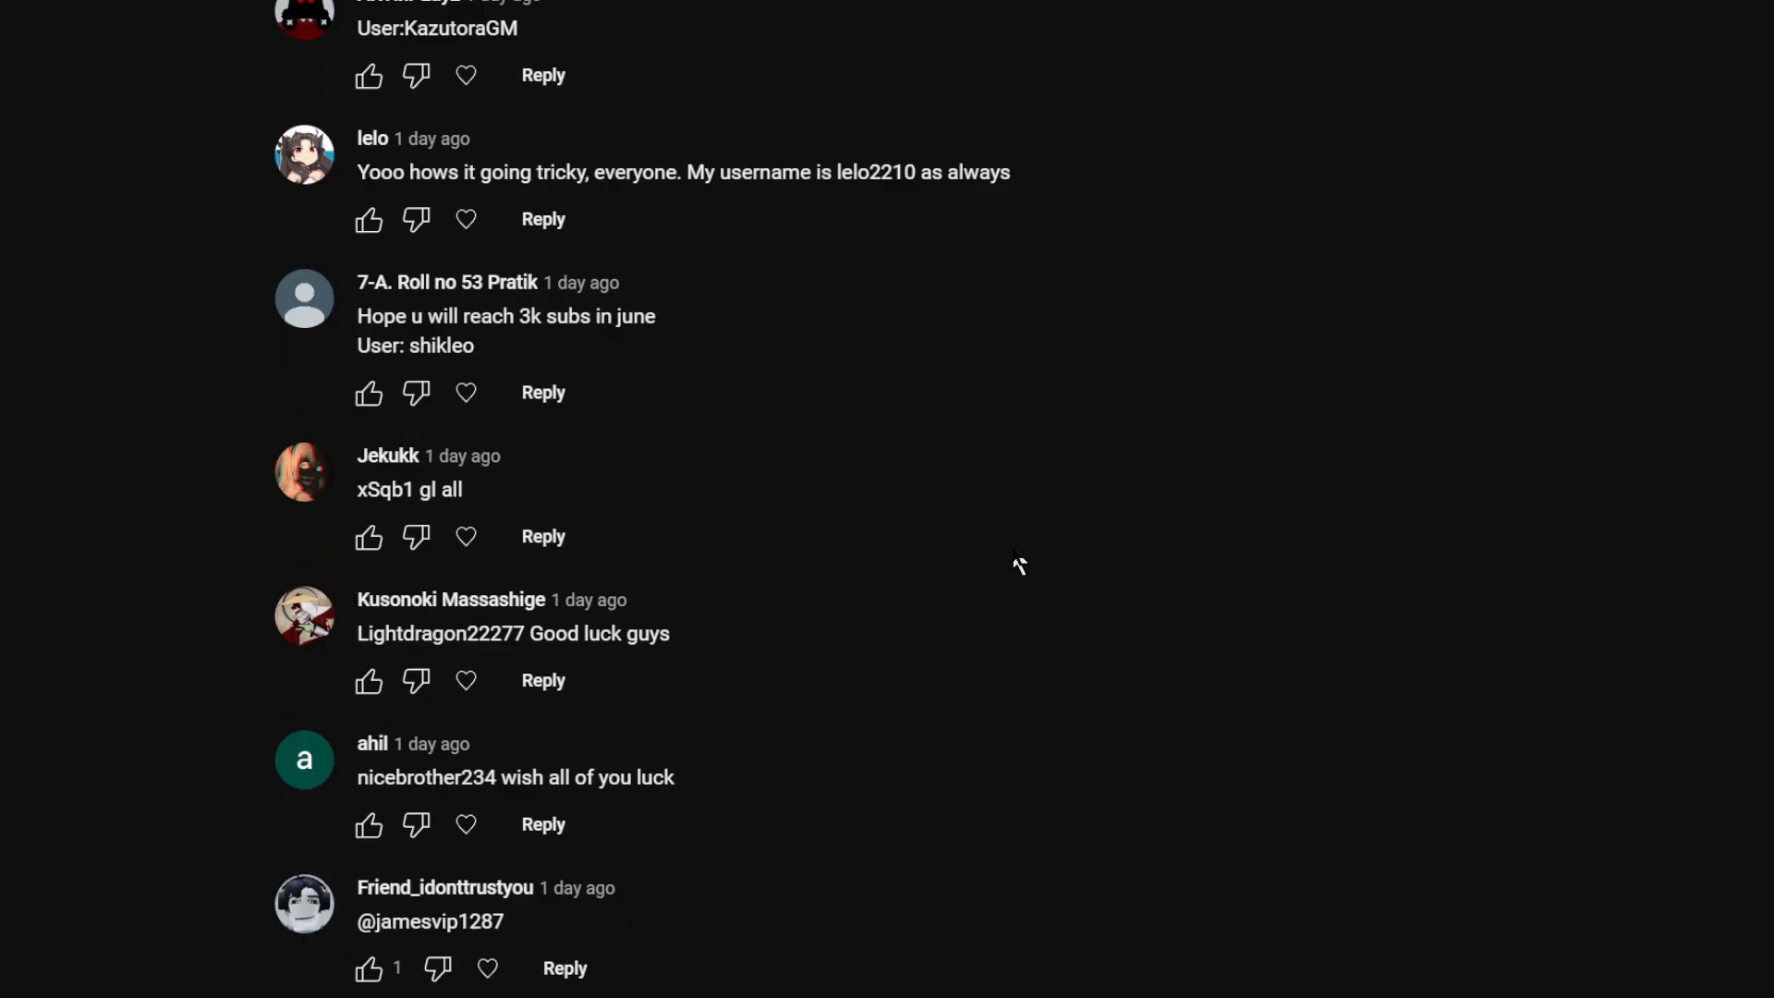
scroll(down, 3)
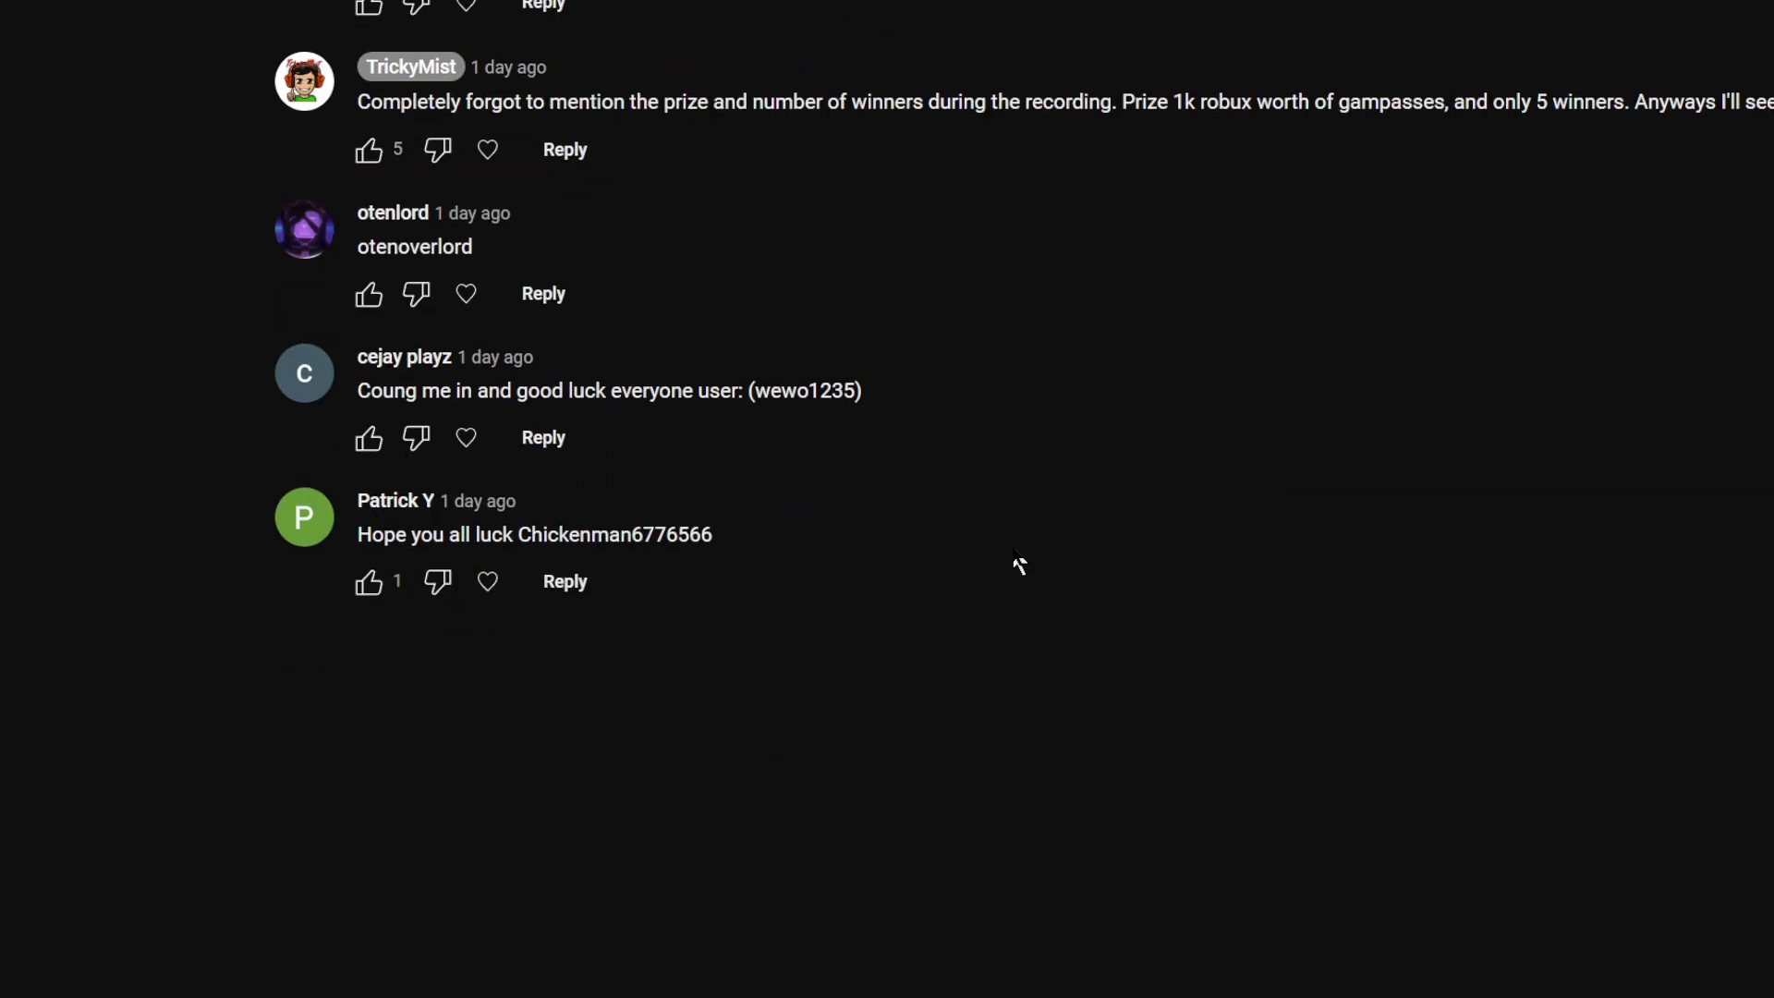
mouse_move(838, 319)
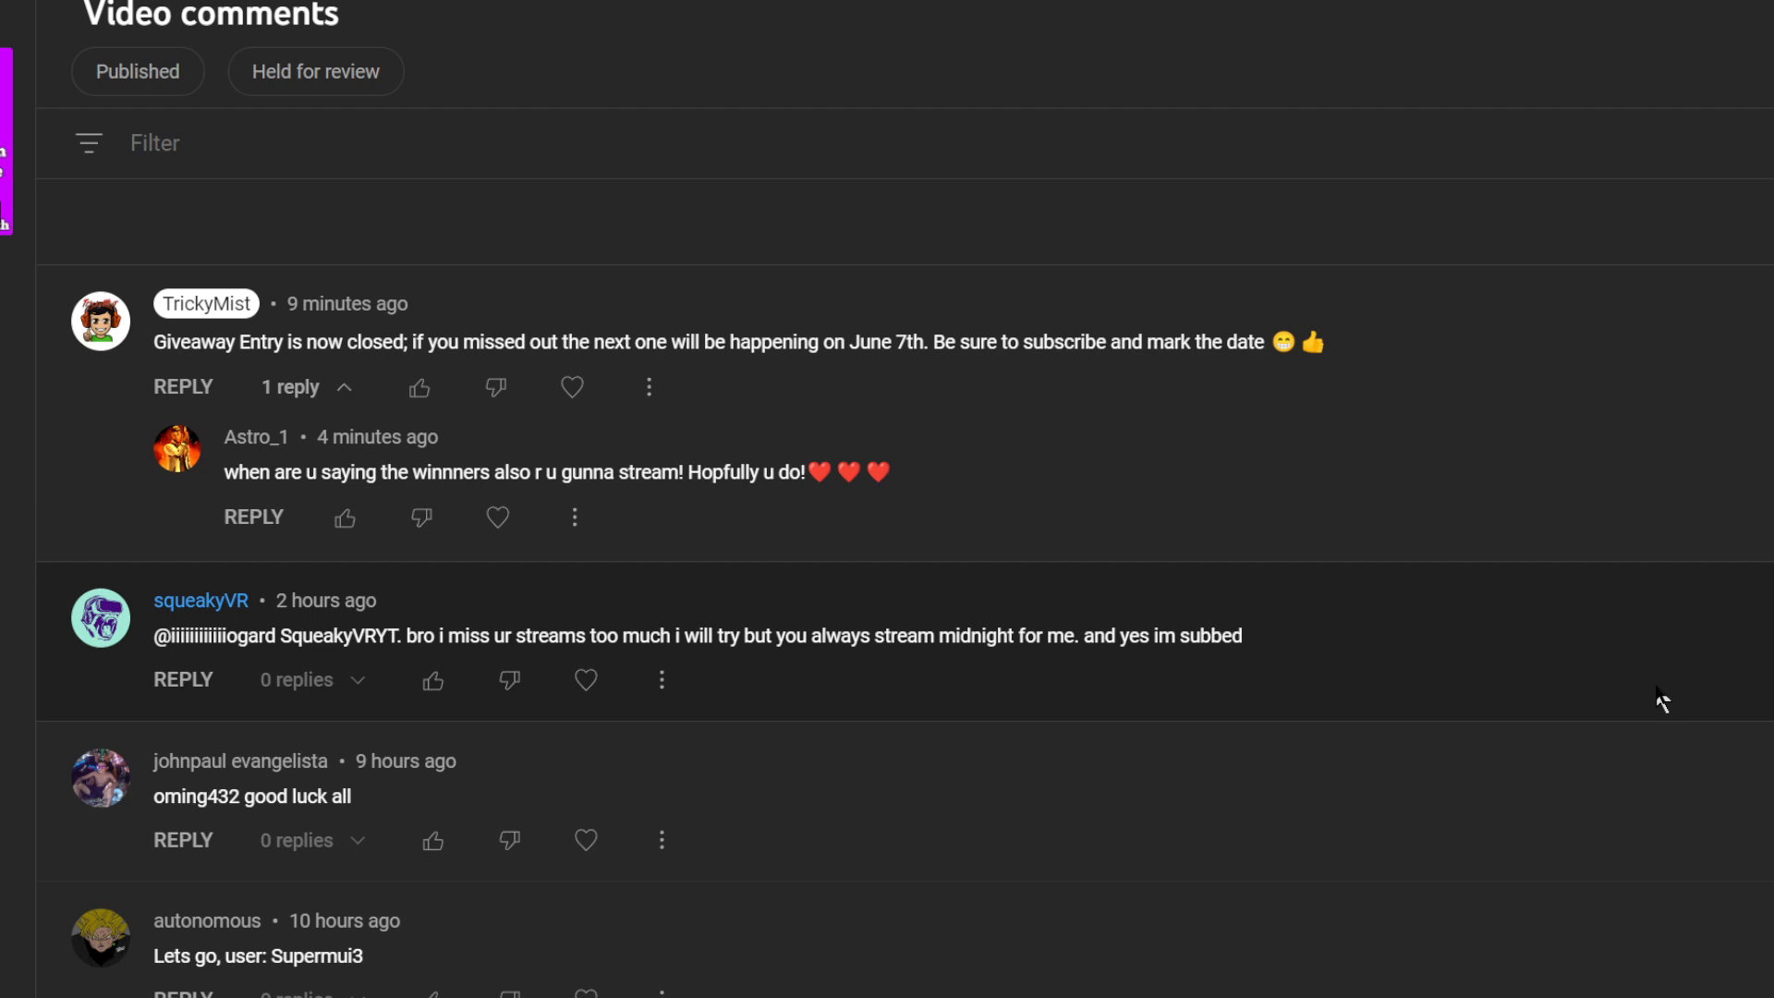
scroll(down, 3)
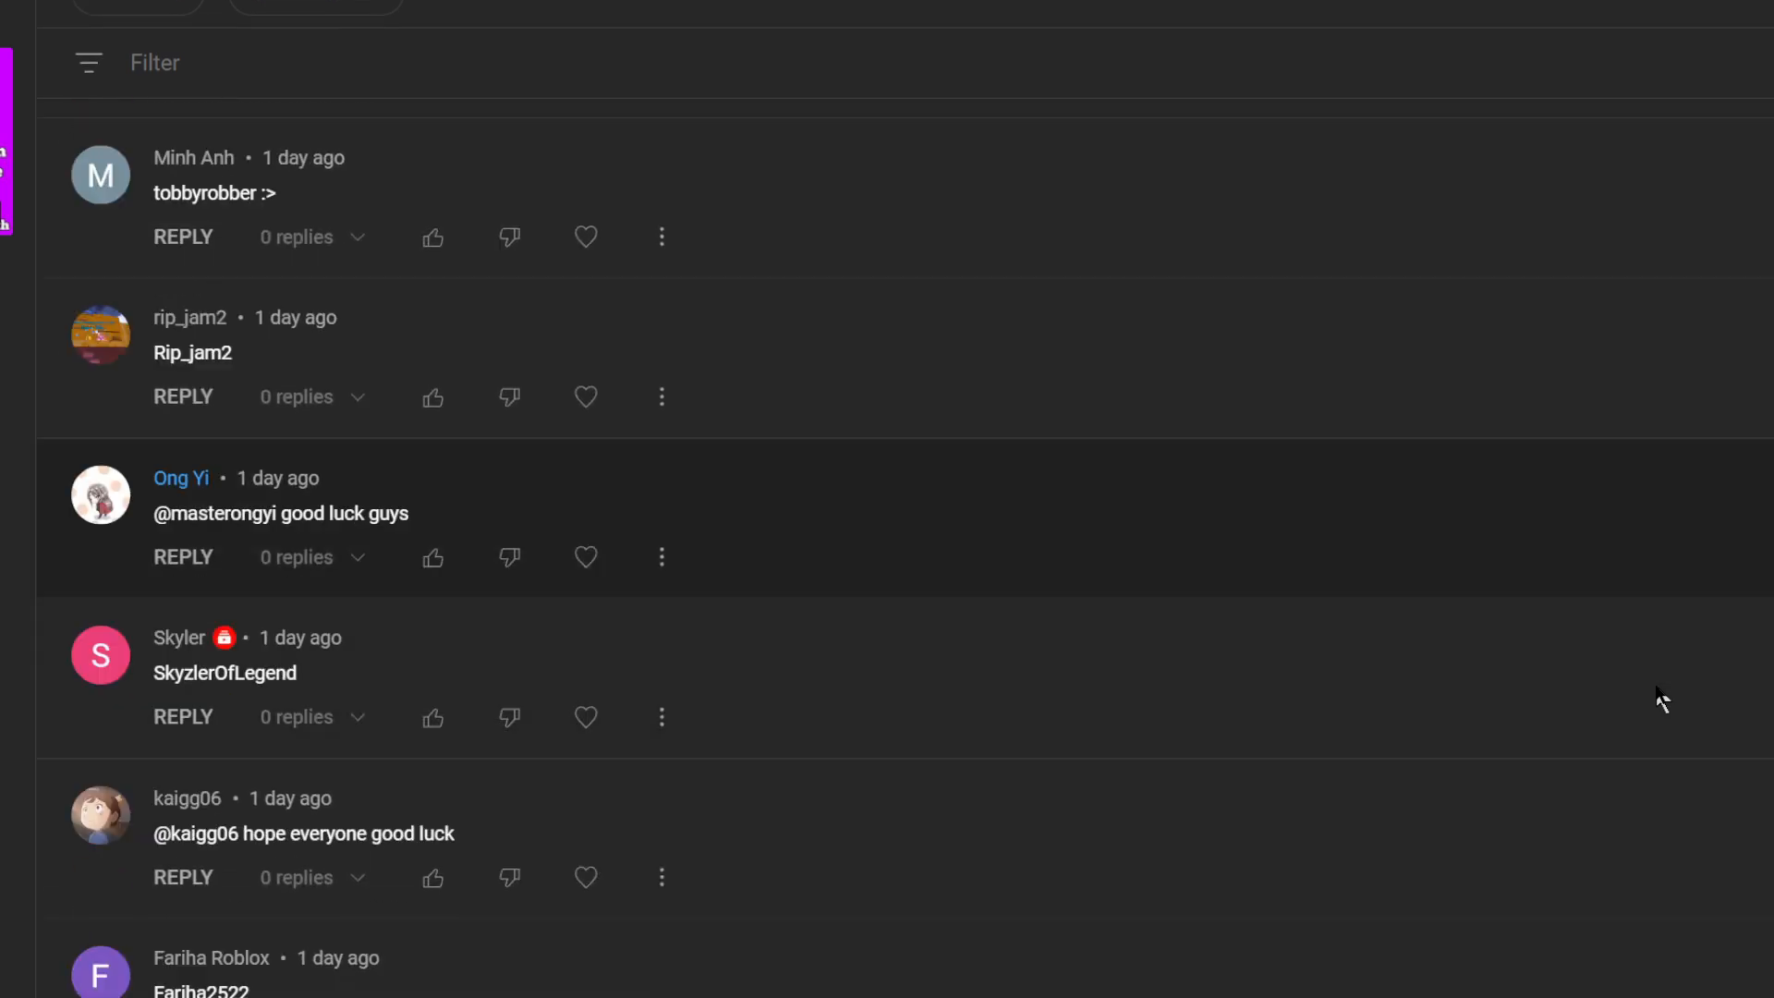
scroll(down, 3)
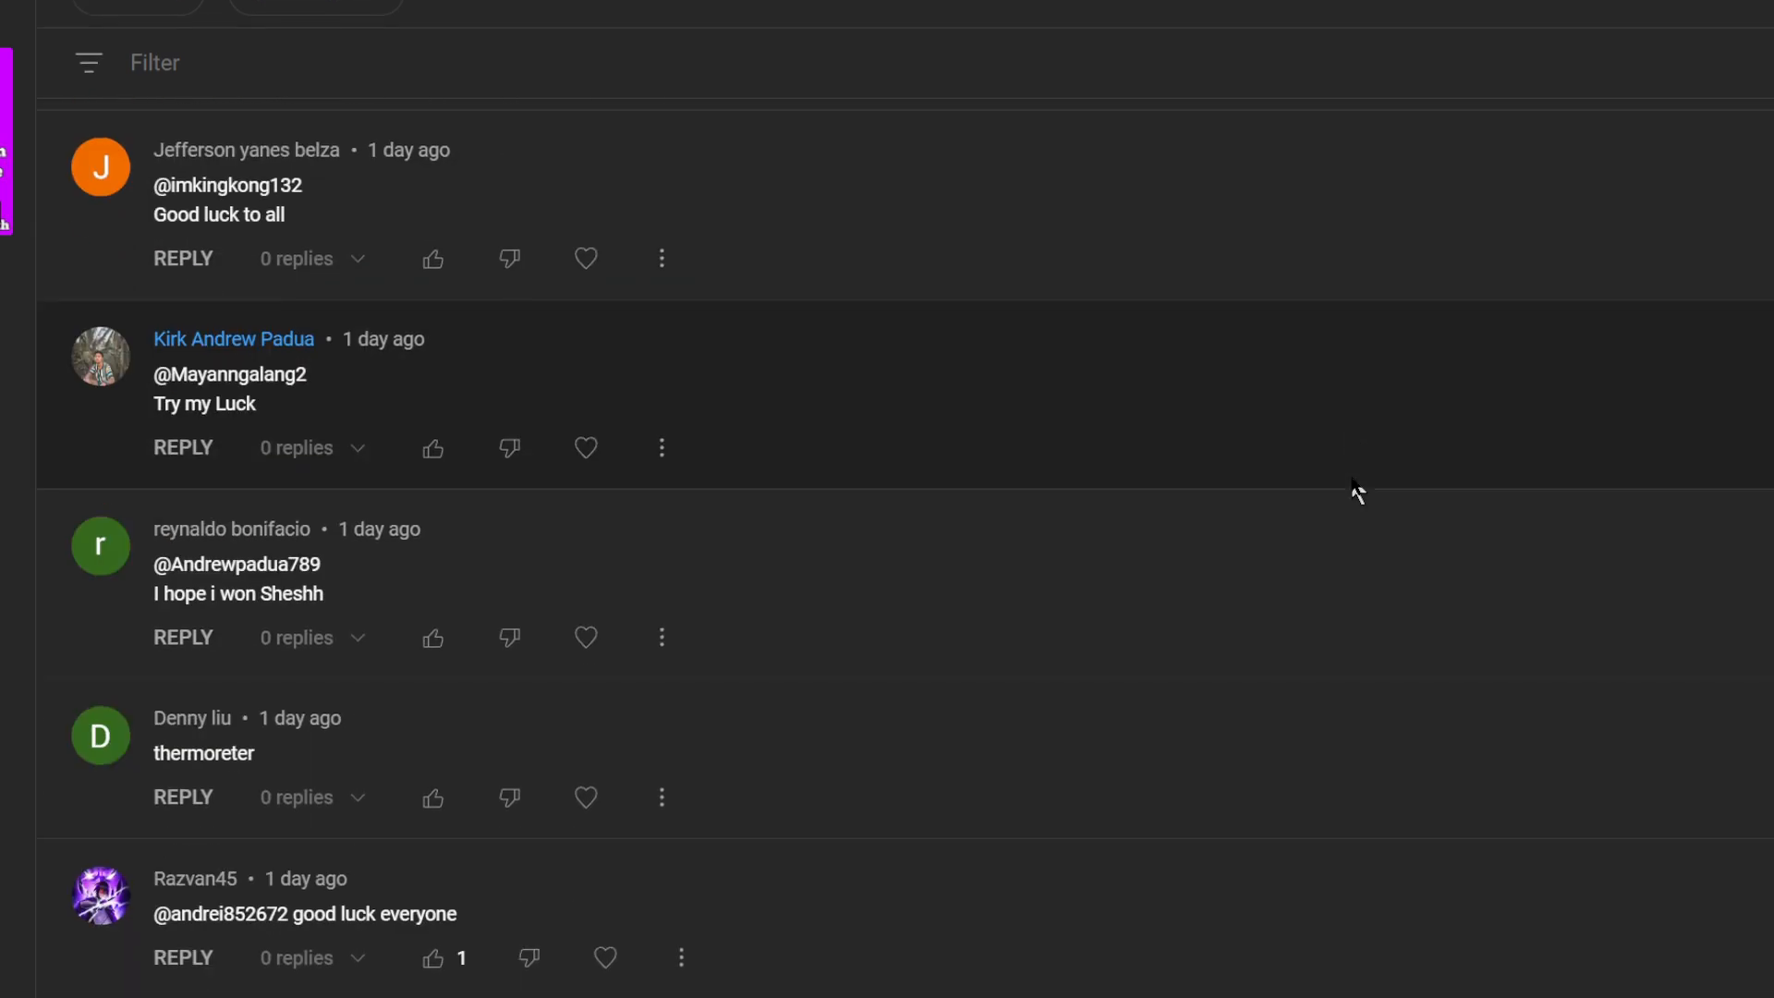
scroll(down, 3)
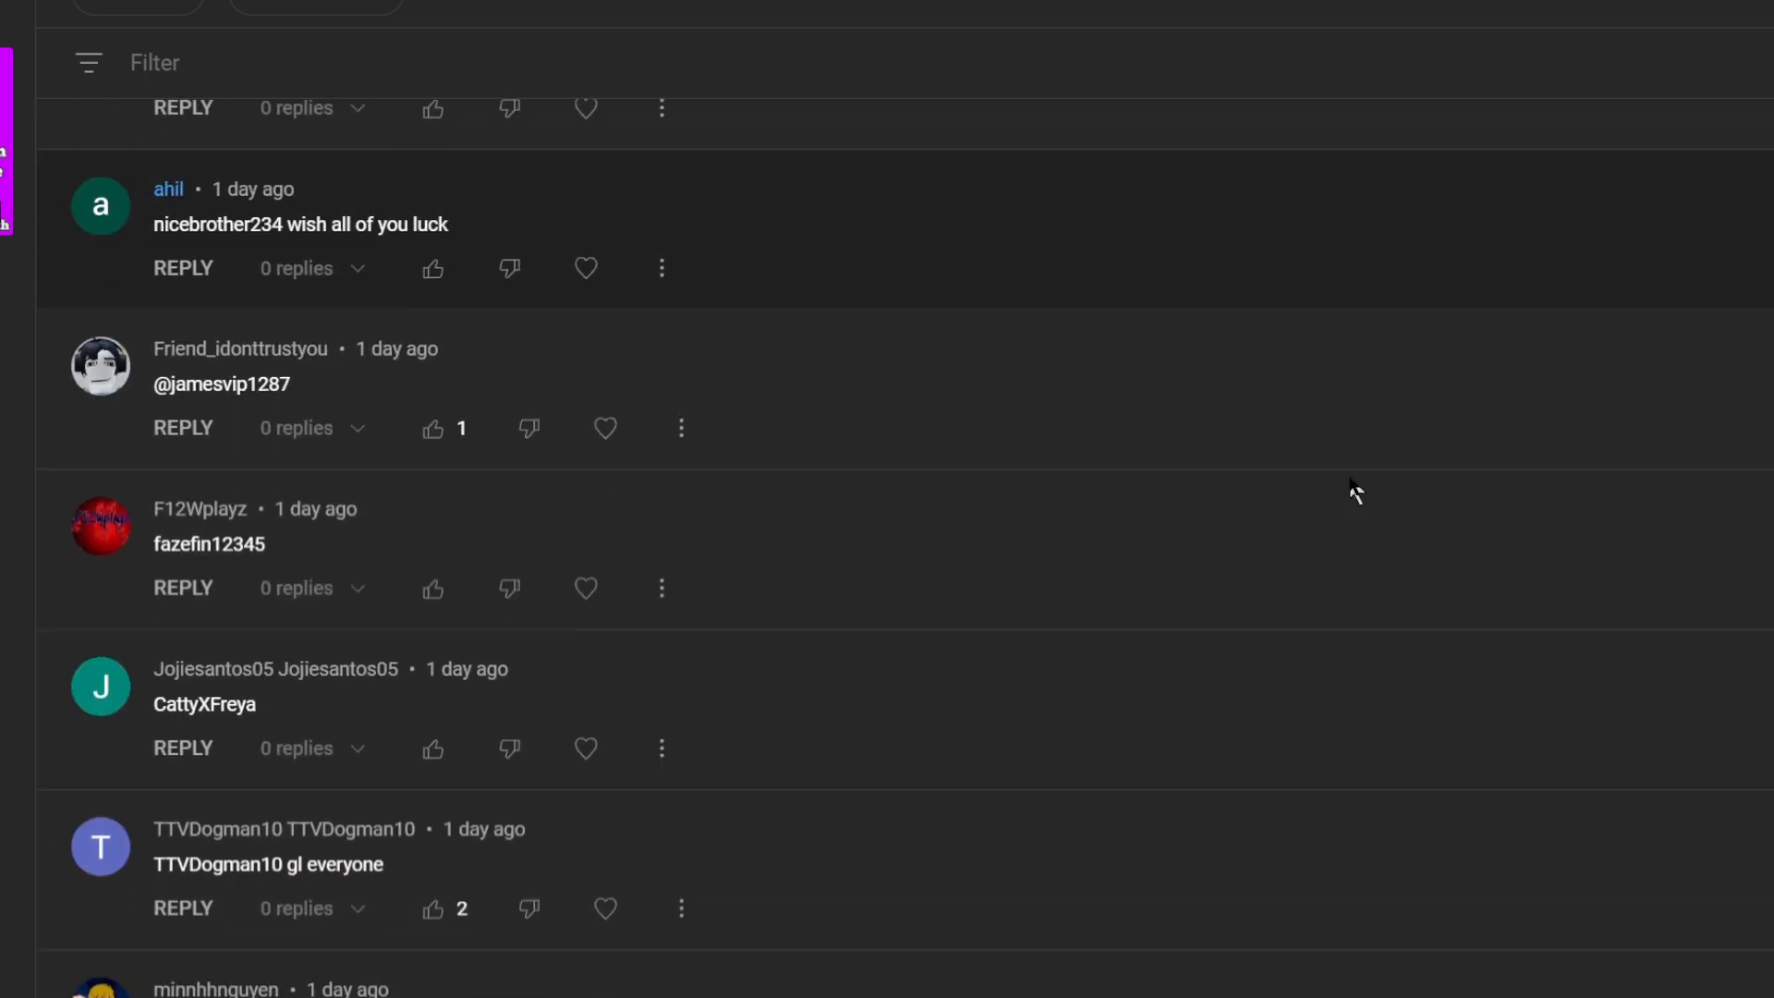
scroll(down, 3)
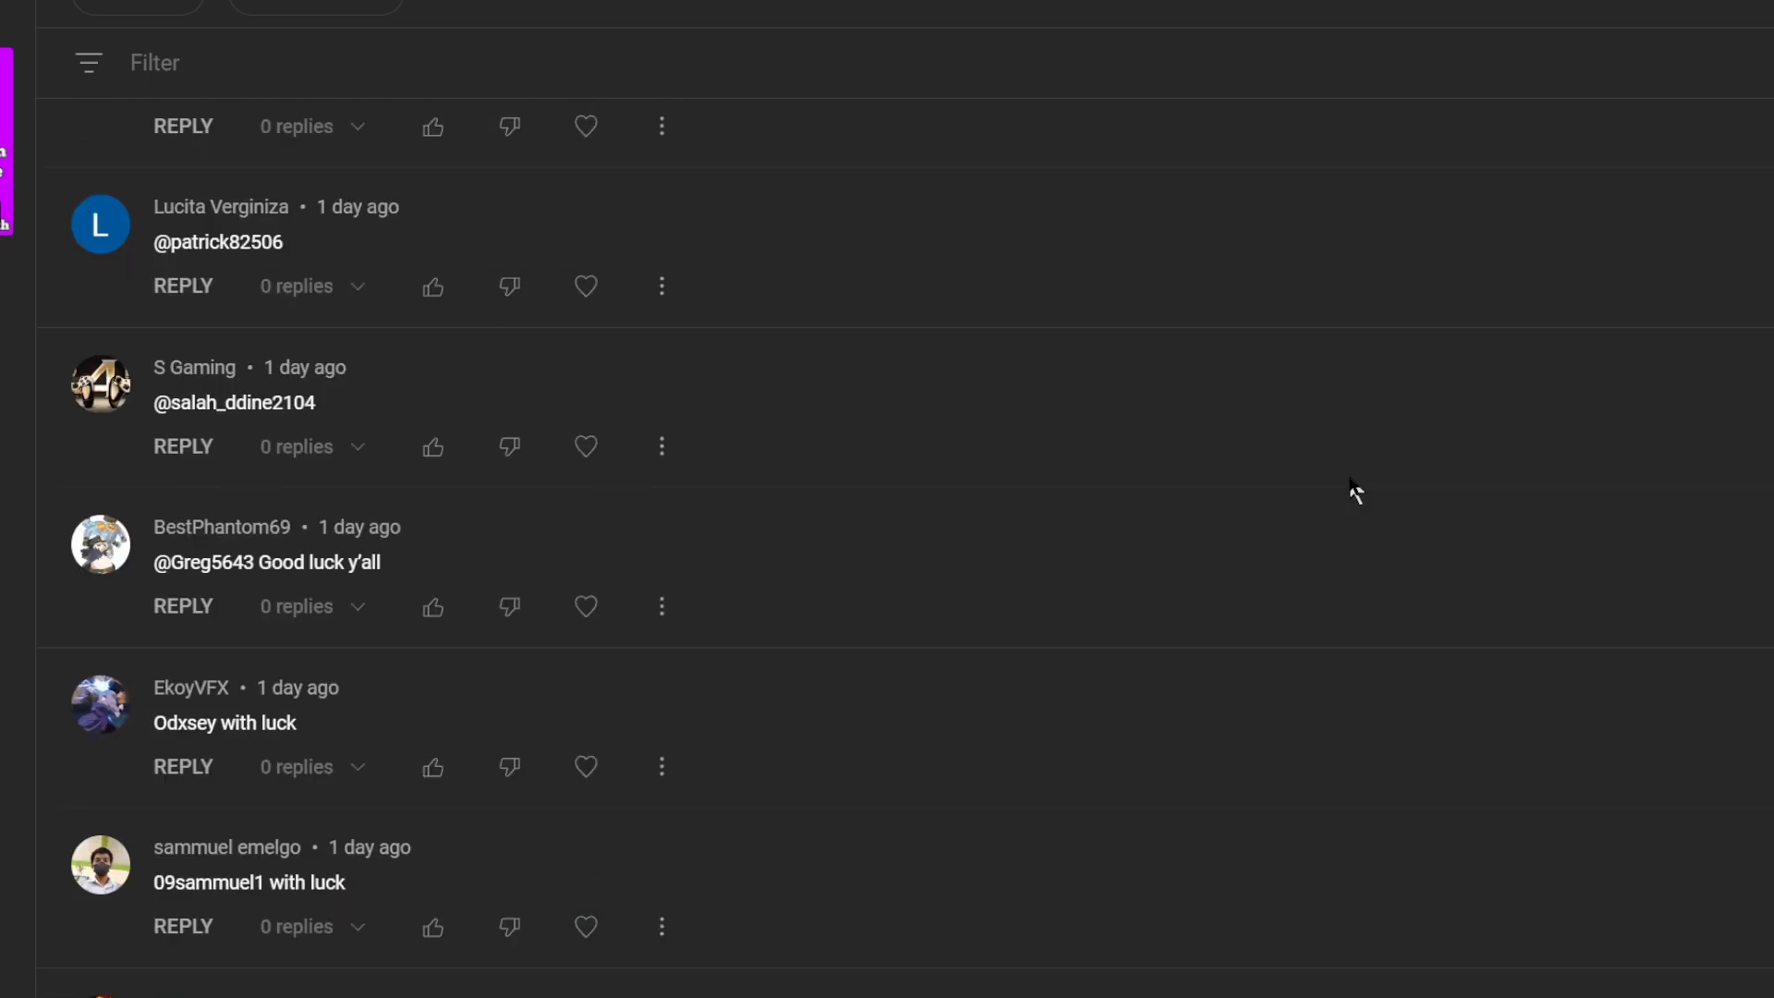
scroll(down, 3)
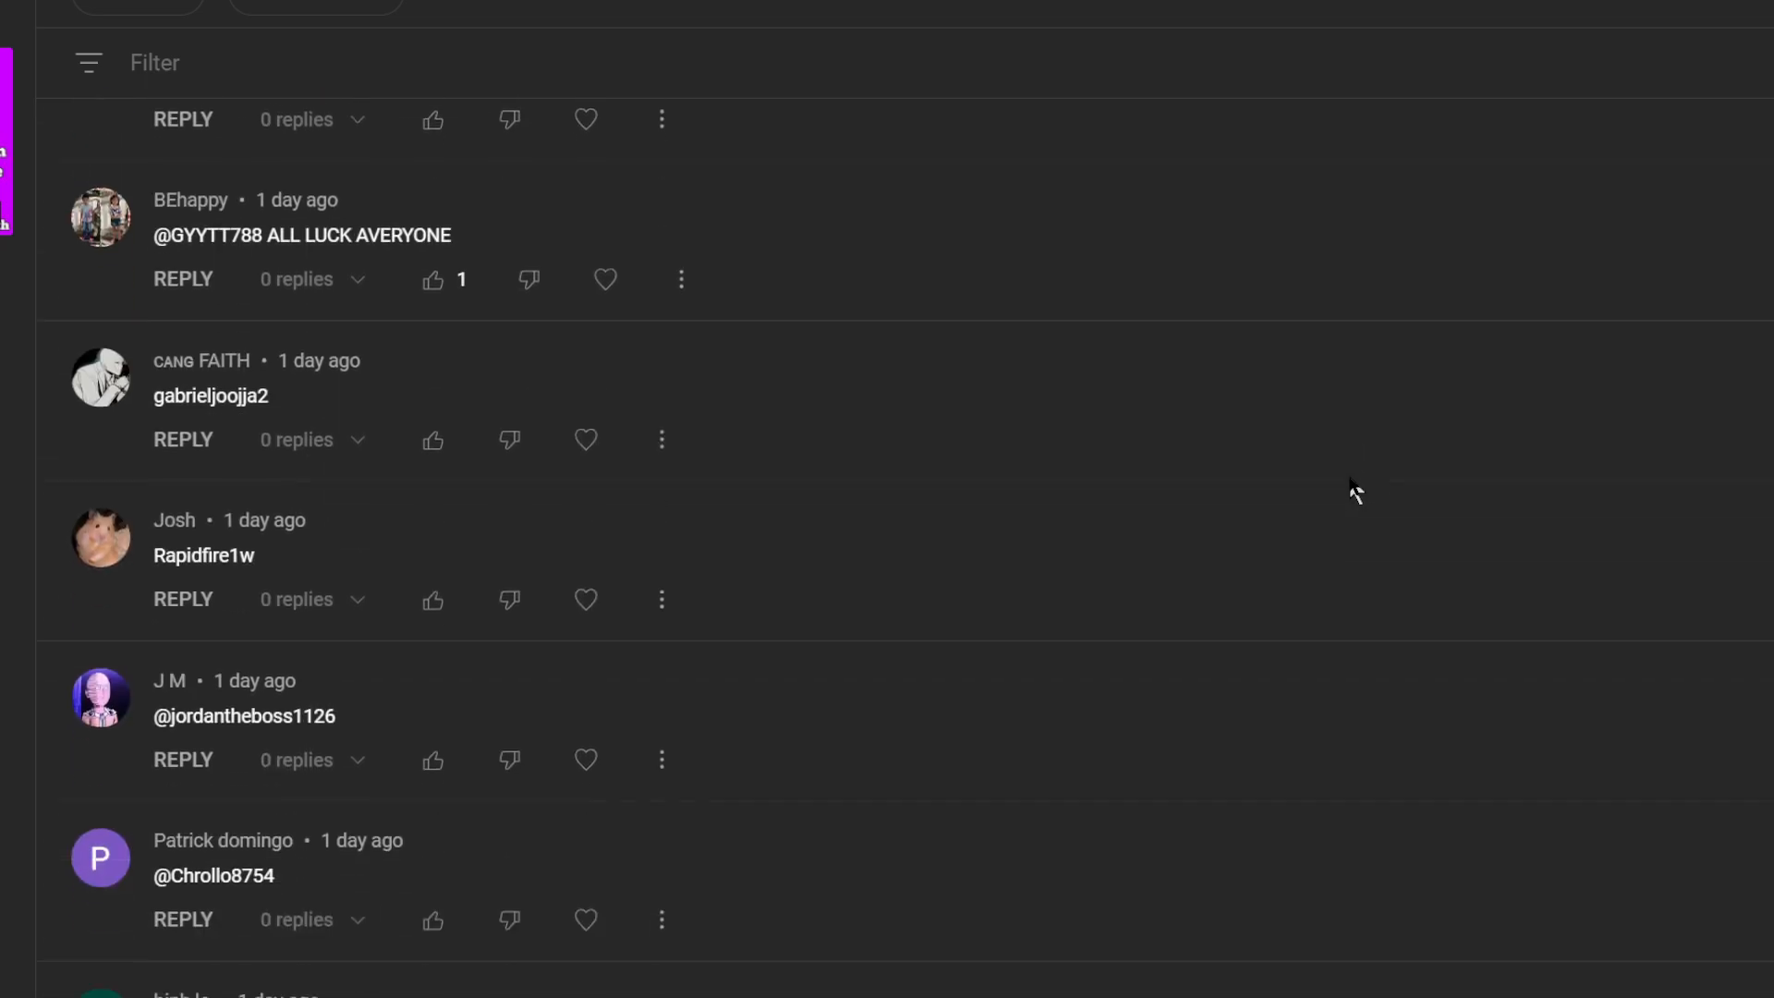
mouse_move(1189, 497)
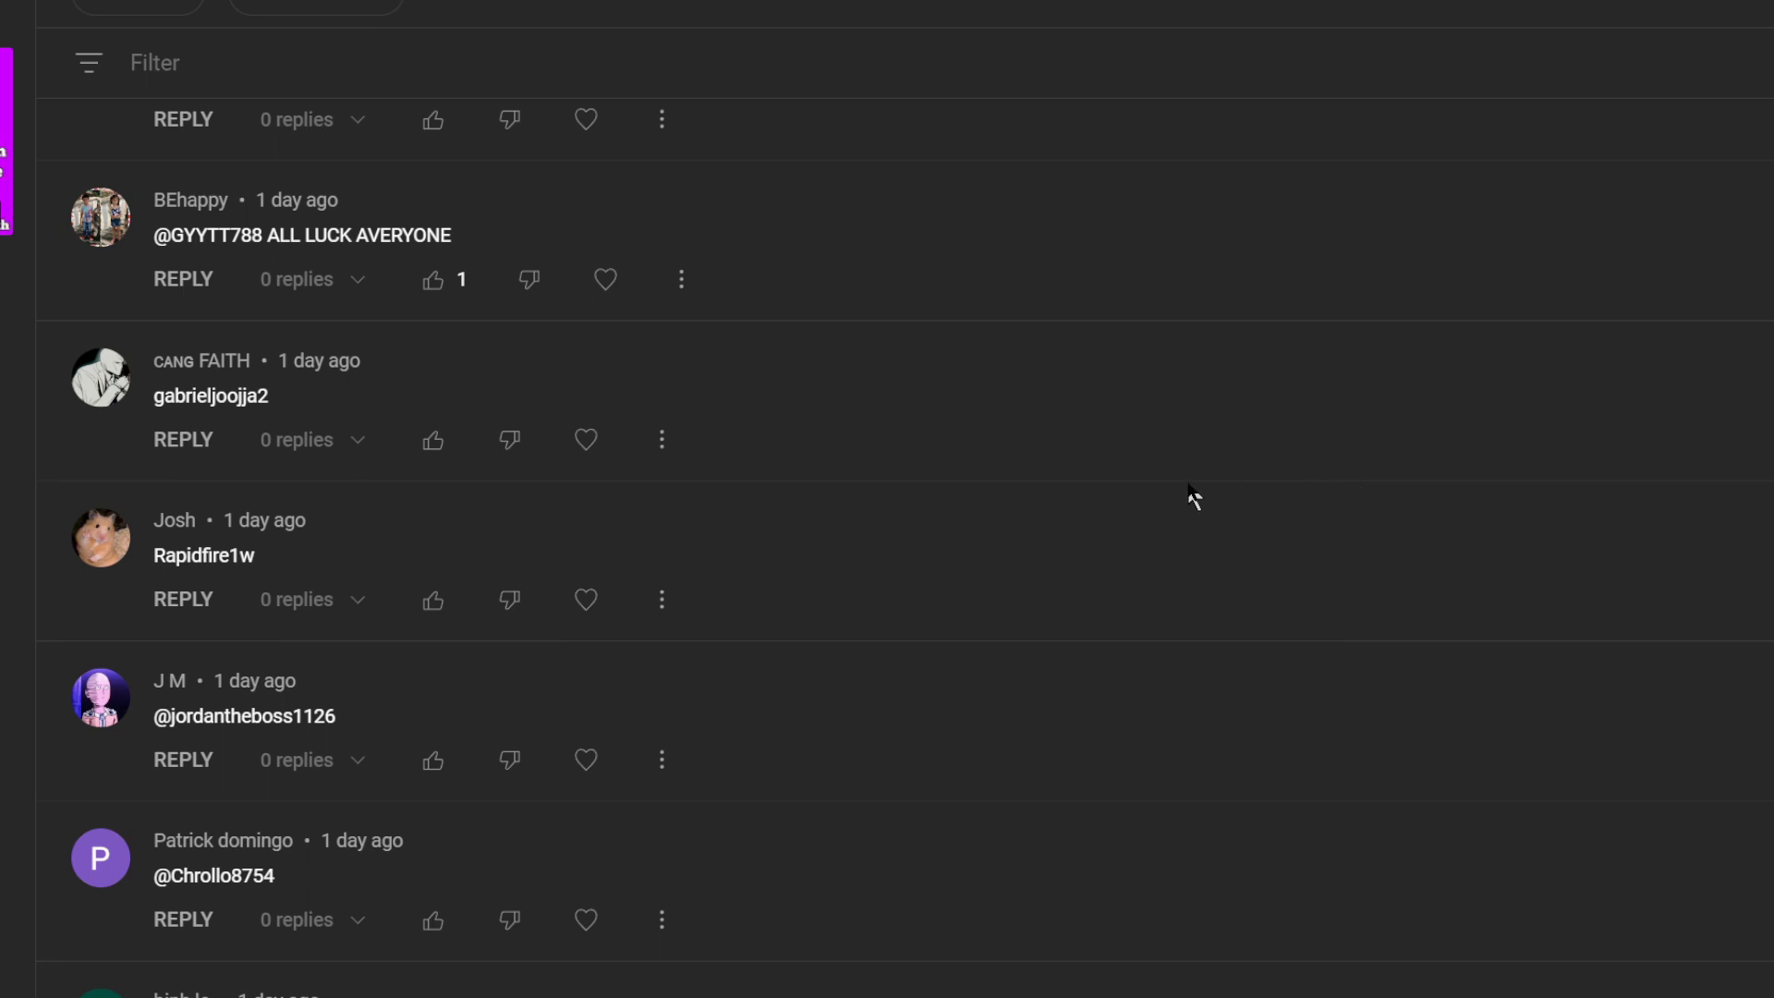
mouse_move(831, 380)
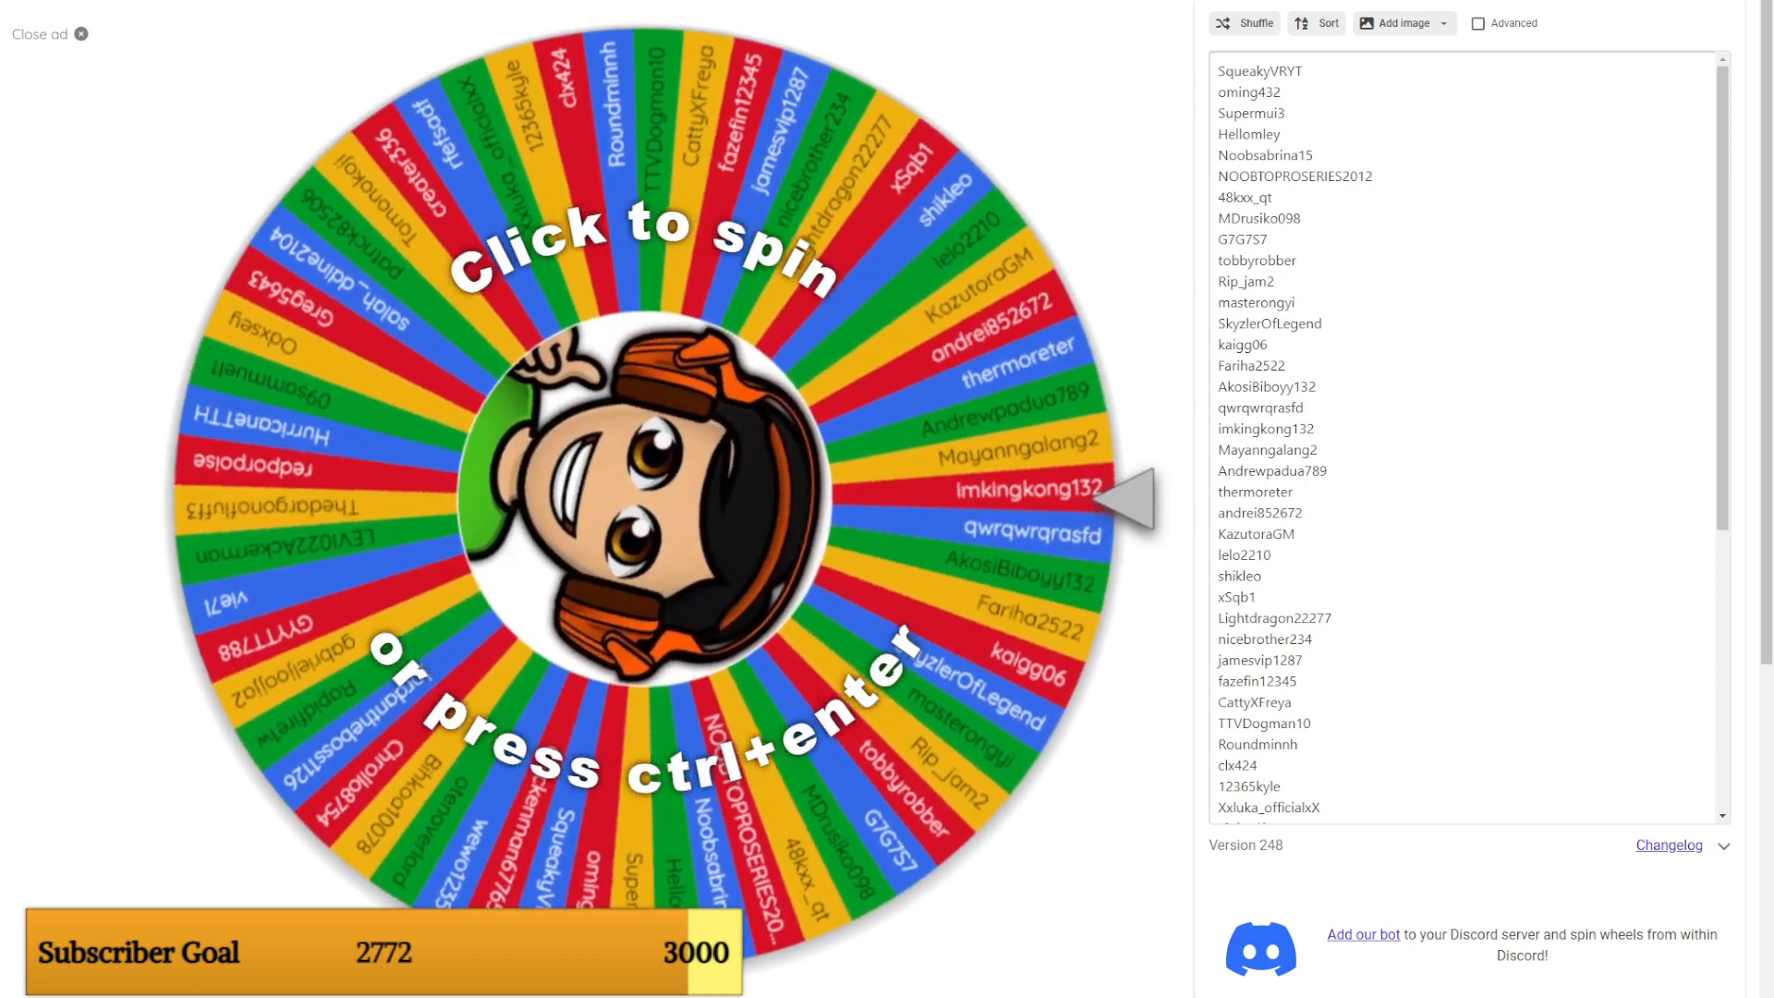
Spin the wheel of commenter usernames in Wheel of Names.
click(644, 497)
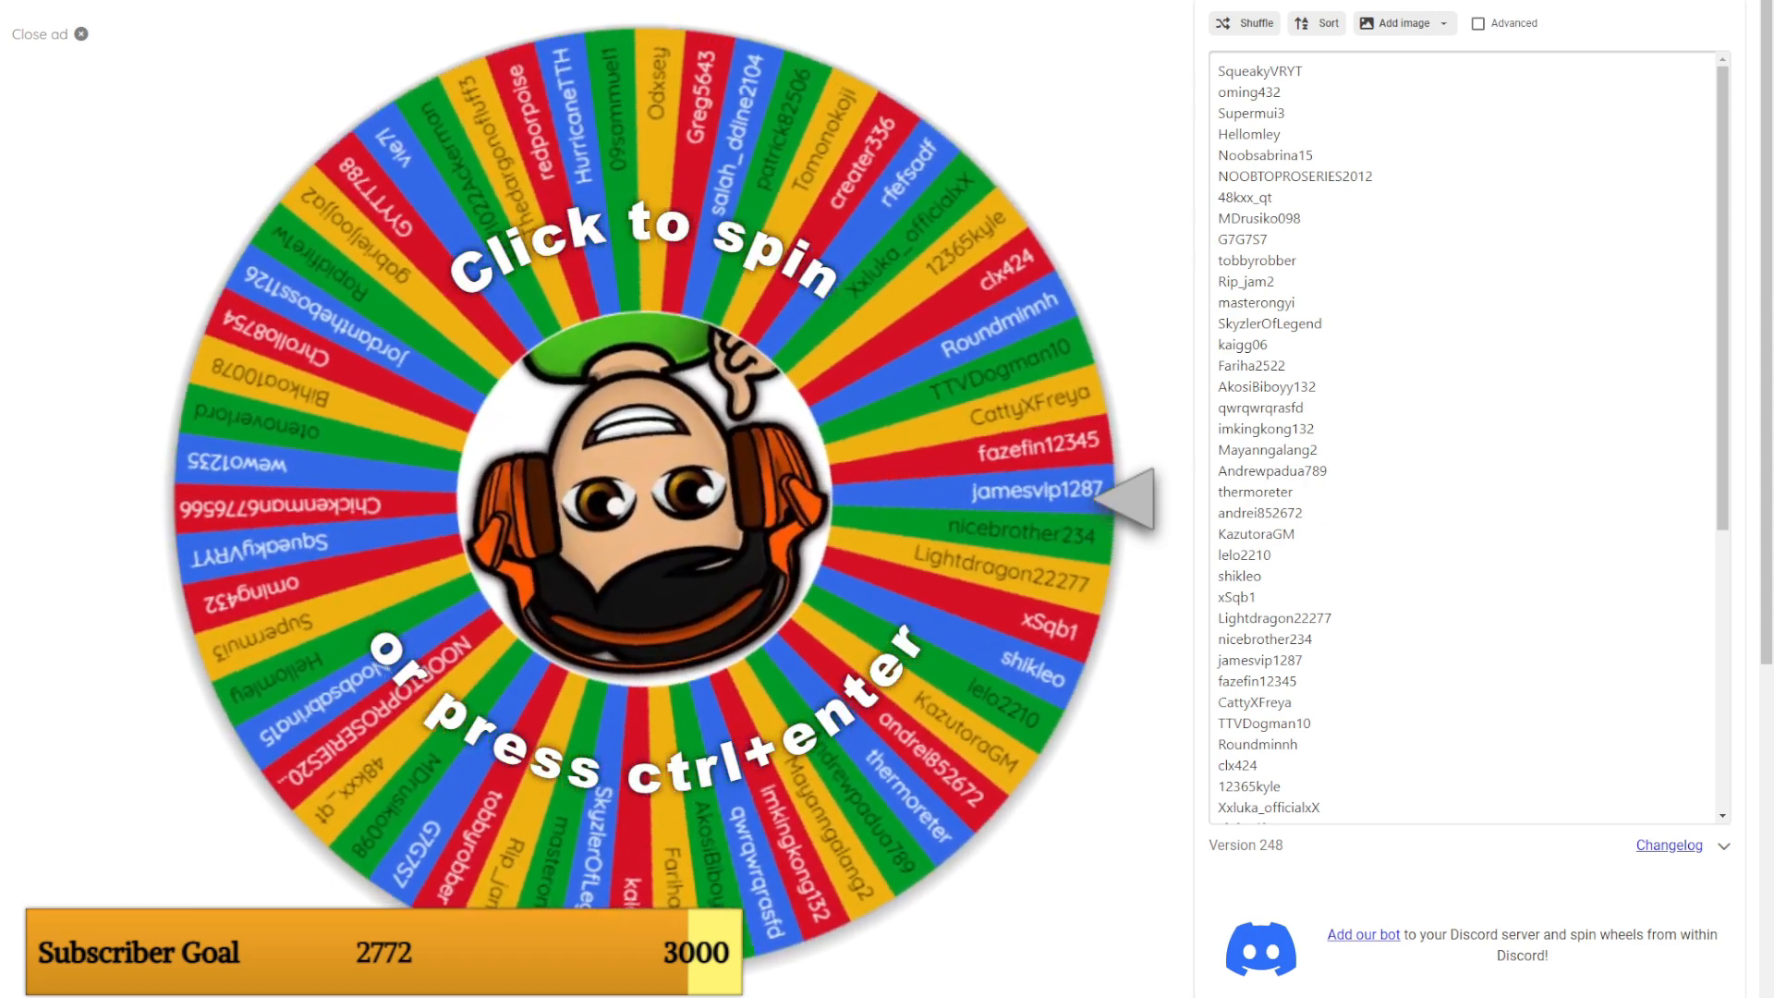
click(650, 497)
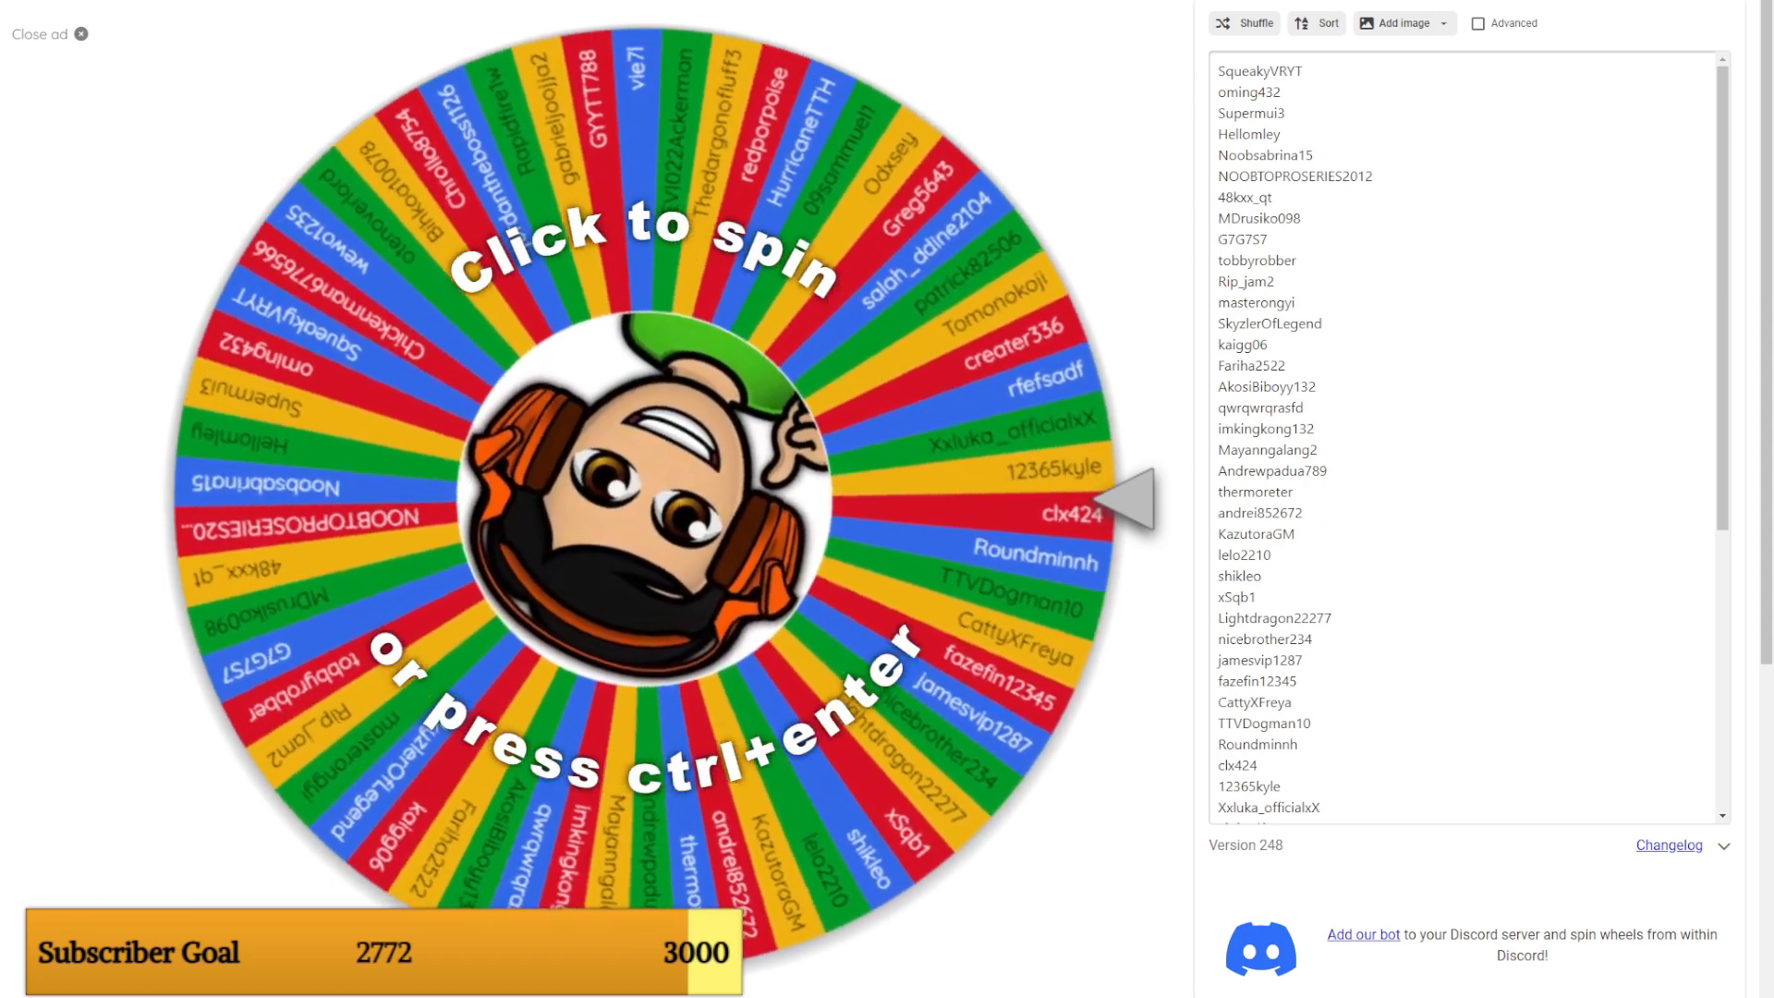
click(650, 497)
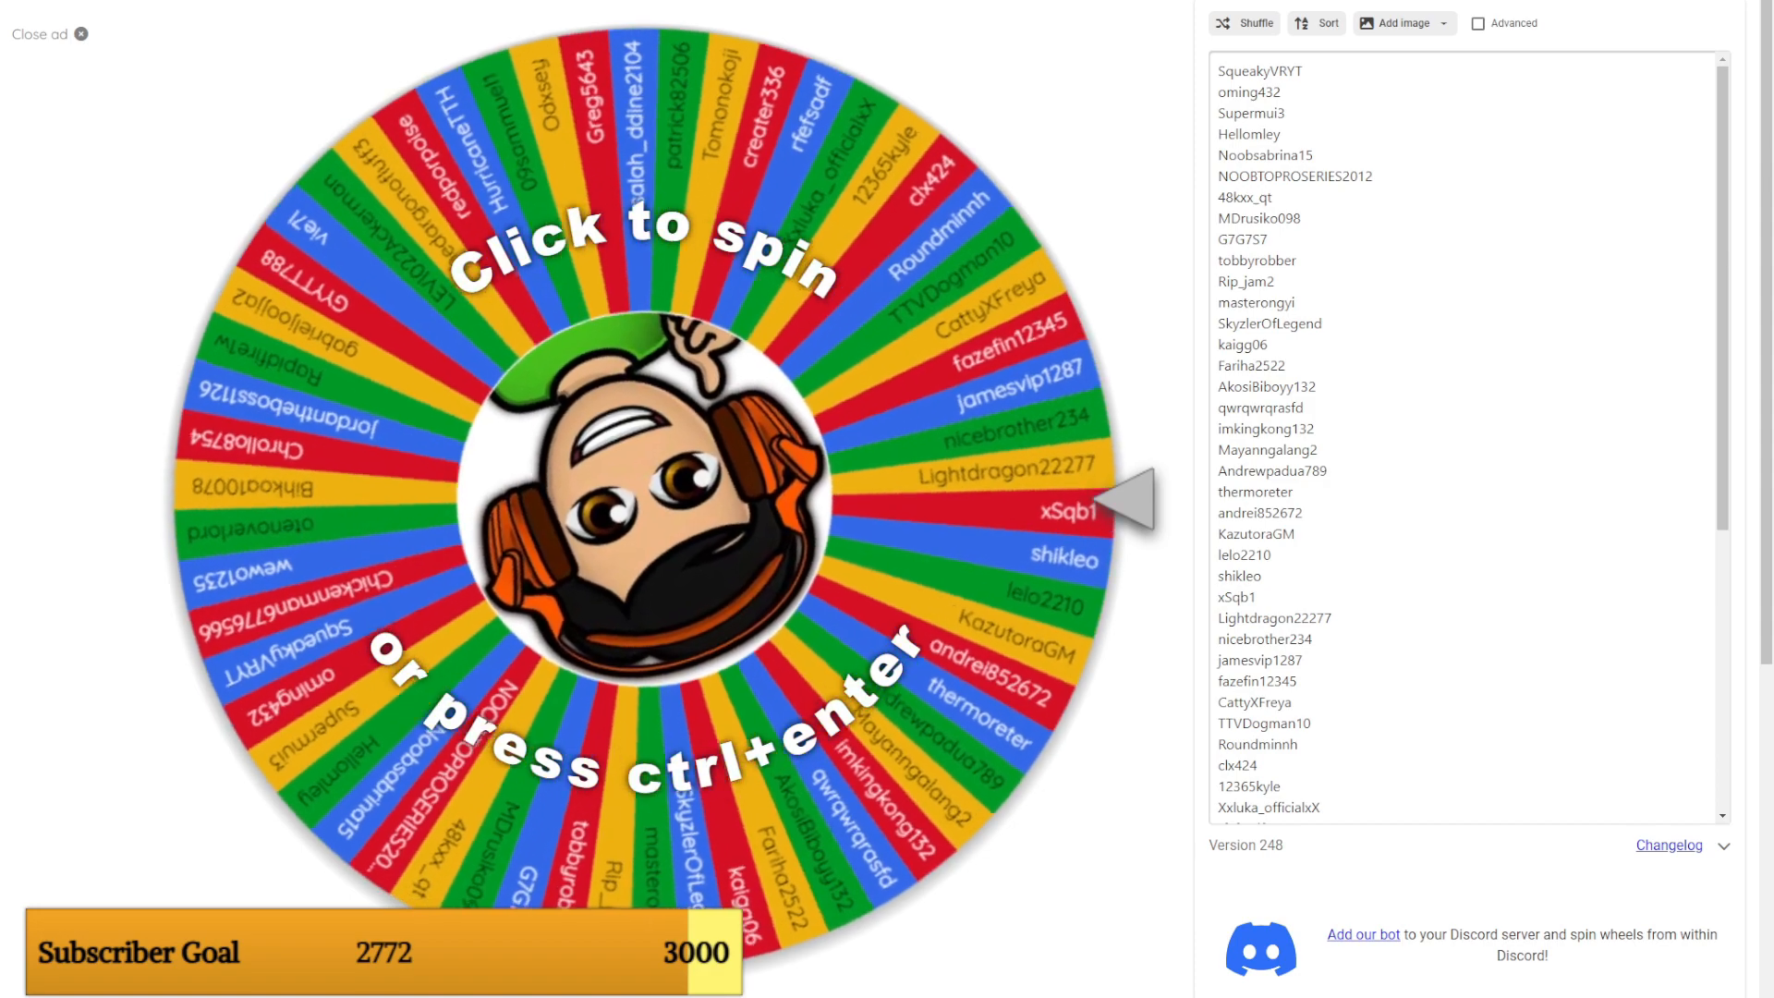
Shuffle the username entries five times with the Shuffle button.
click(1254, 23)
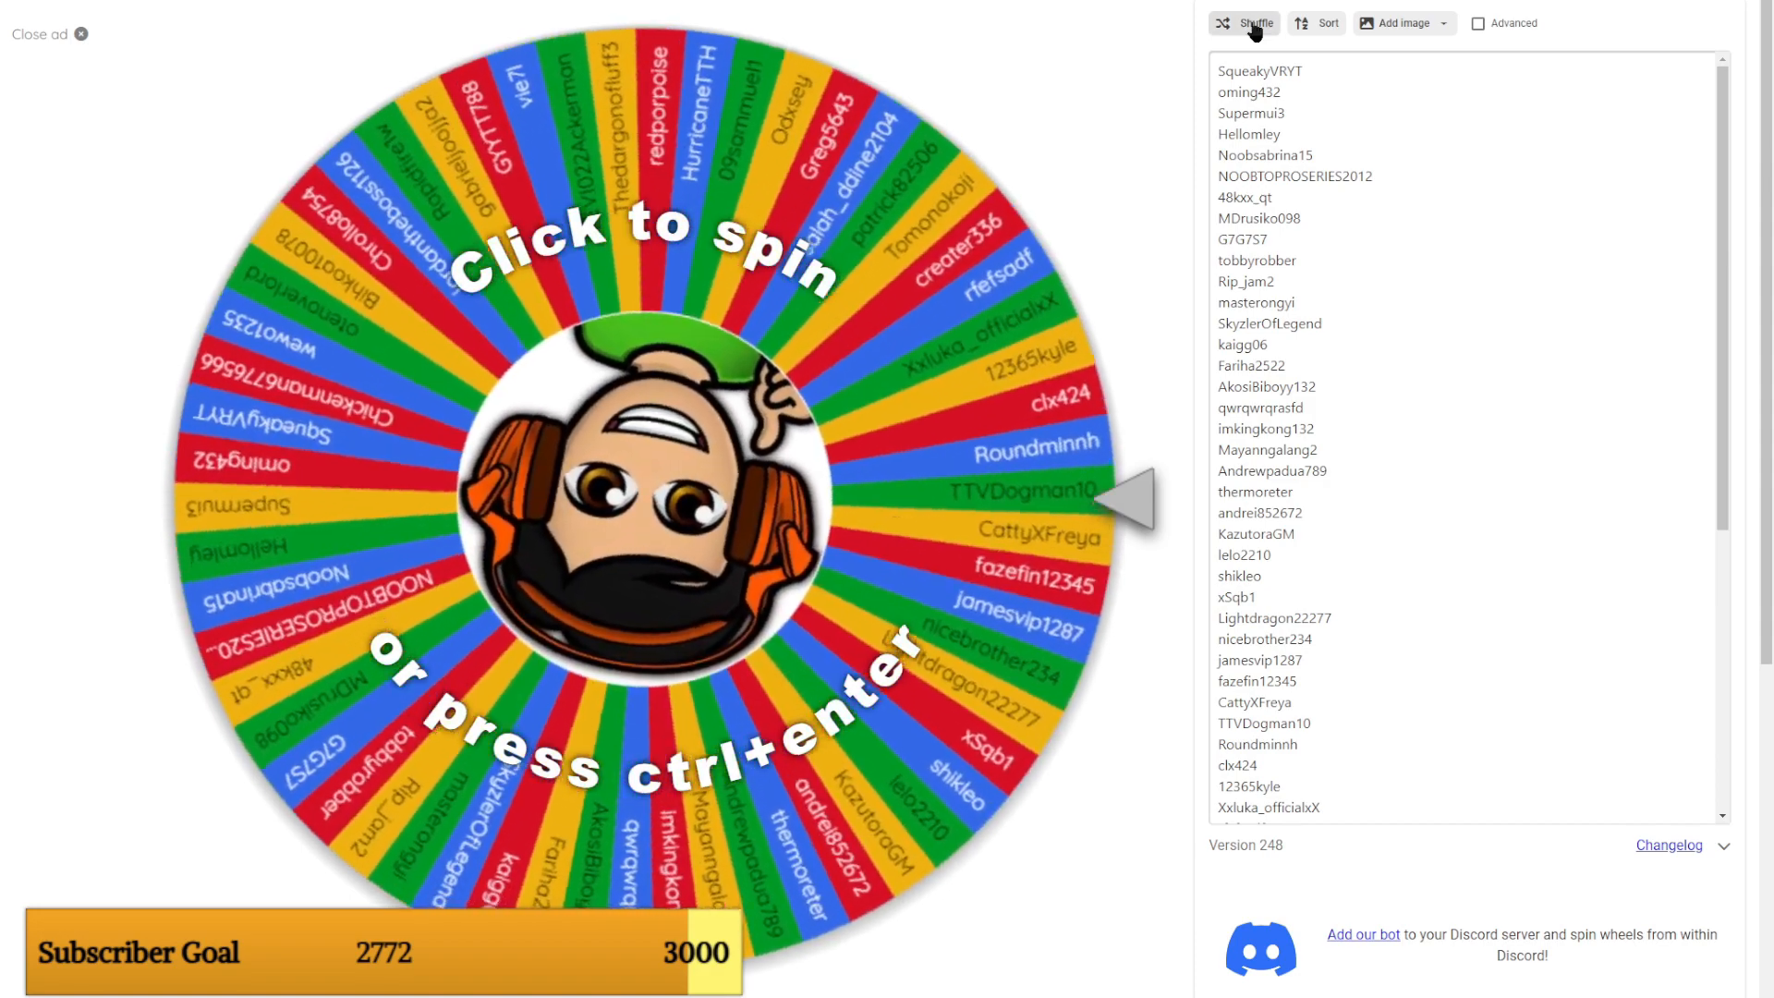
click(1246, 23)
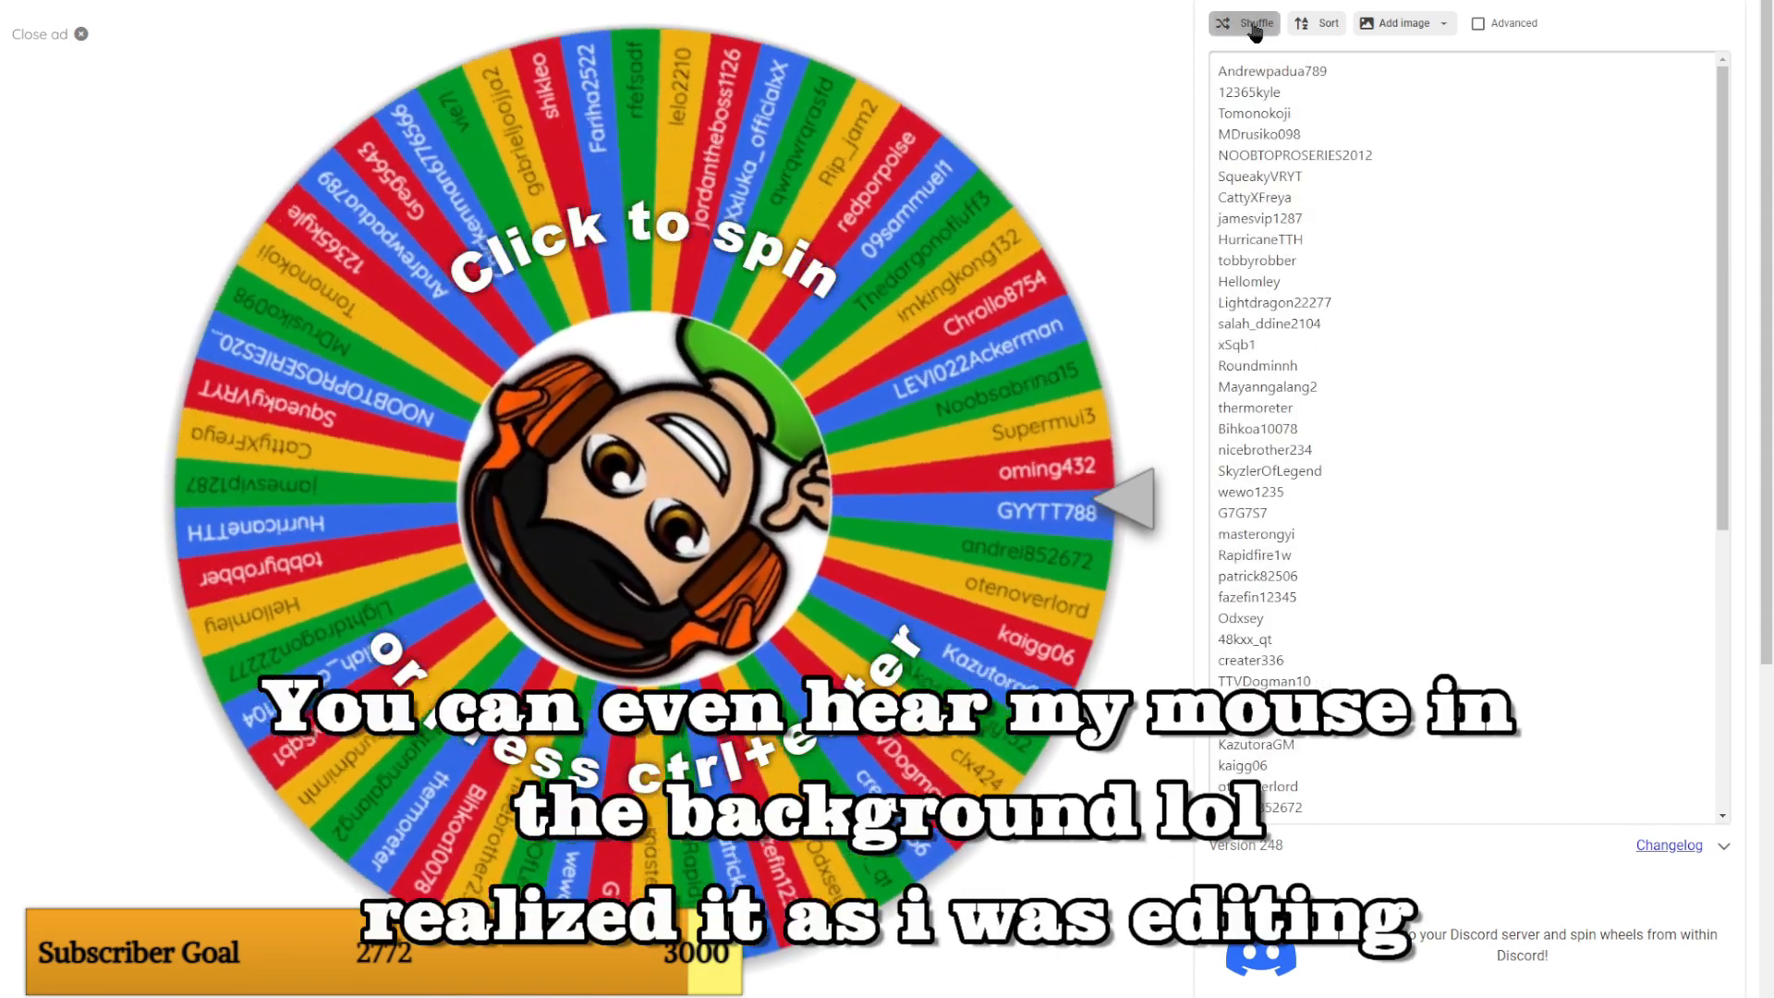
click(1253, 23)
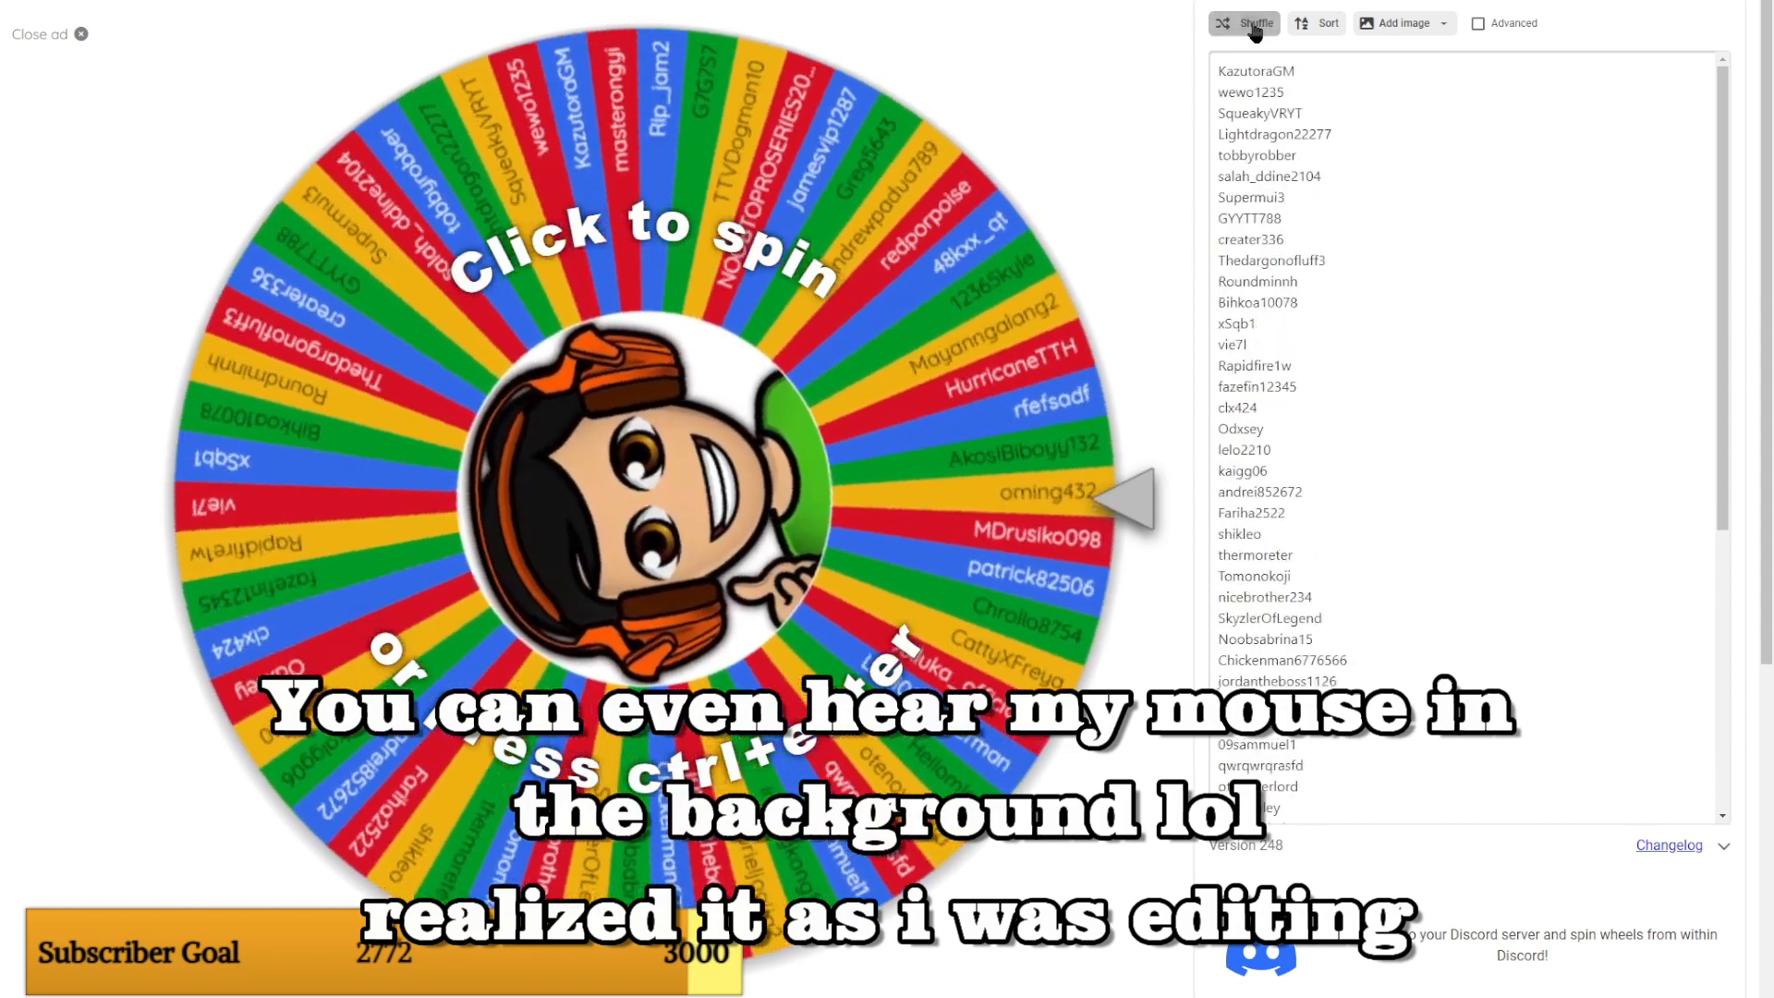
click(1248, 24)
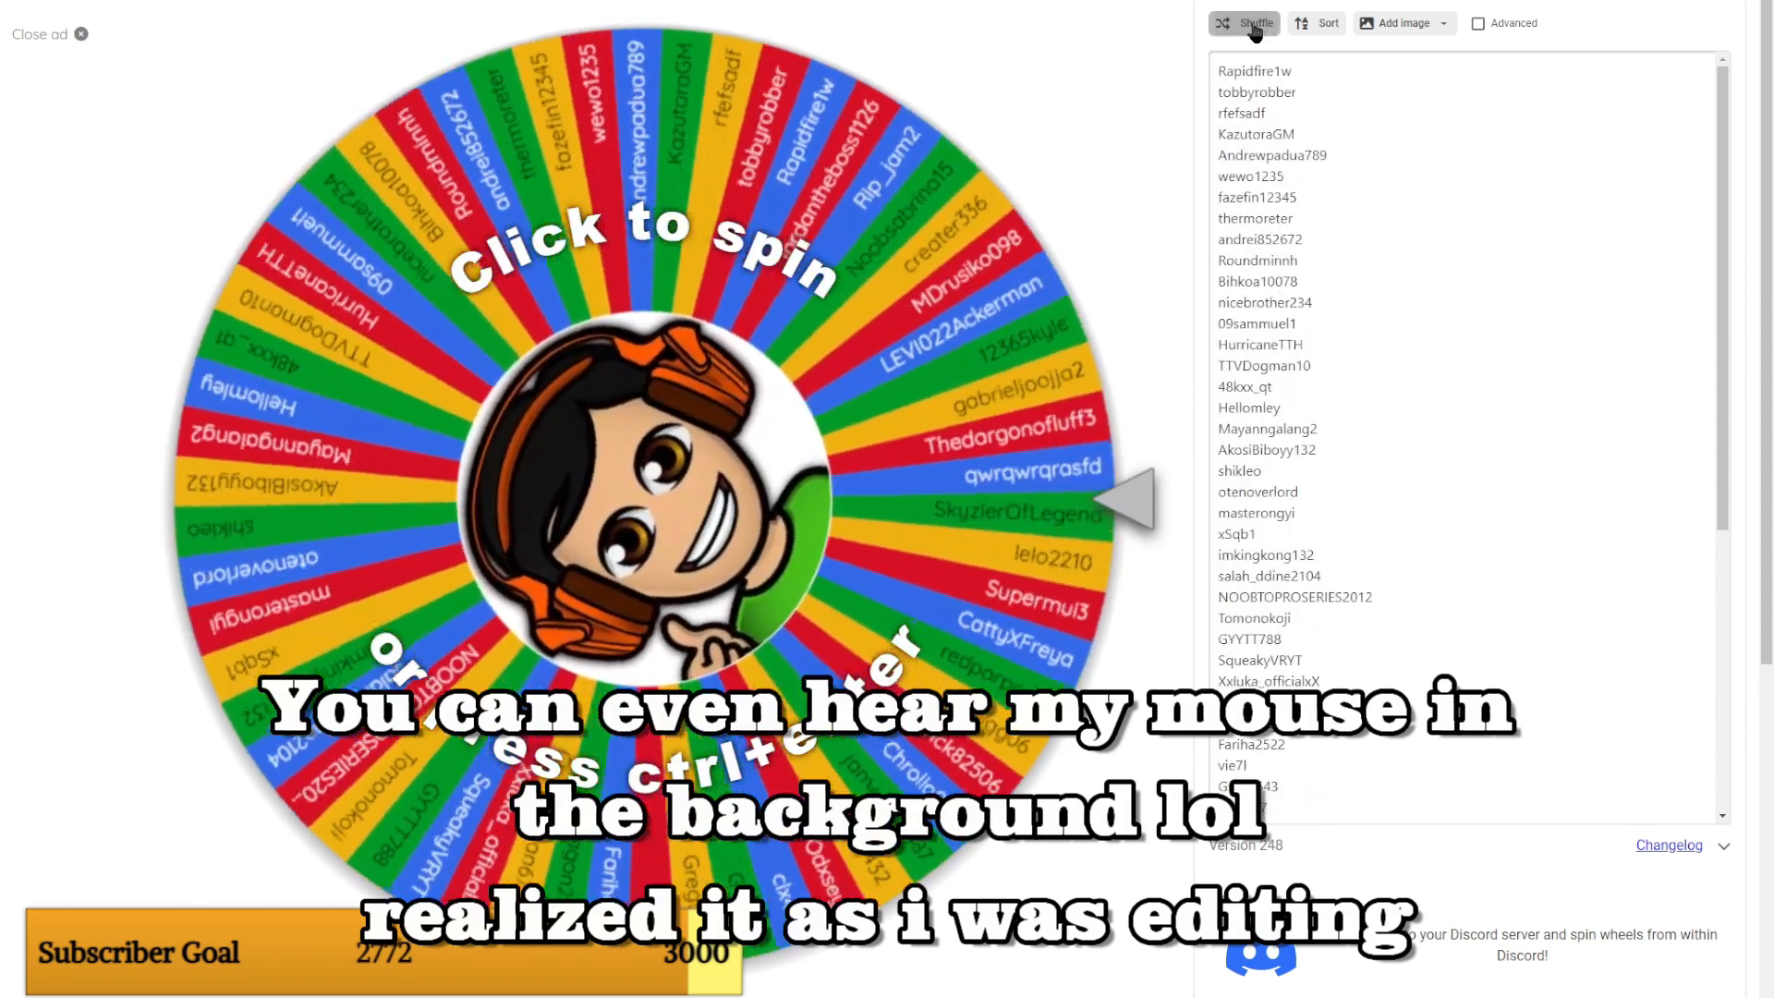
click(1253, 24)
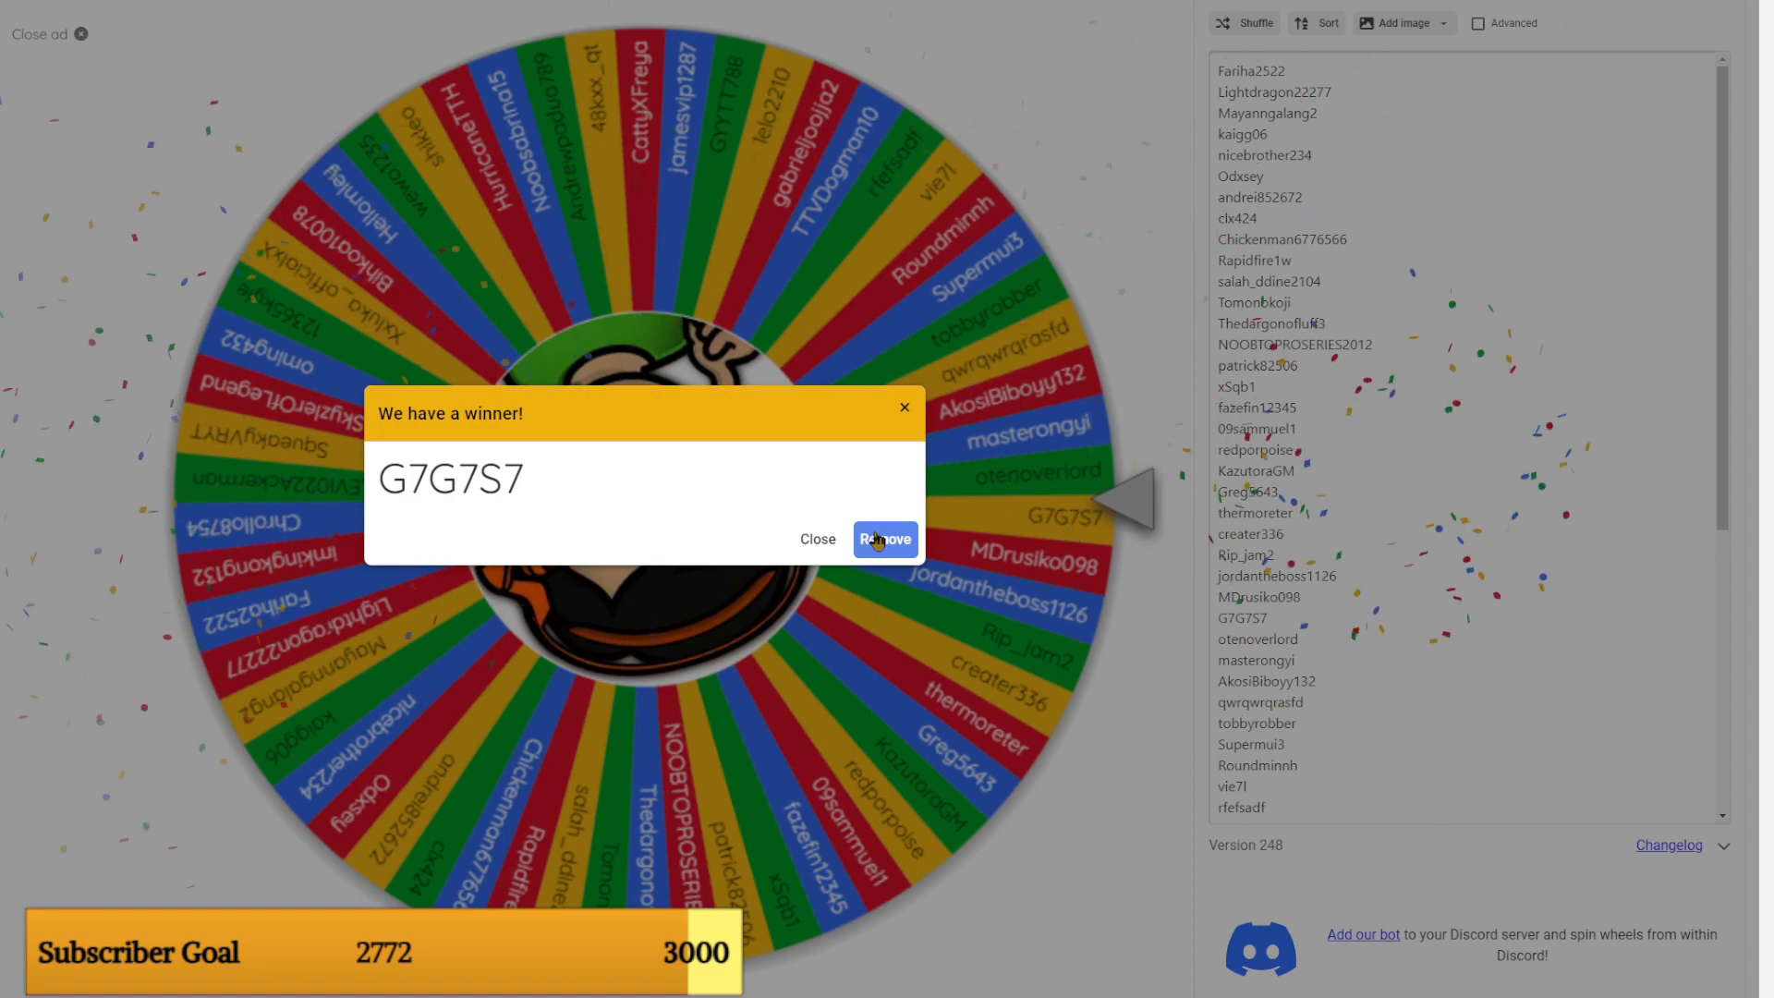
Remove winner G7G7S7 from the wheel through the winner dialog.
click(885, 539)
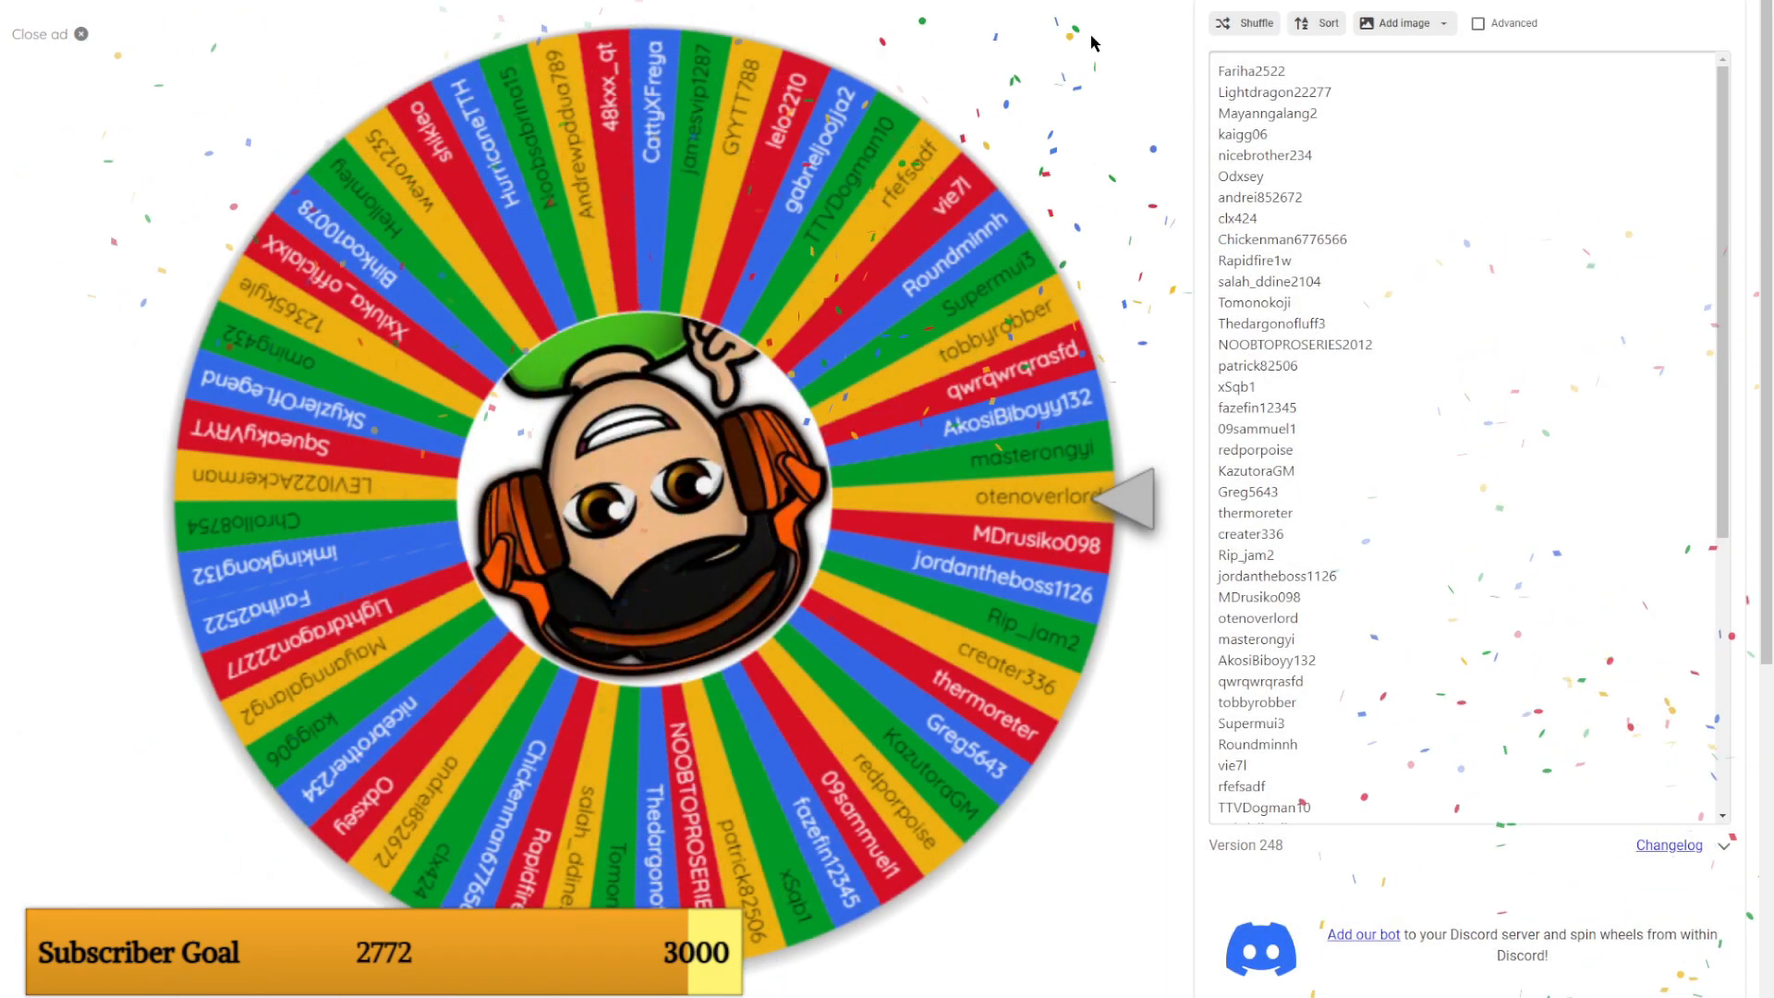
Reshuffle the remaining usernames eight times, then spin the wheel.
click(1256, 23)
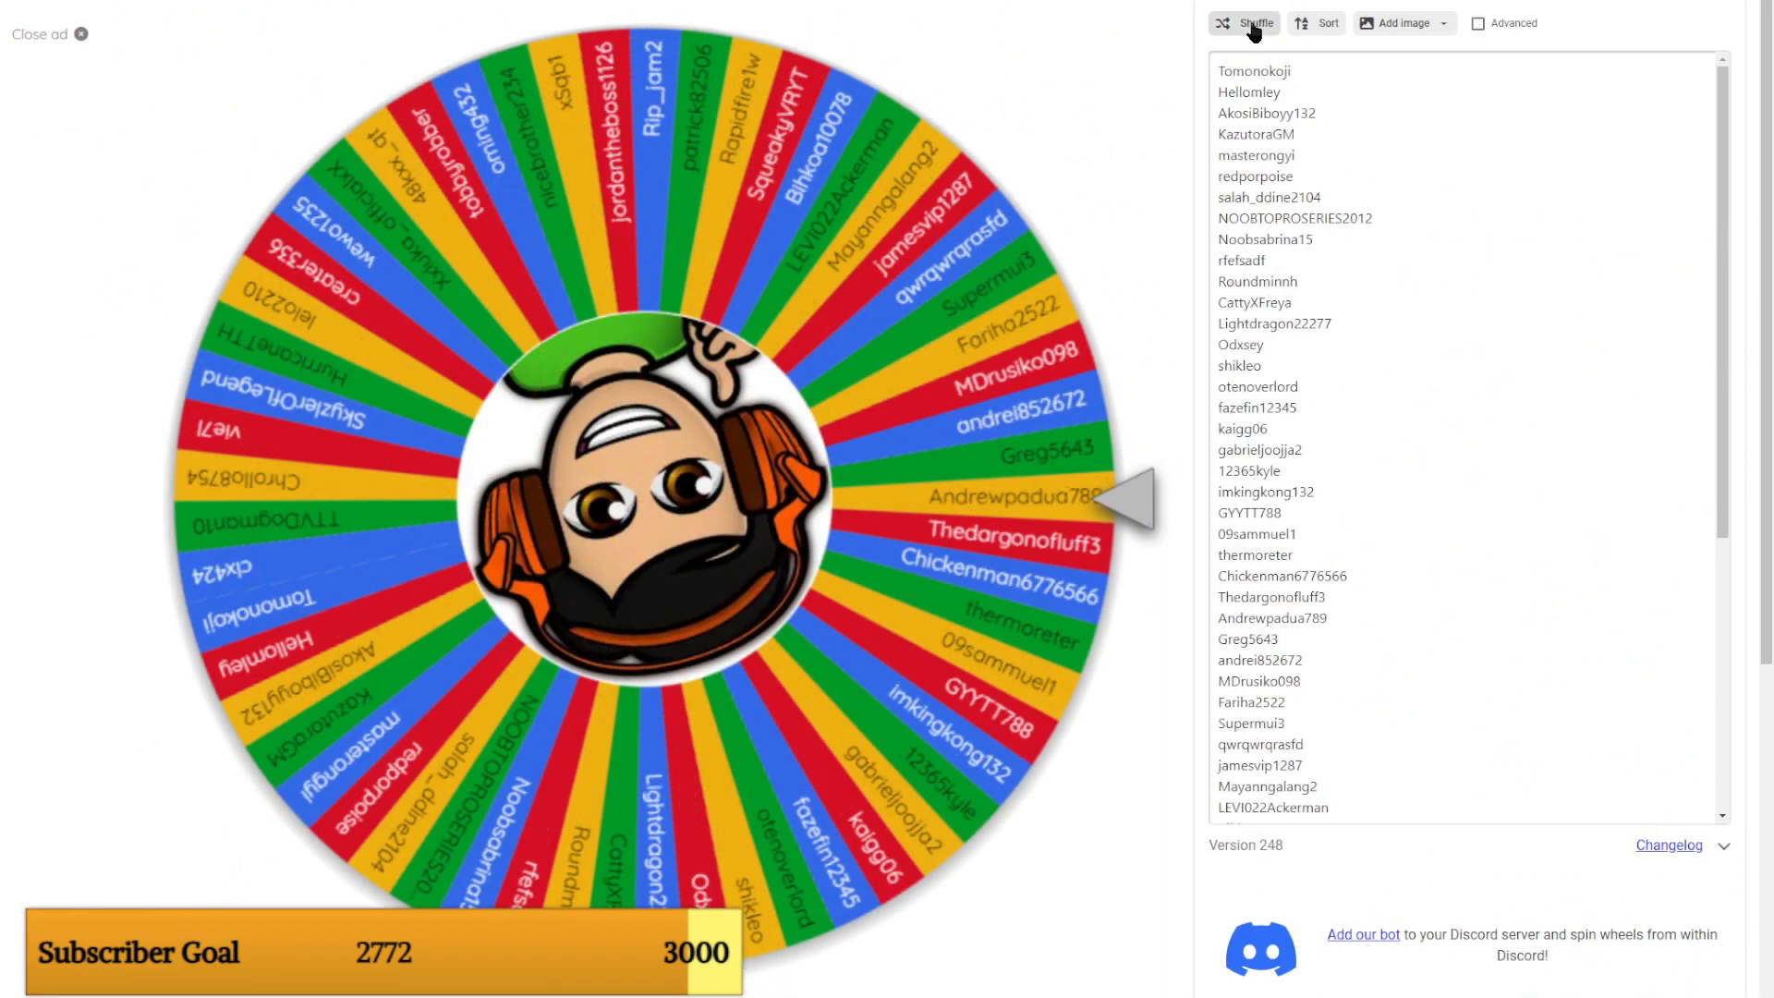
click(1253, 23)
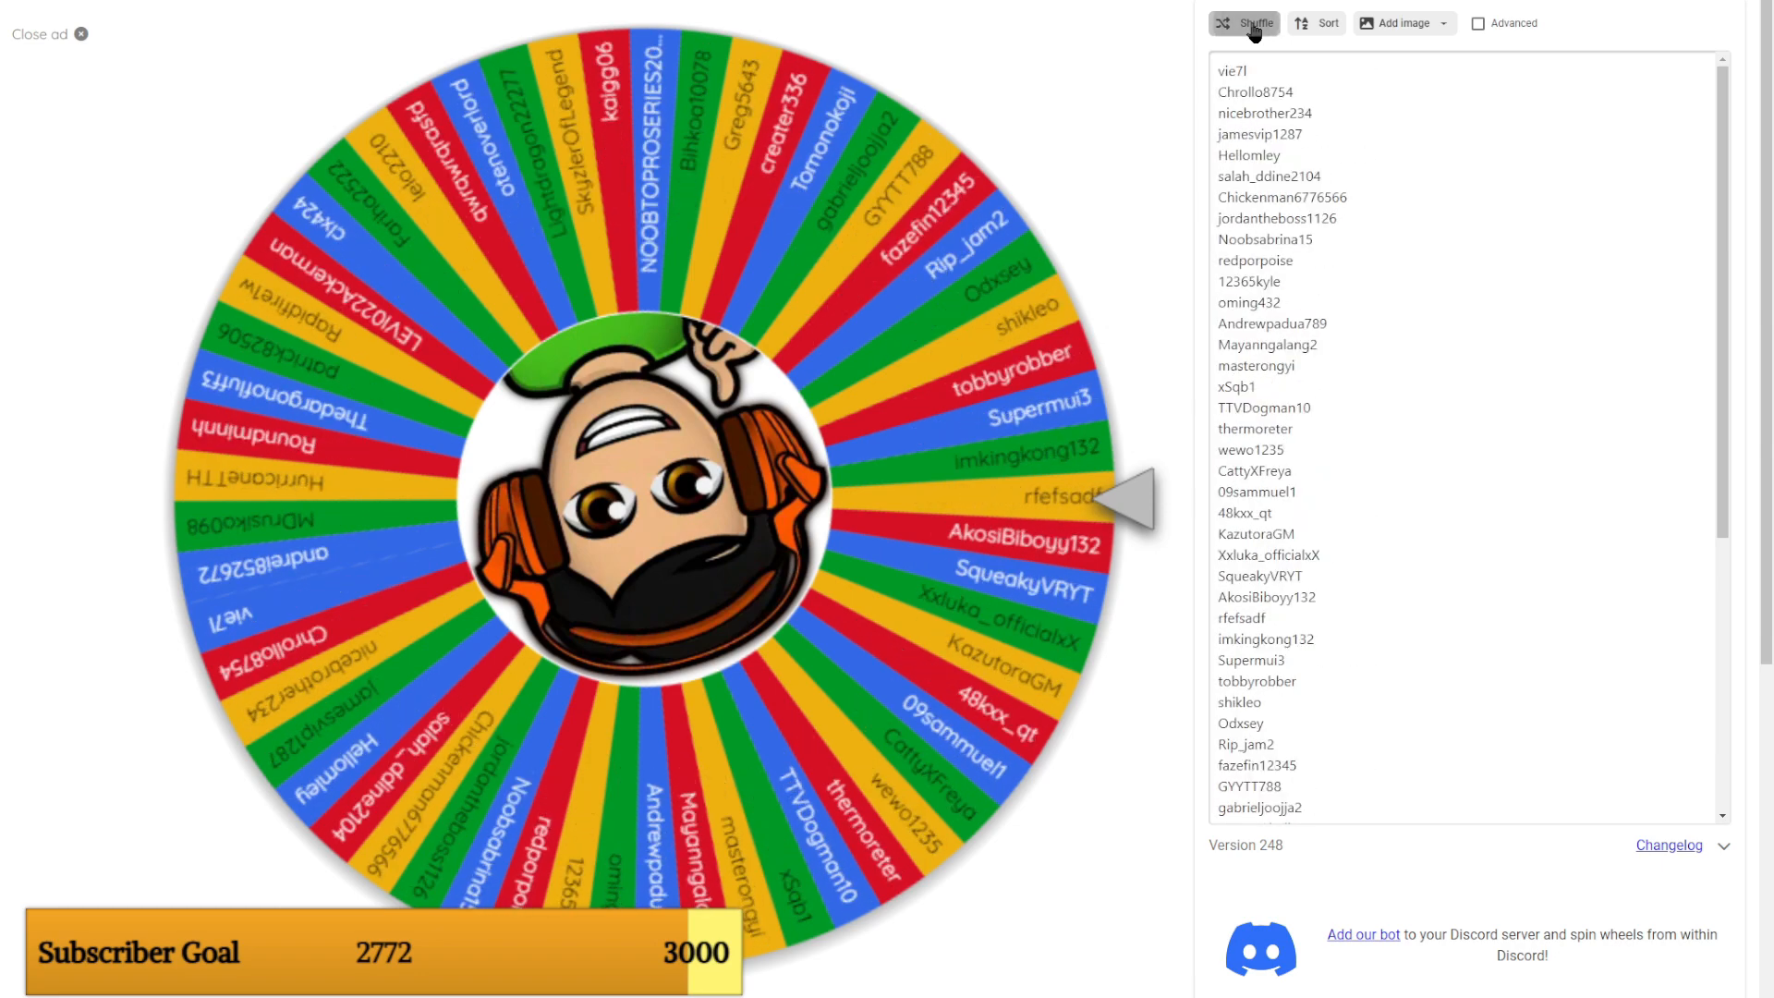
click(1250, 23)
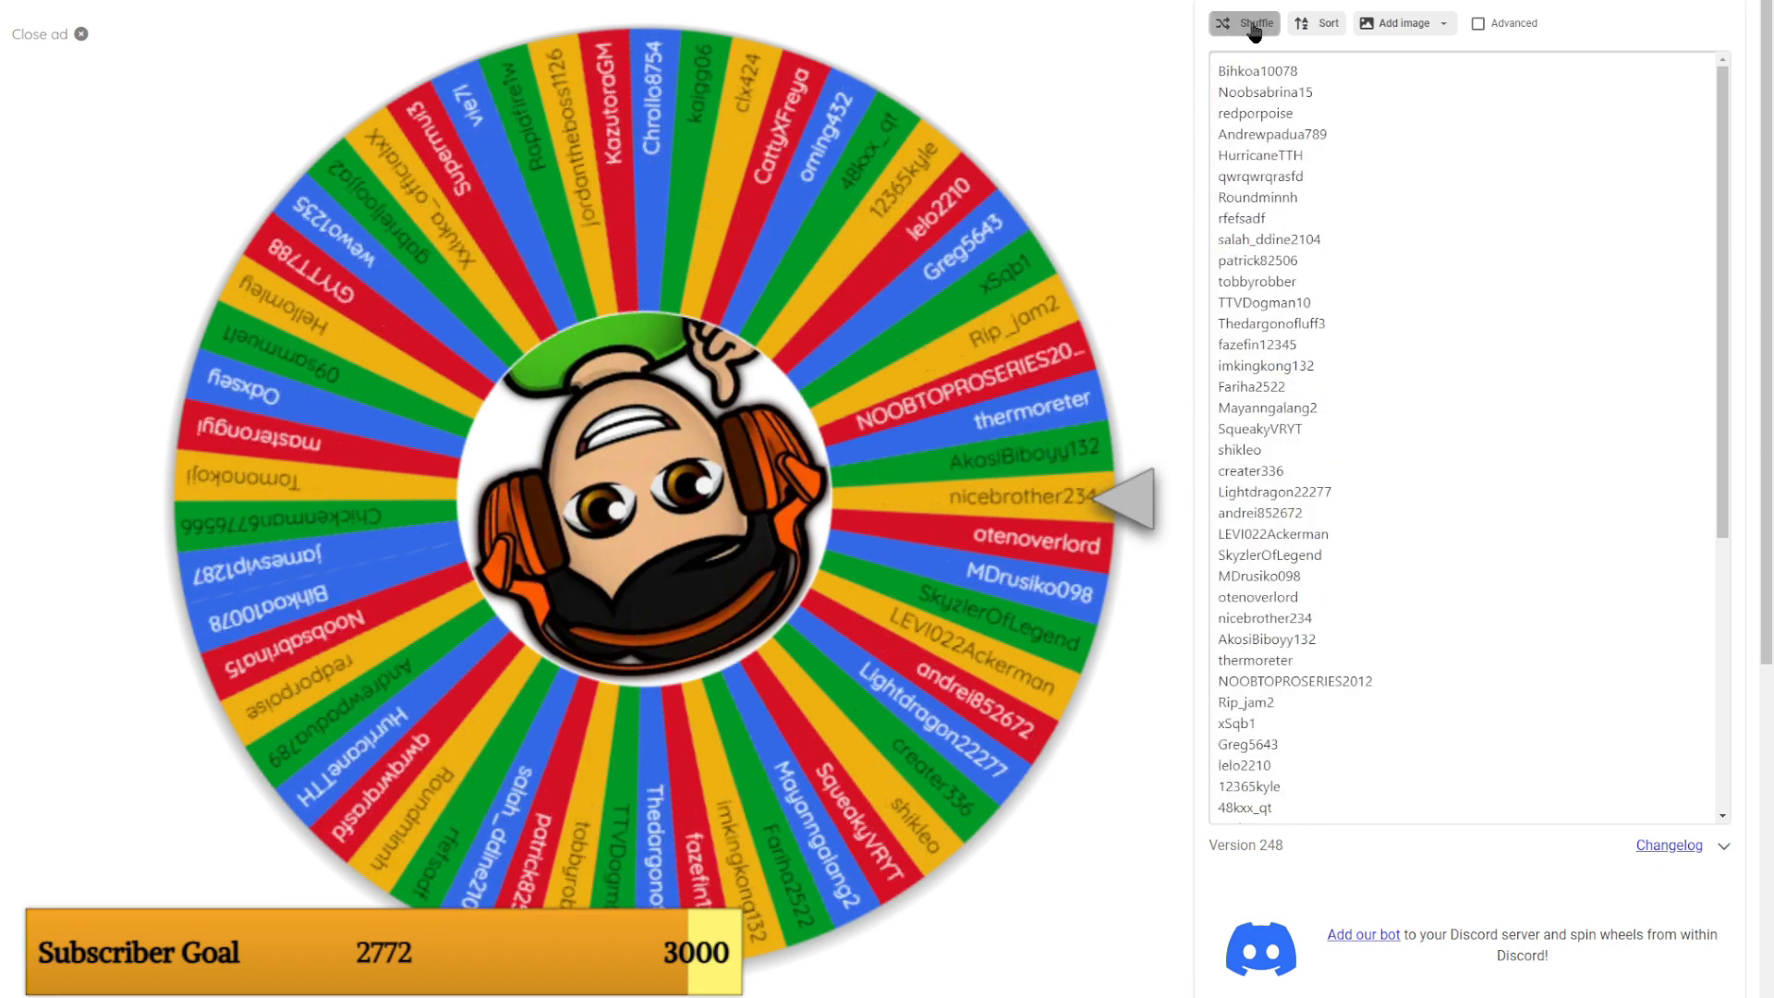
click(1248, 23)
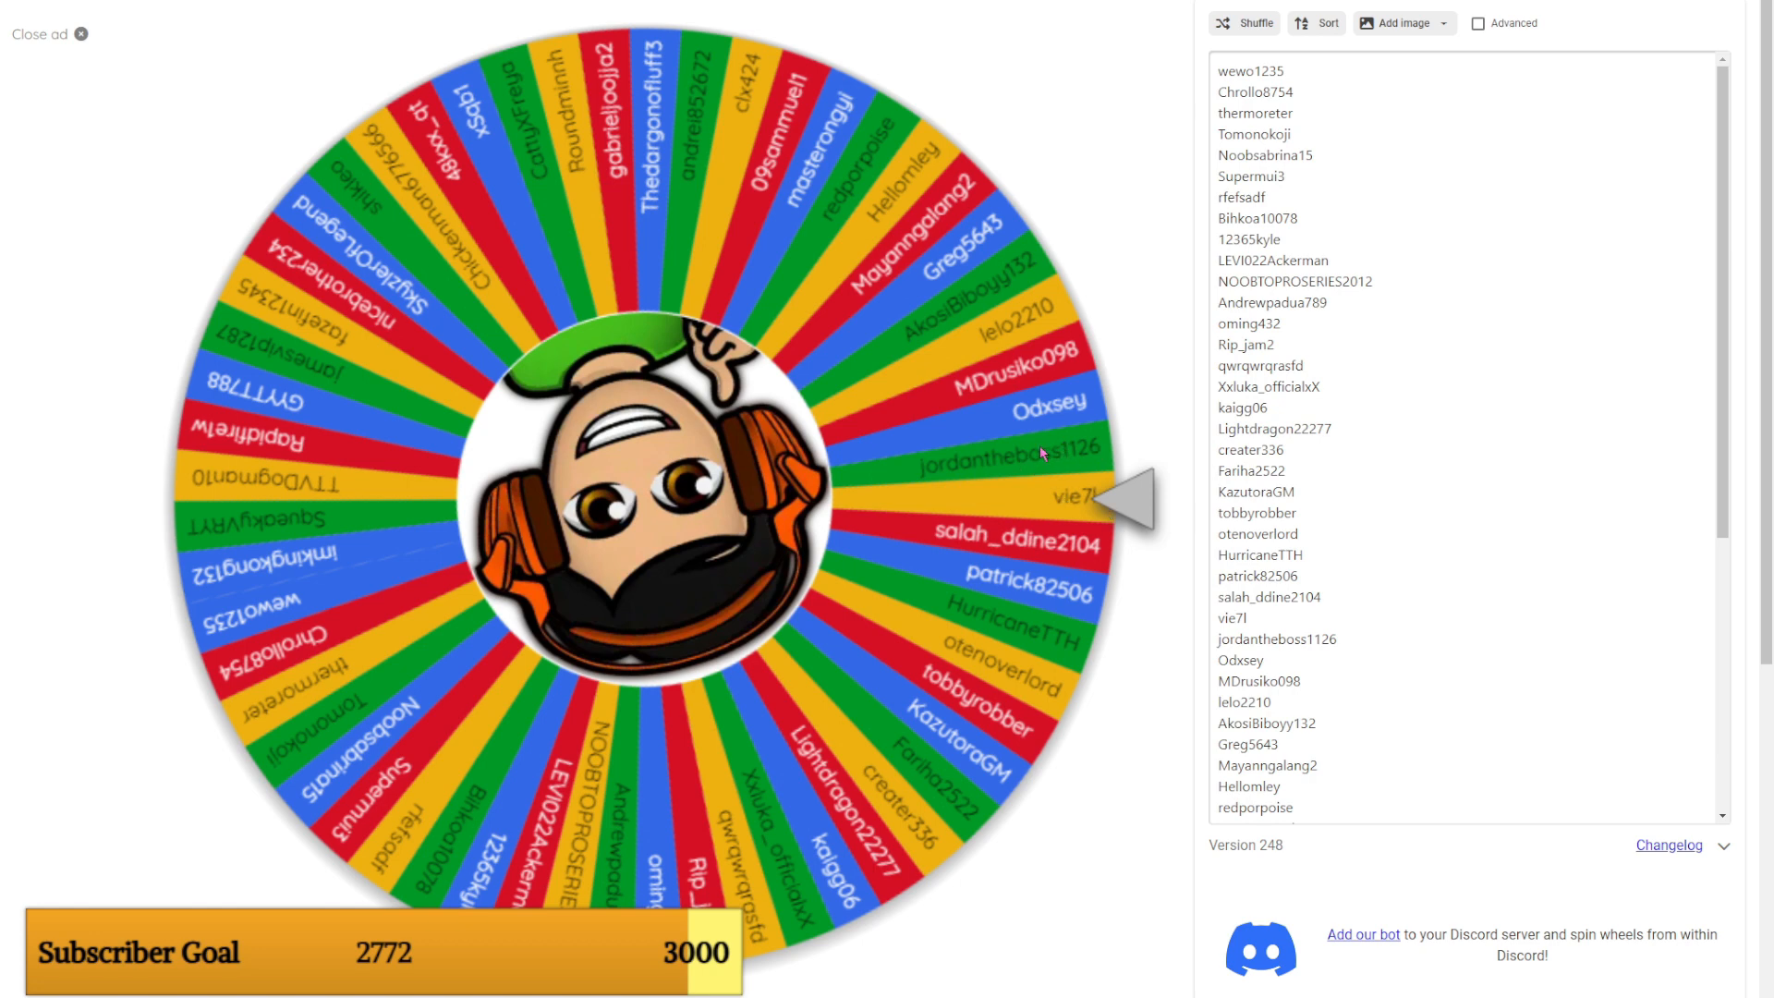
mouse_move(1064, 520)
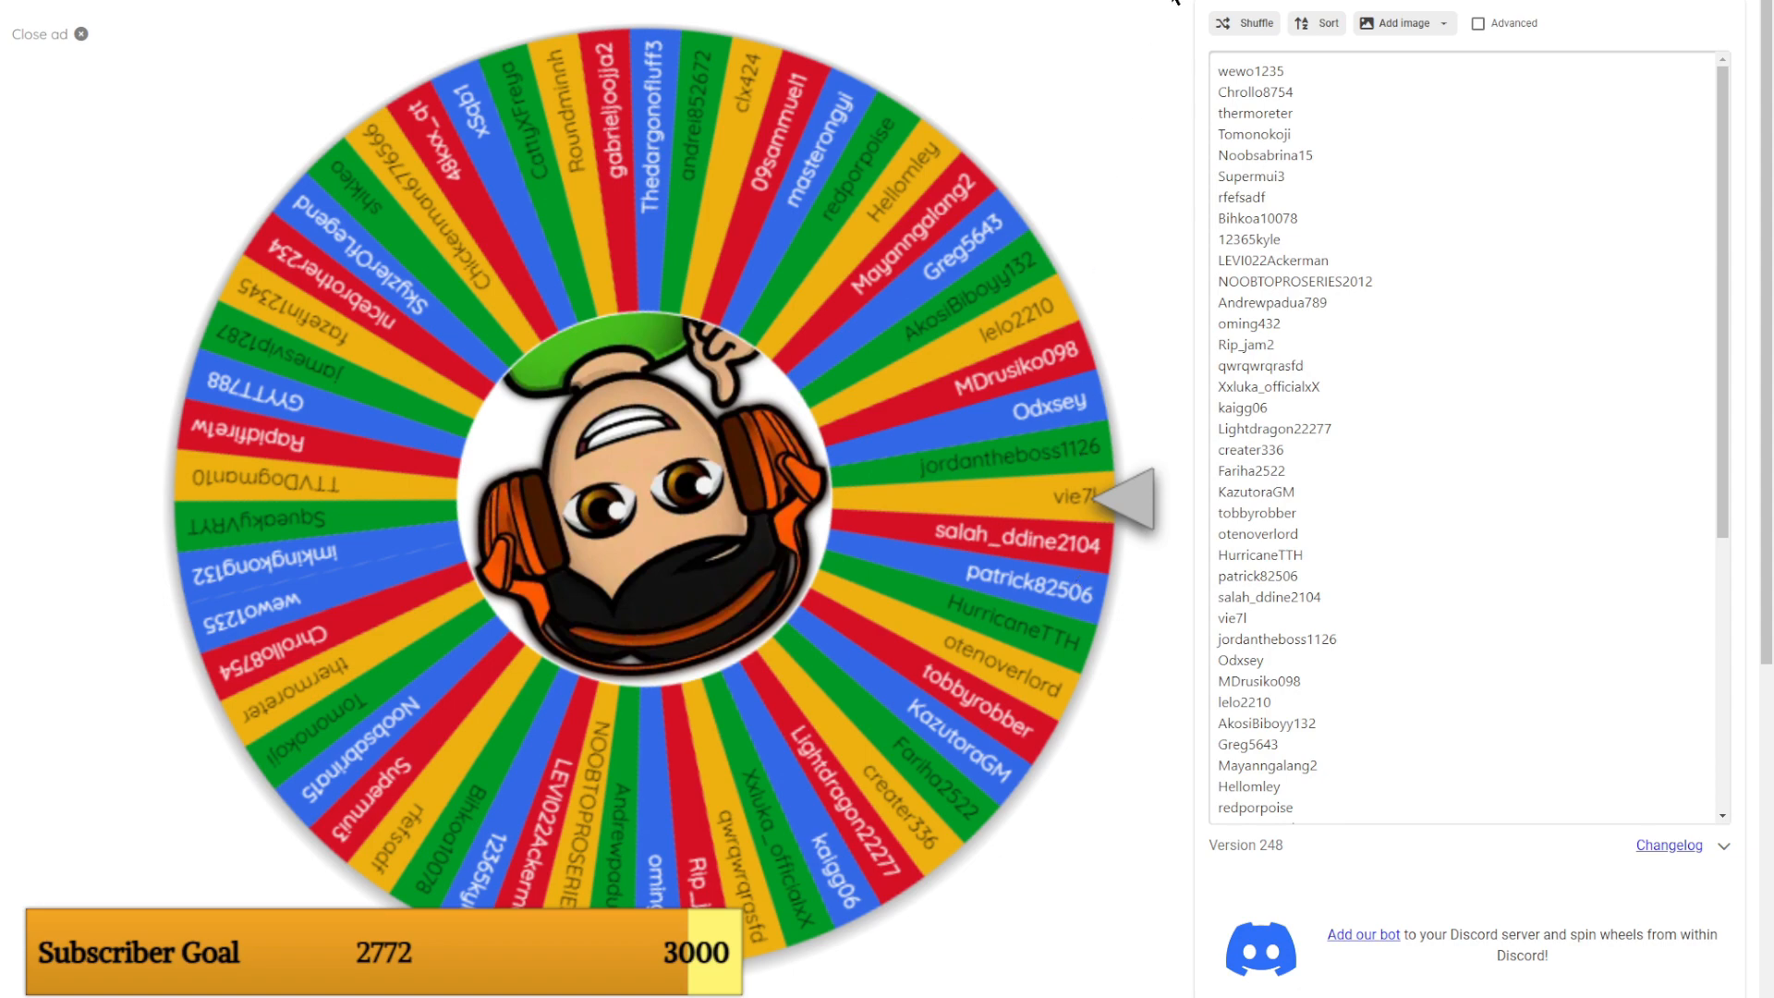
click(1245, 22)
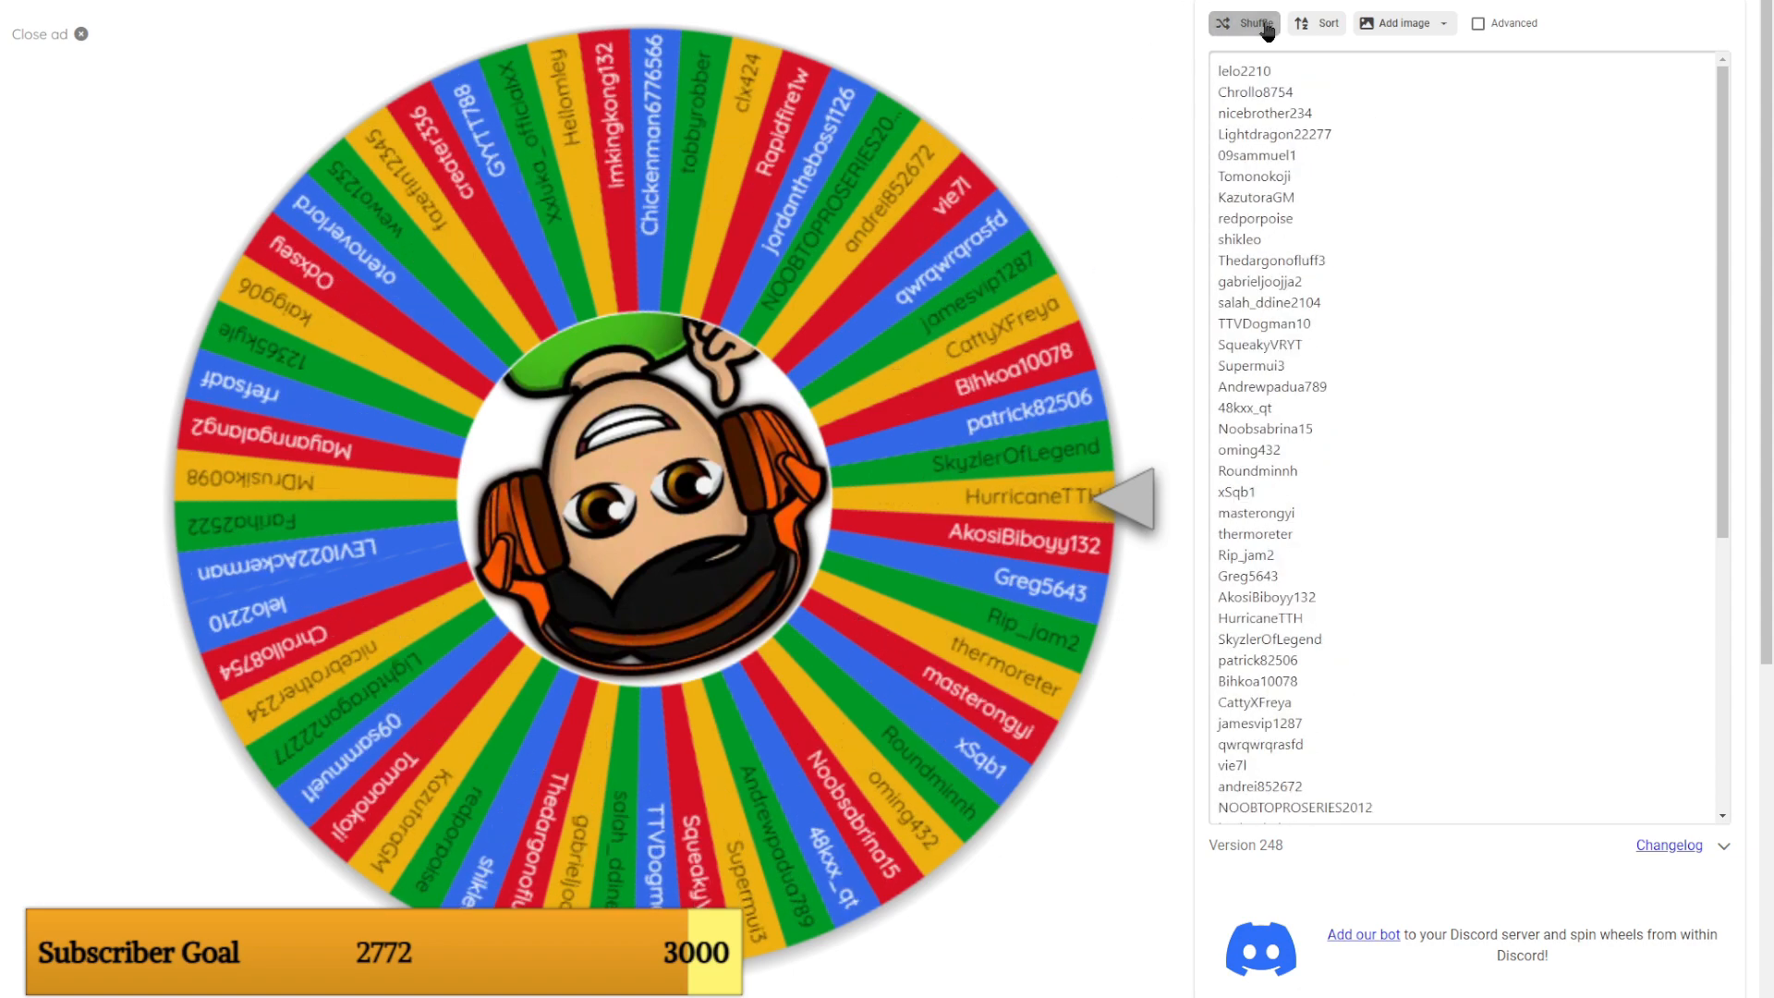
click(1249, 23)
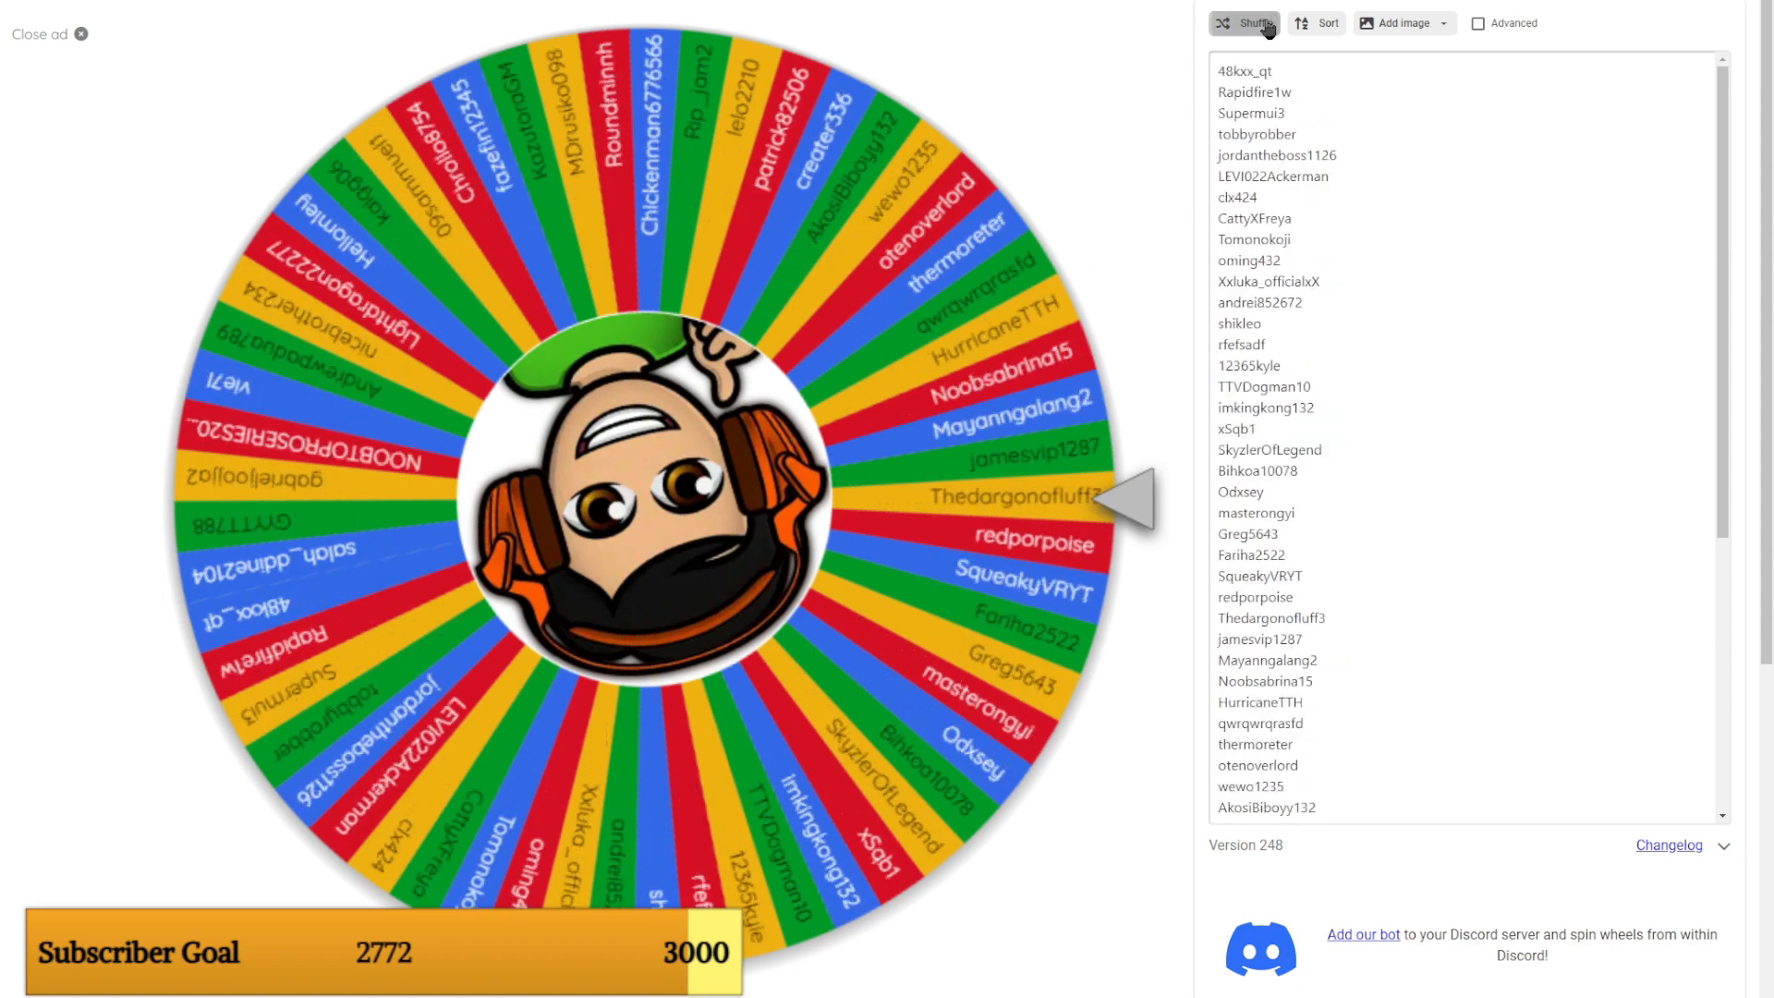
click(1247, 23)
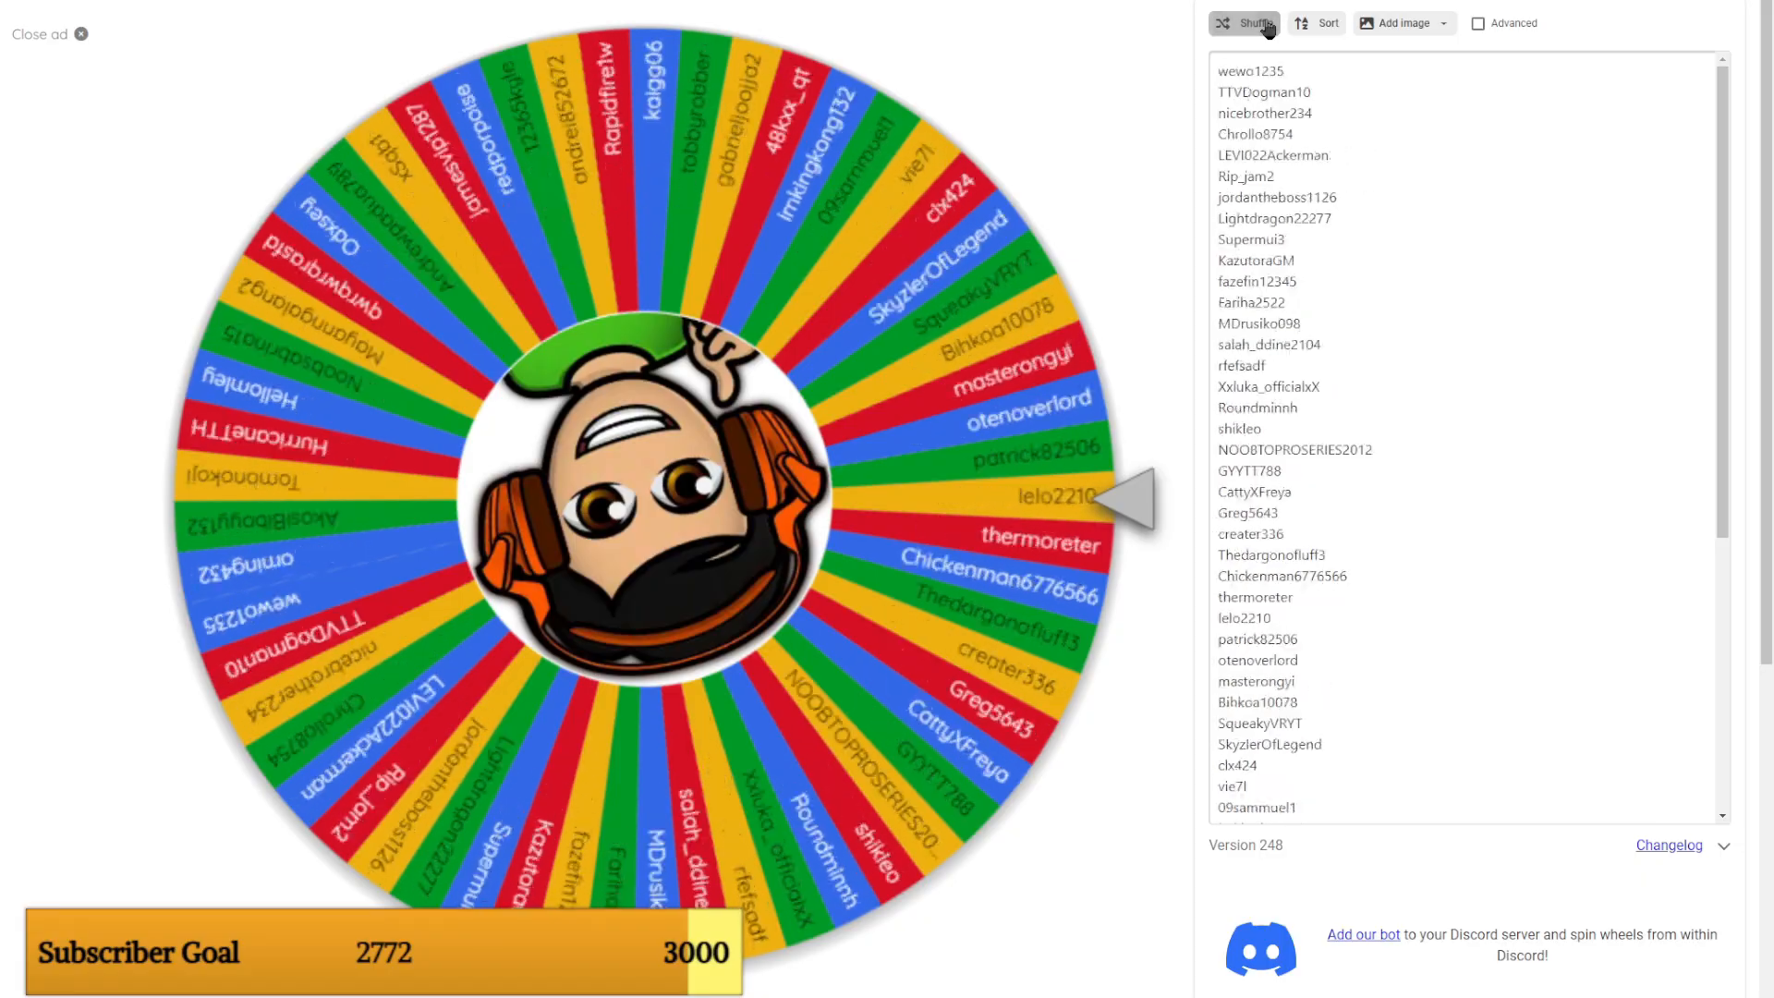
click(1253, 23)
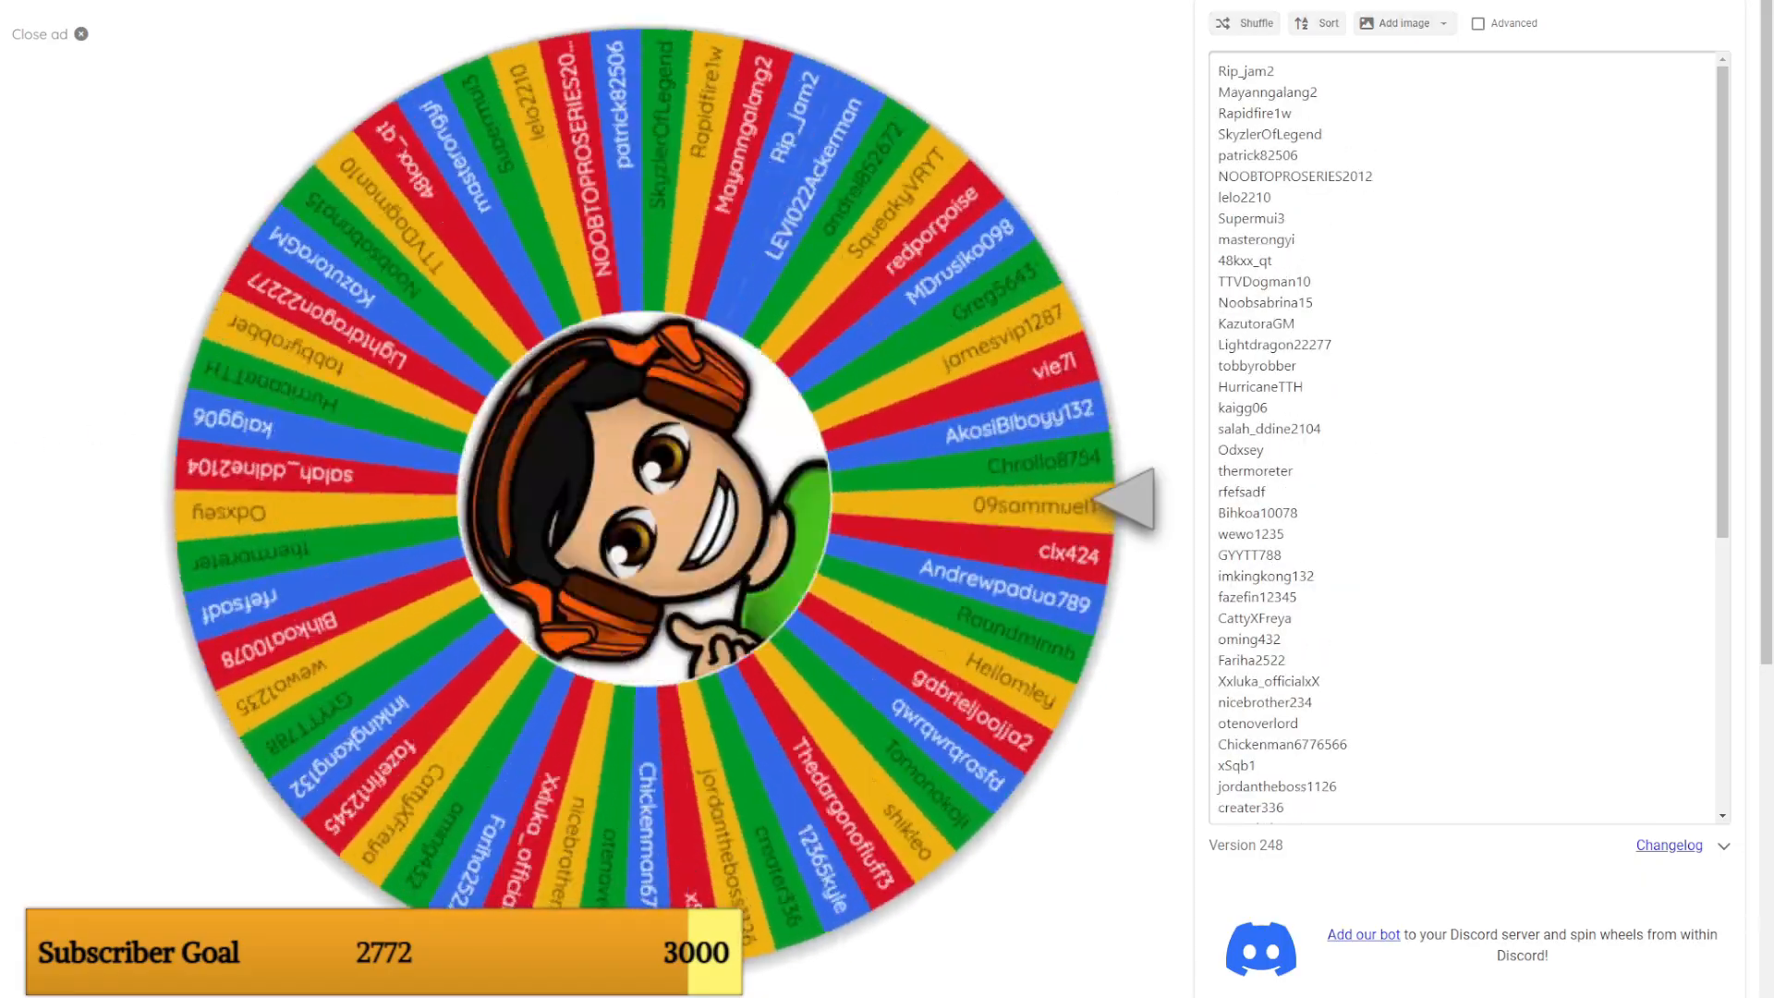
click(644, 503)
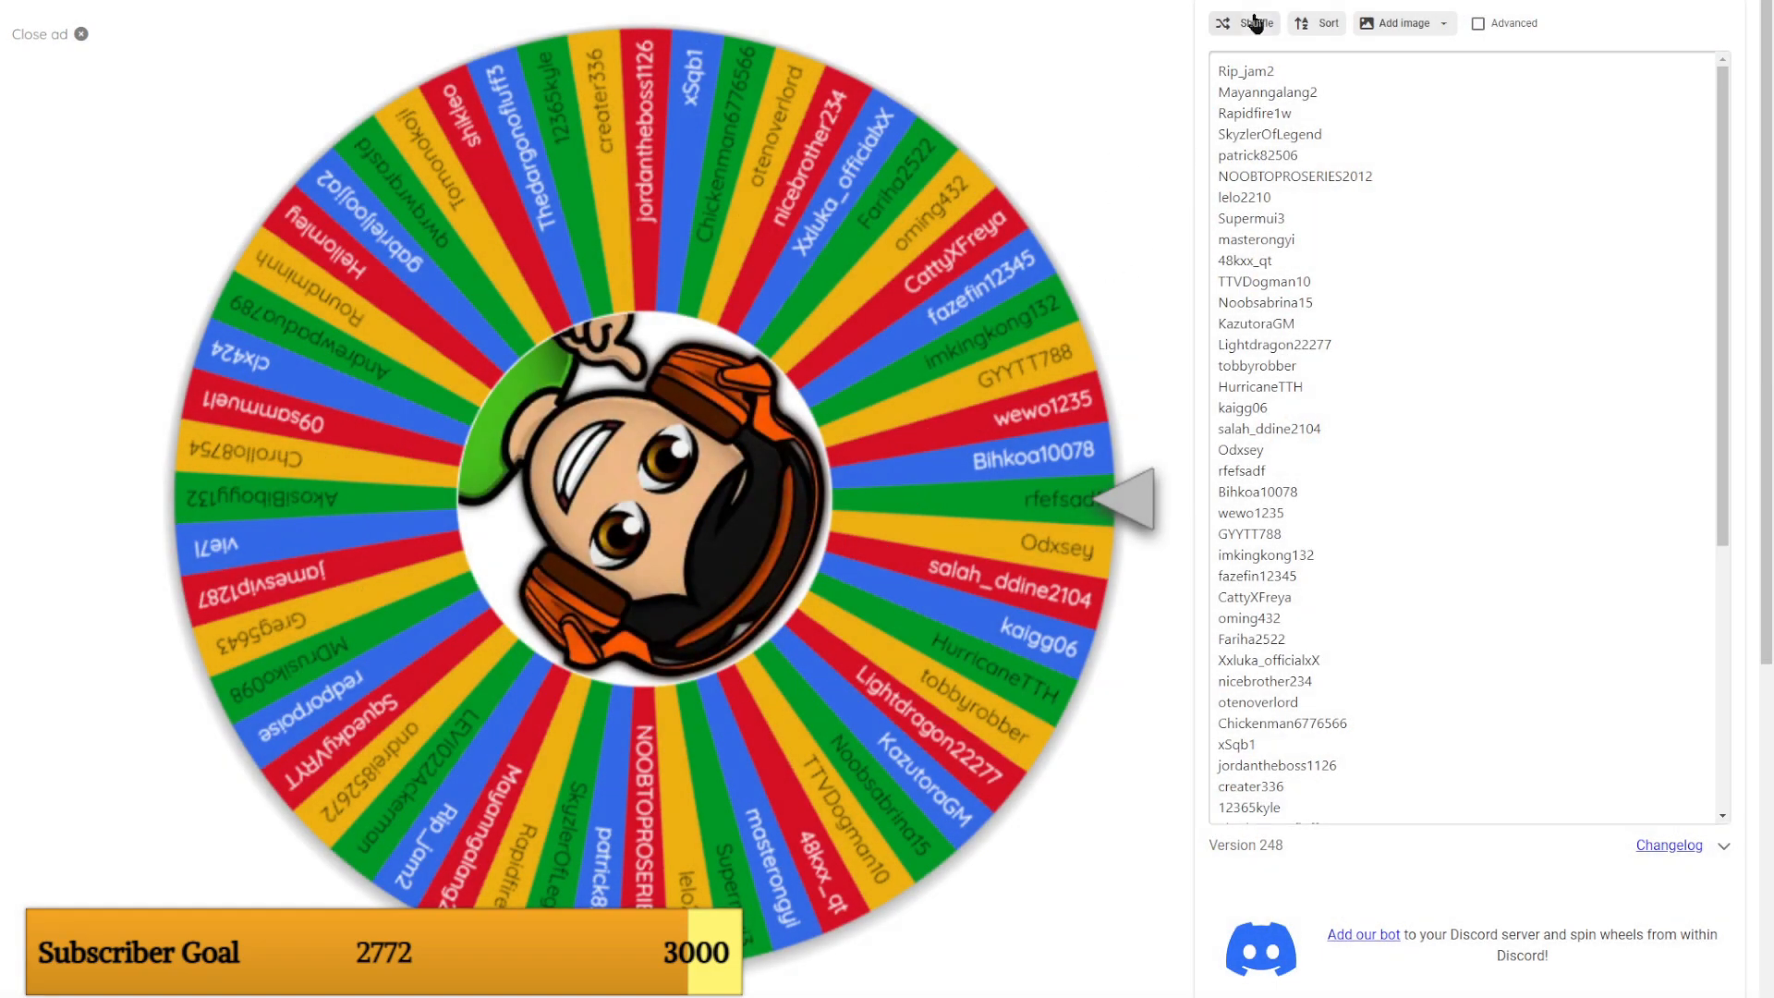
click(1250, 23)
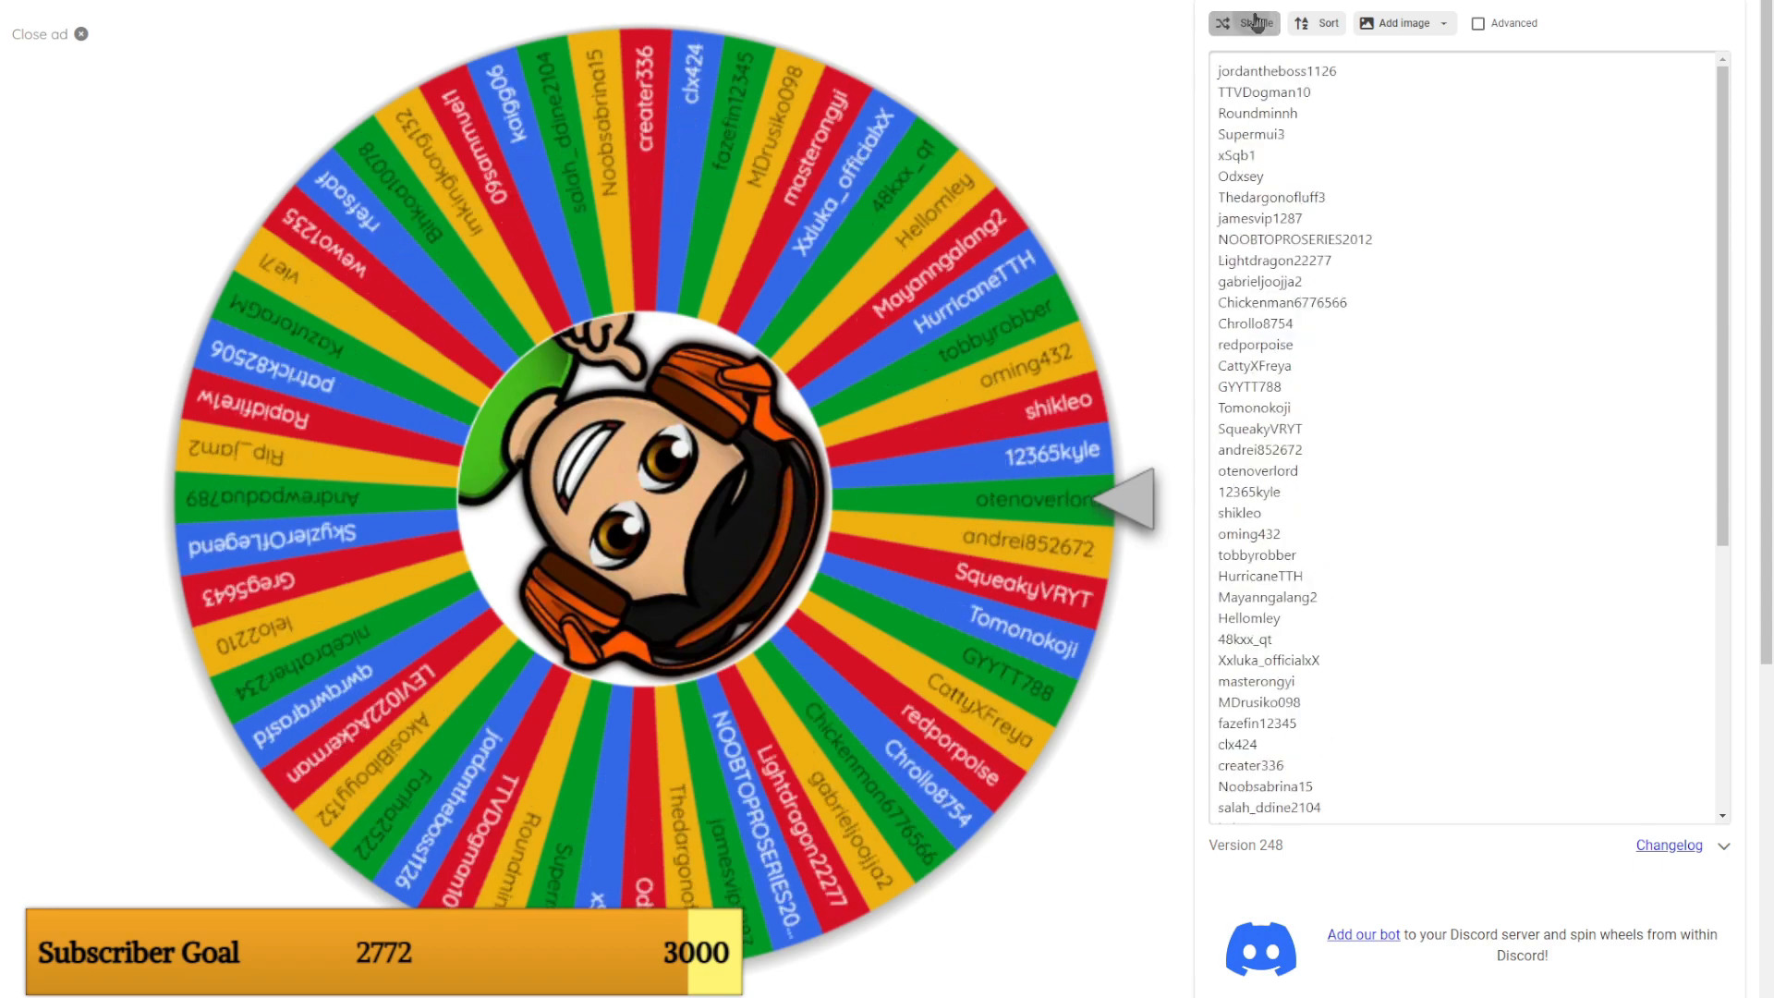
click(1251, 24)
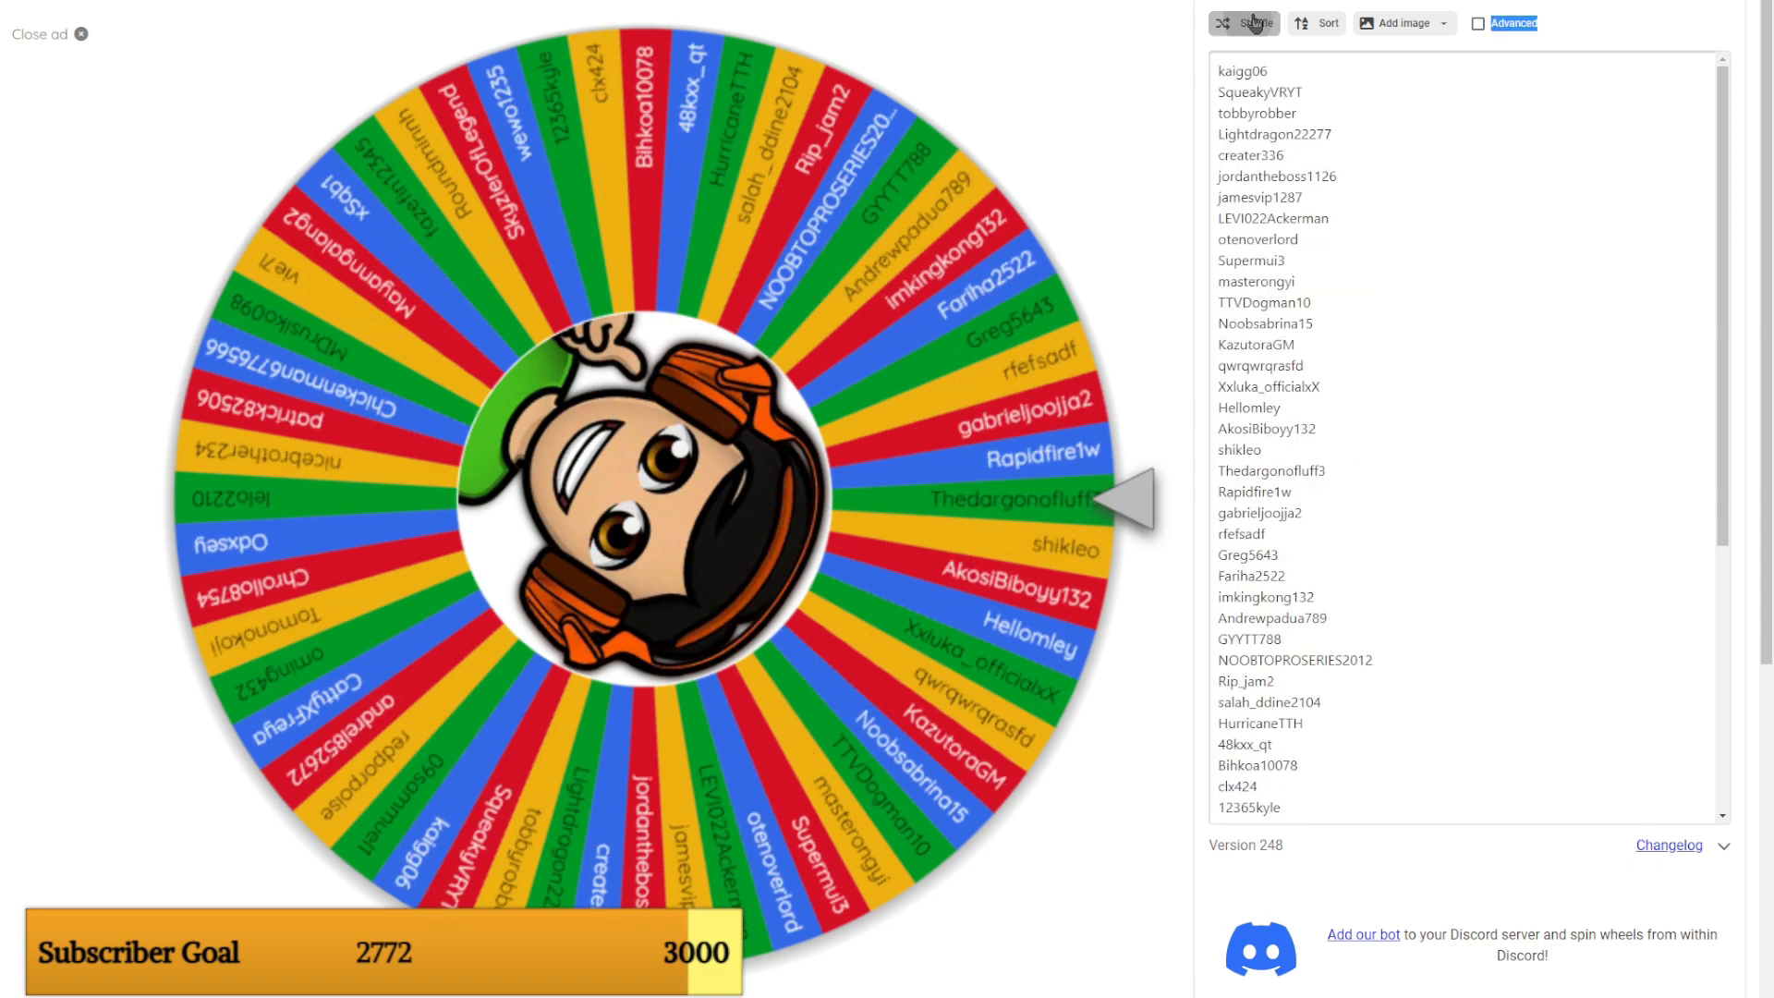
click(1251, 23)
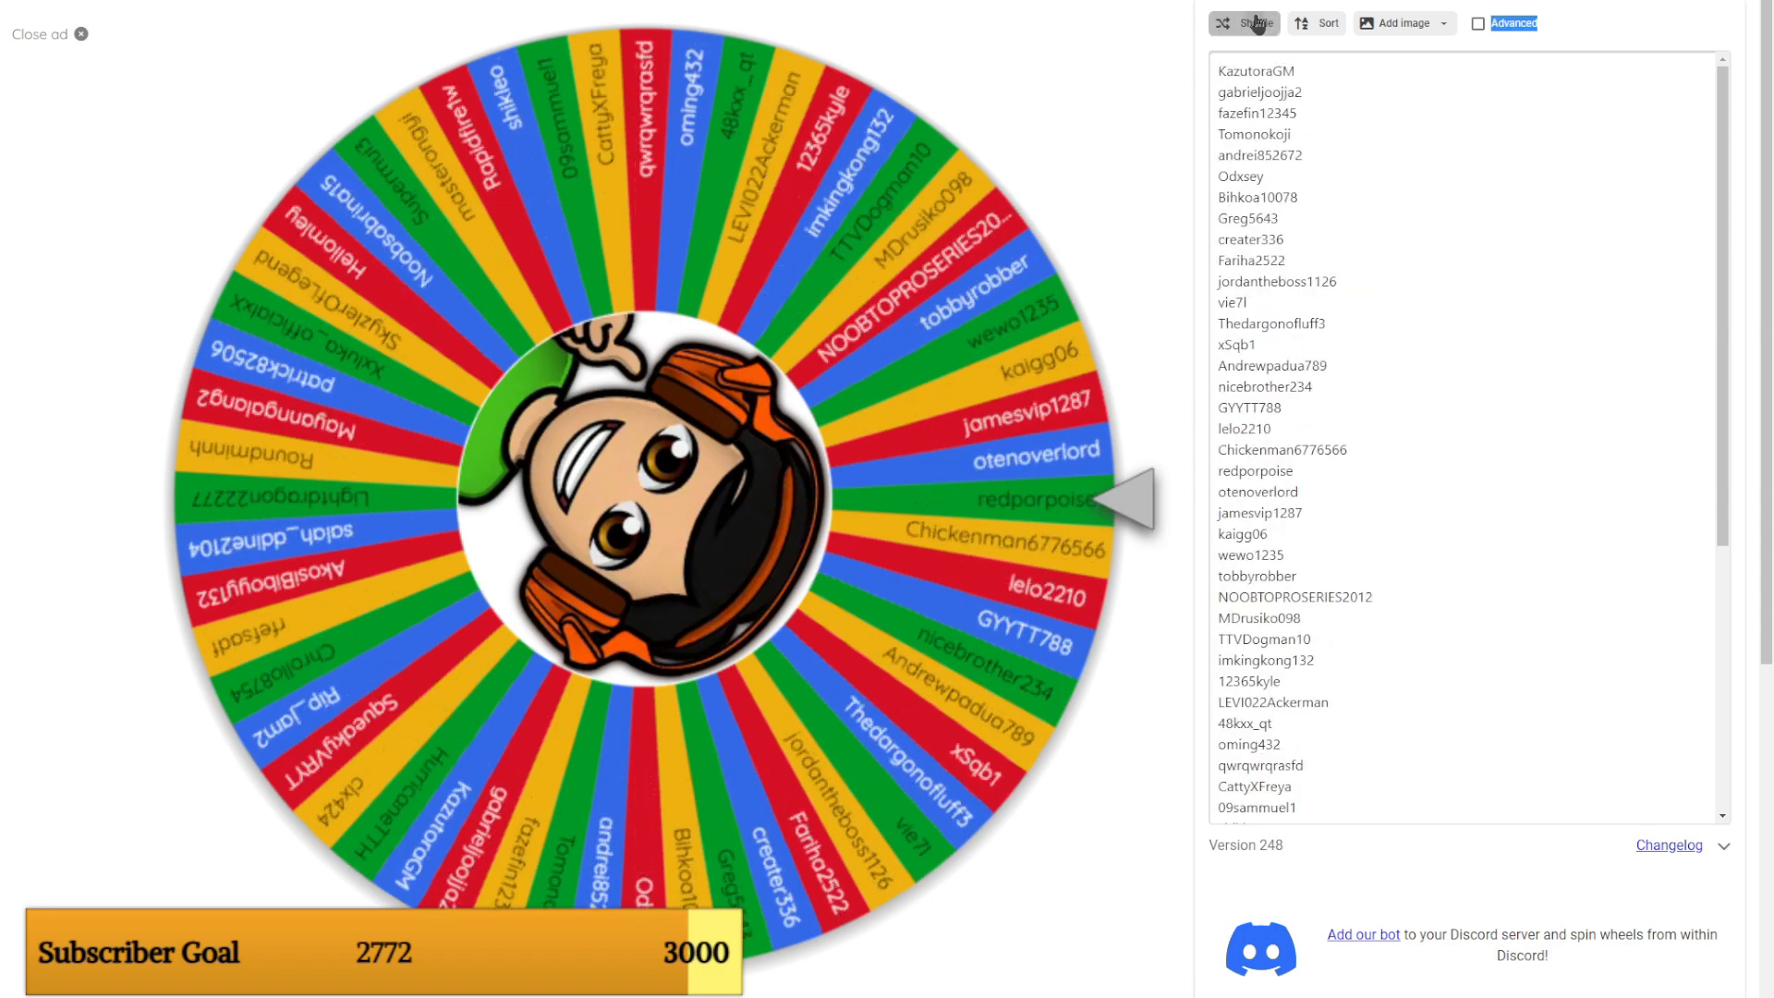
click(1254, 23)
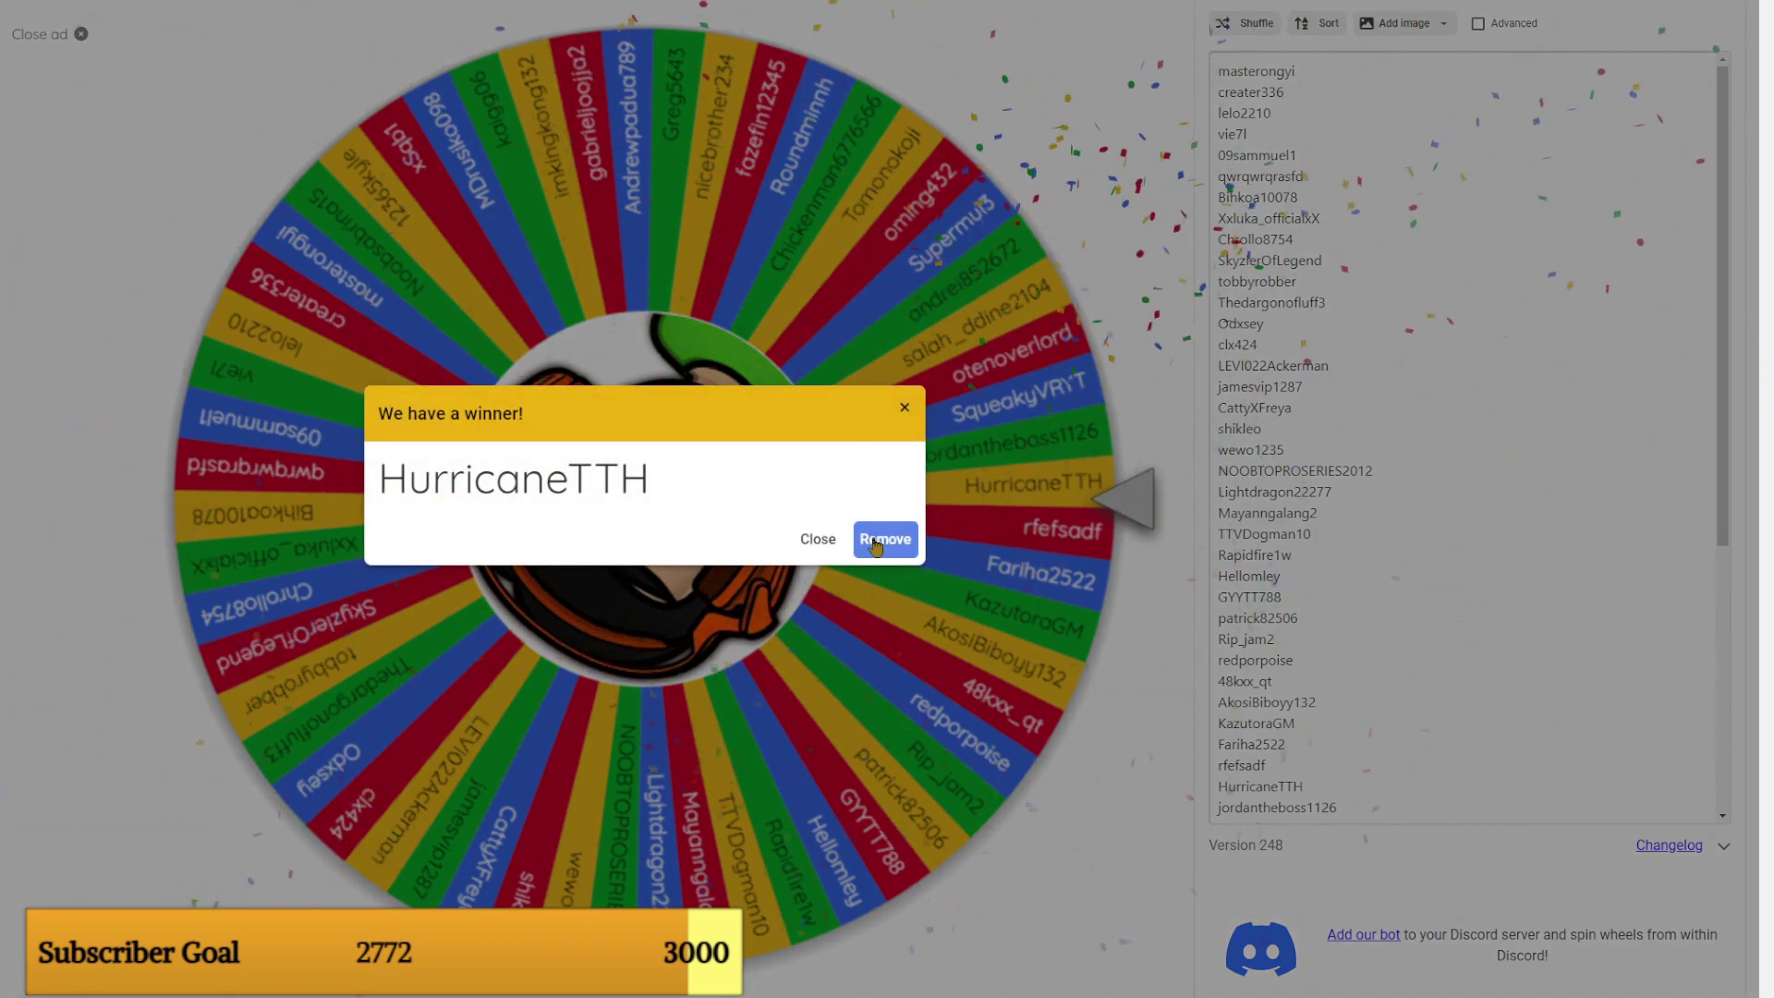
mouse_move(1031, 559)
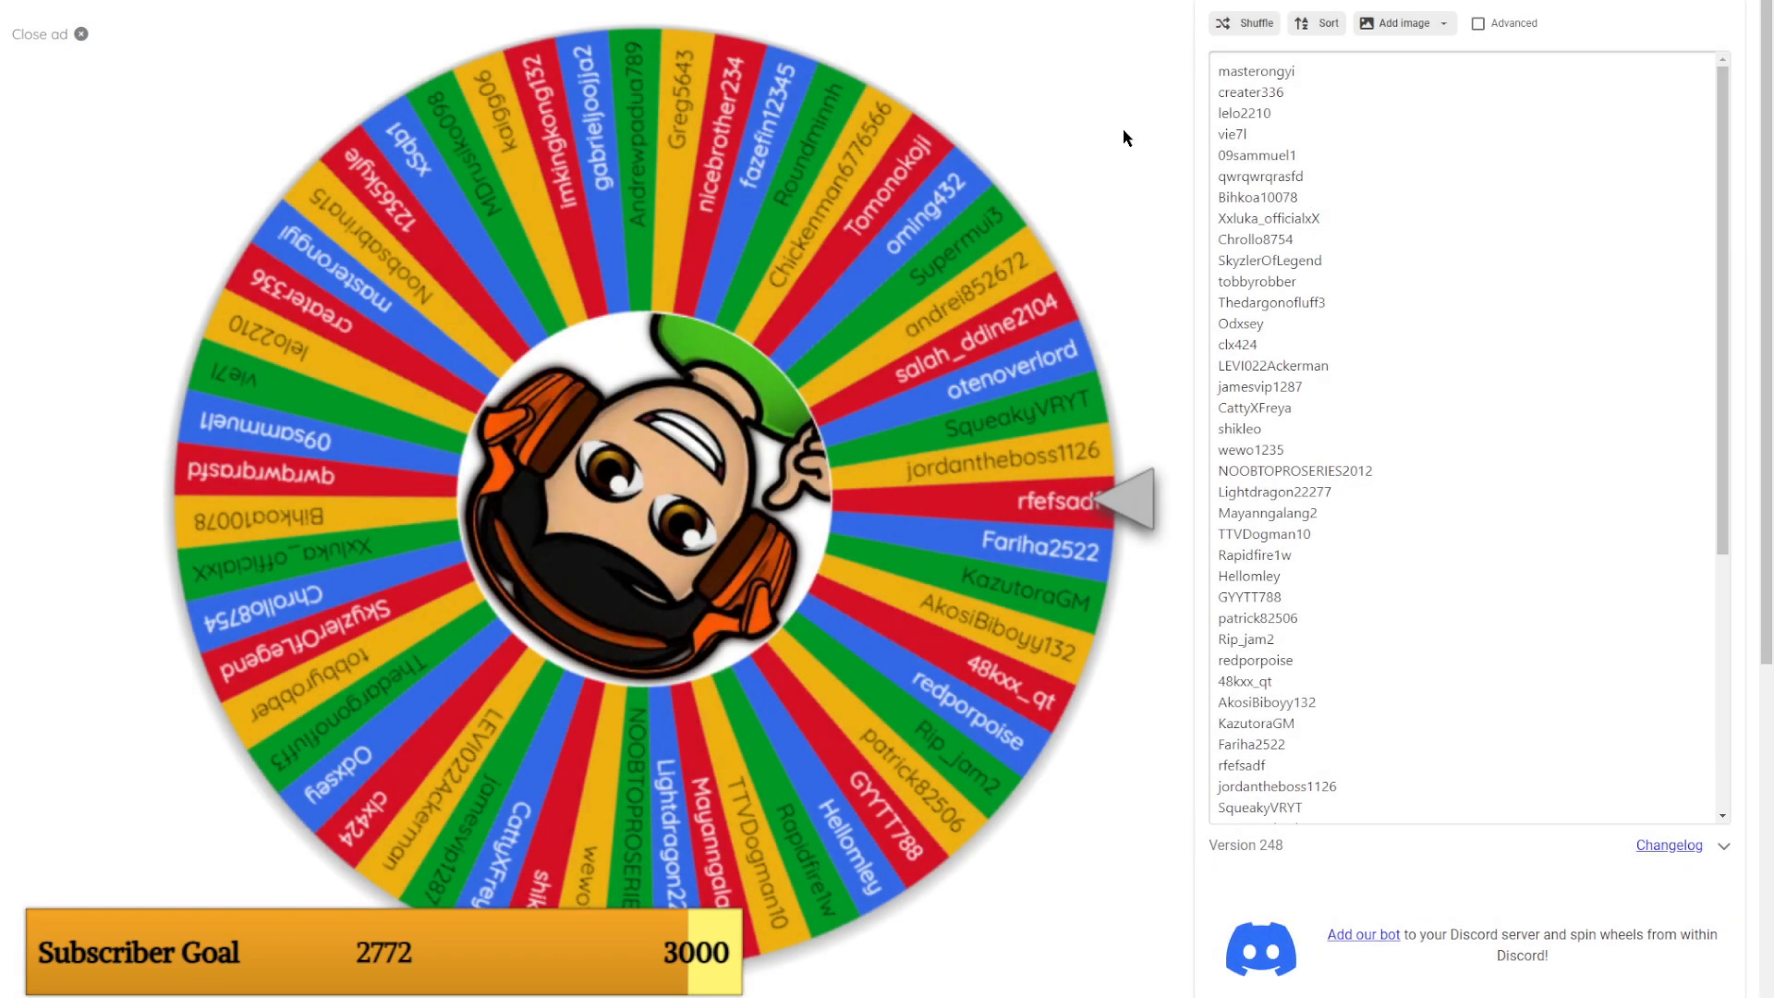
click(1254, 24)
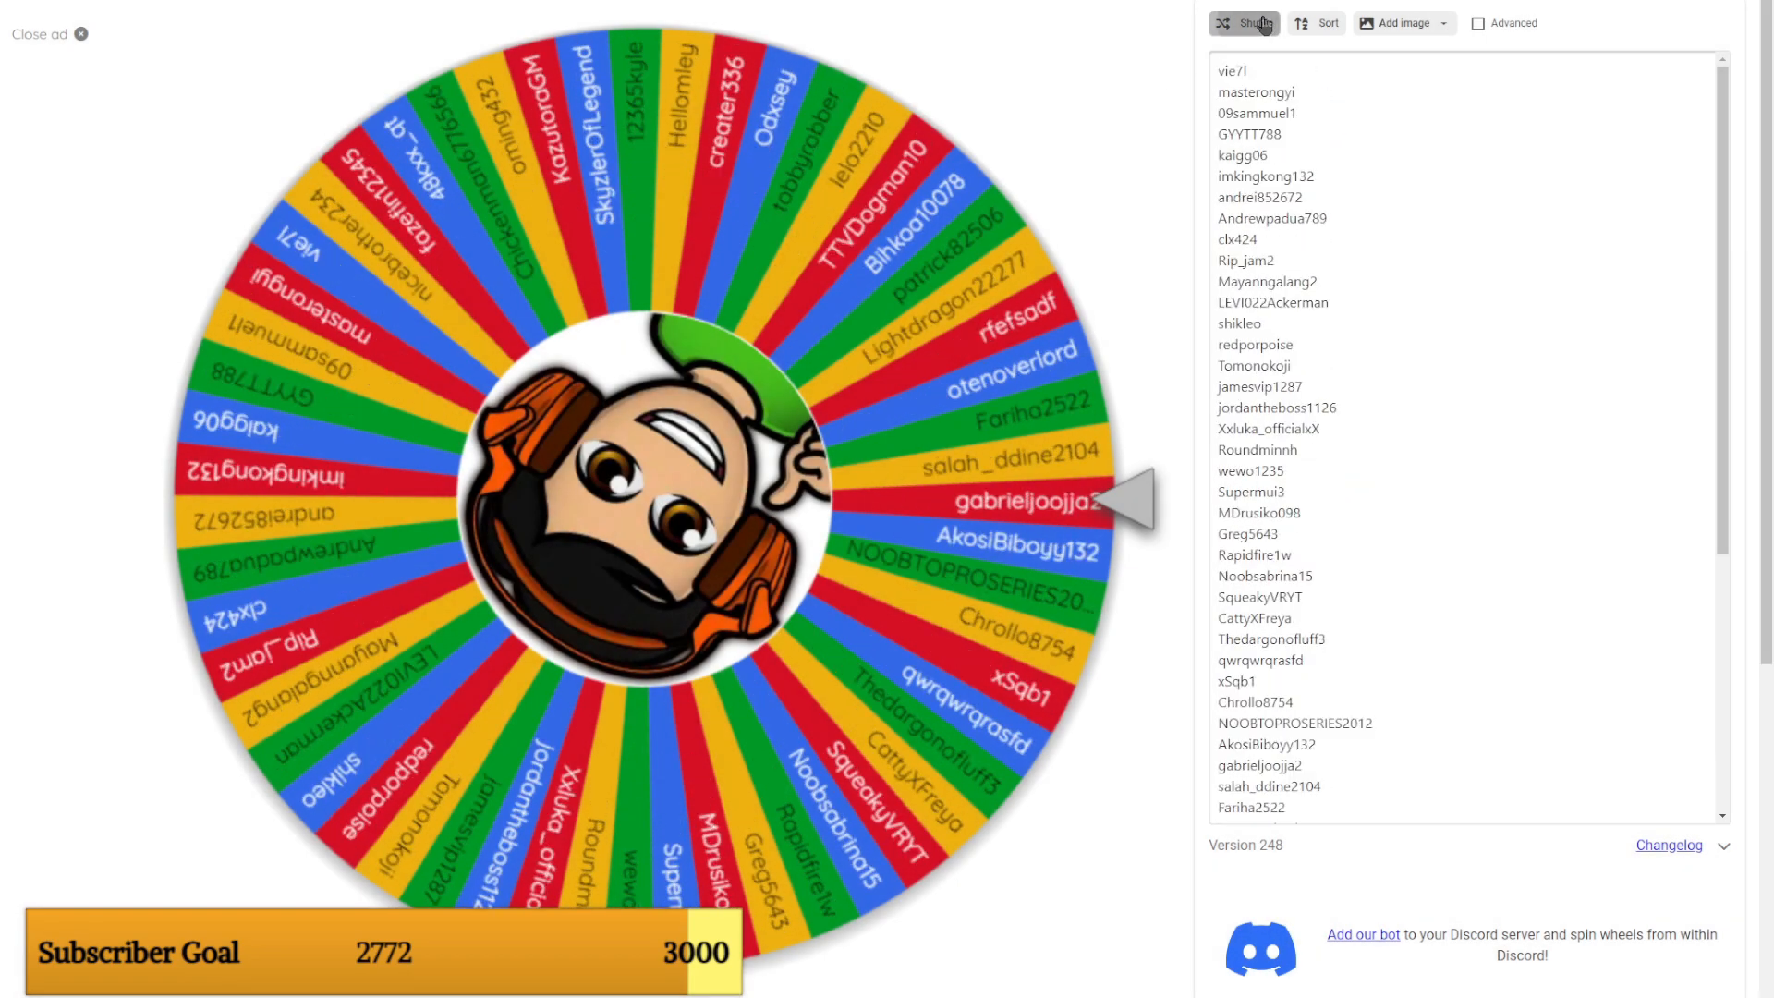
Shuffle the remaining usernames four more times.
click(1252, 23)
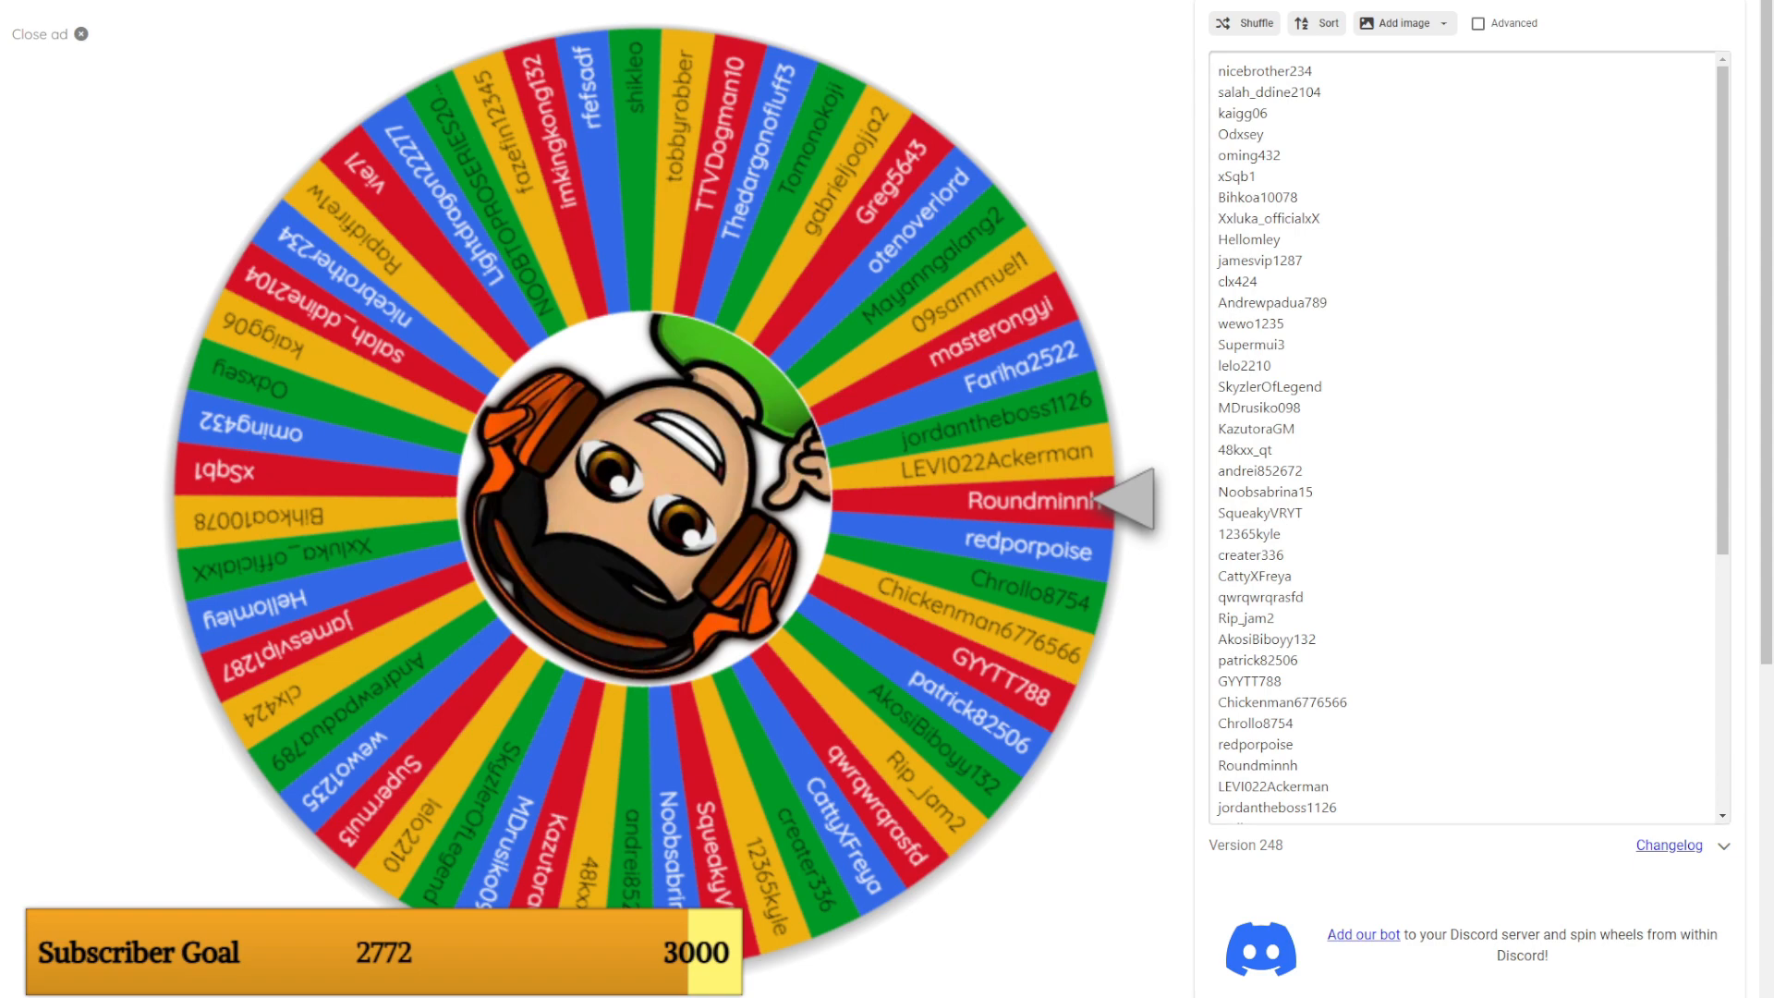
click(1243, 23)
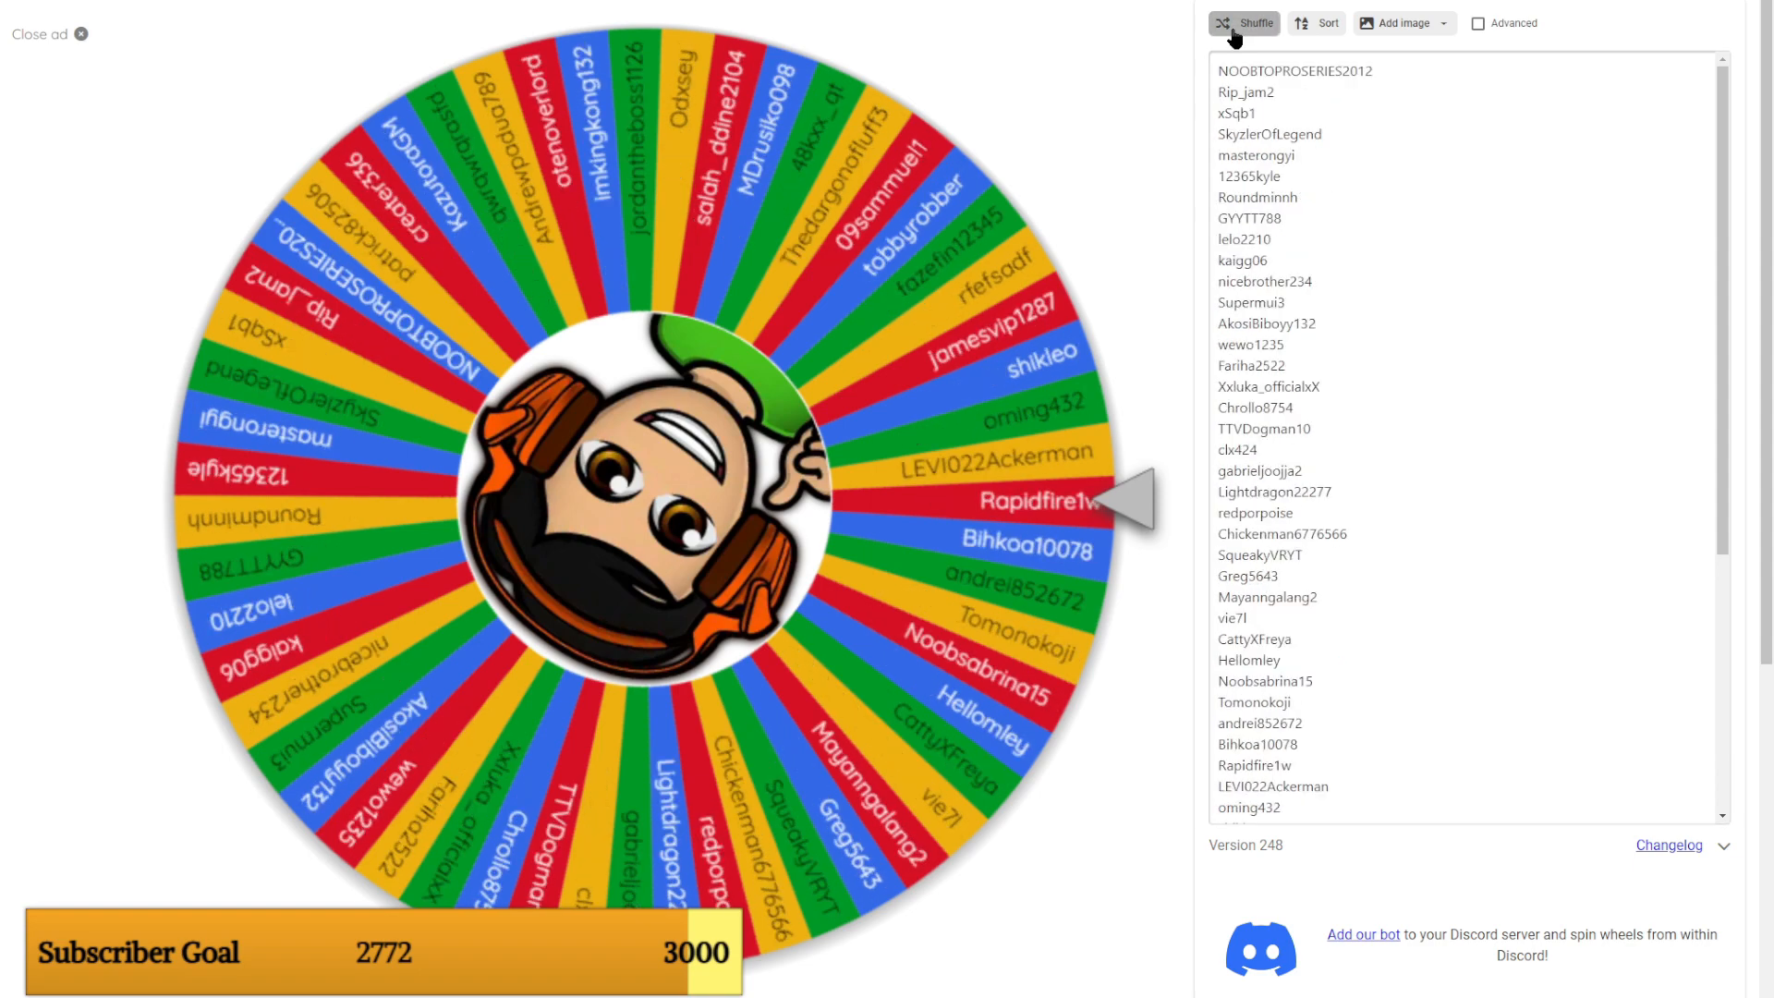
click(1244, 23)
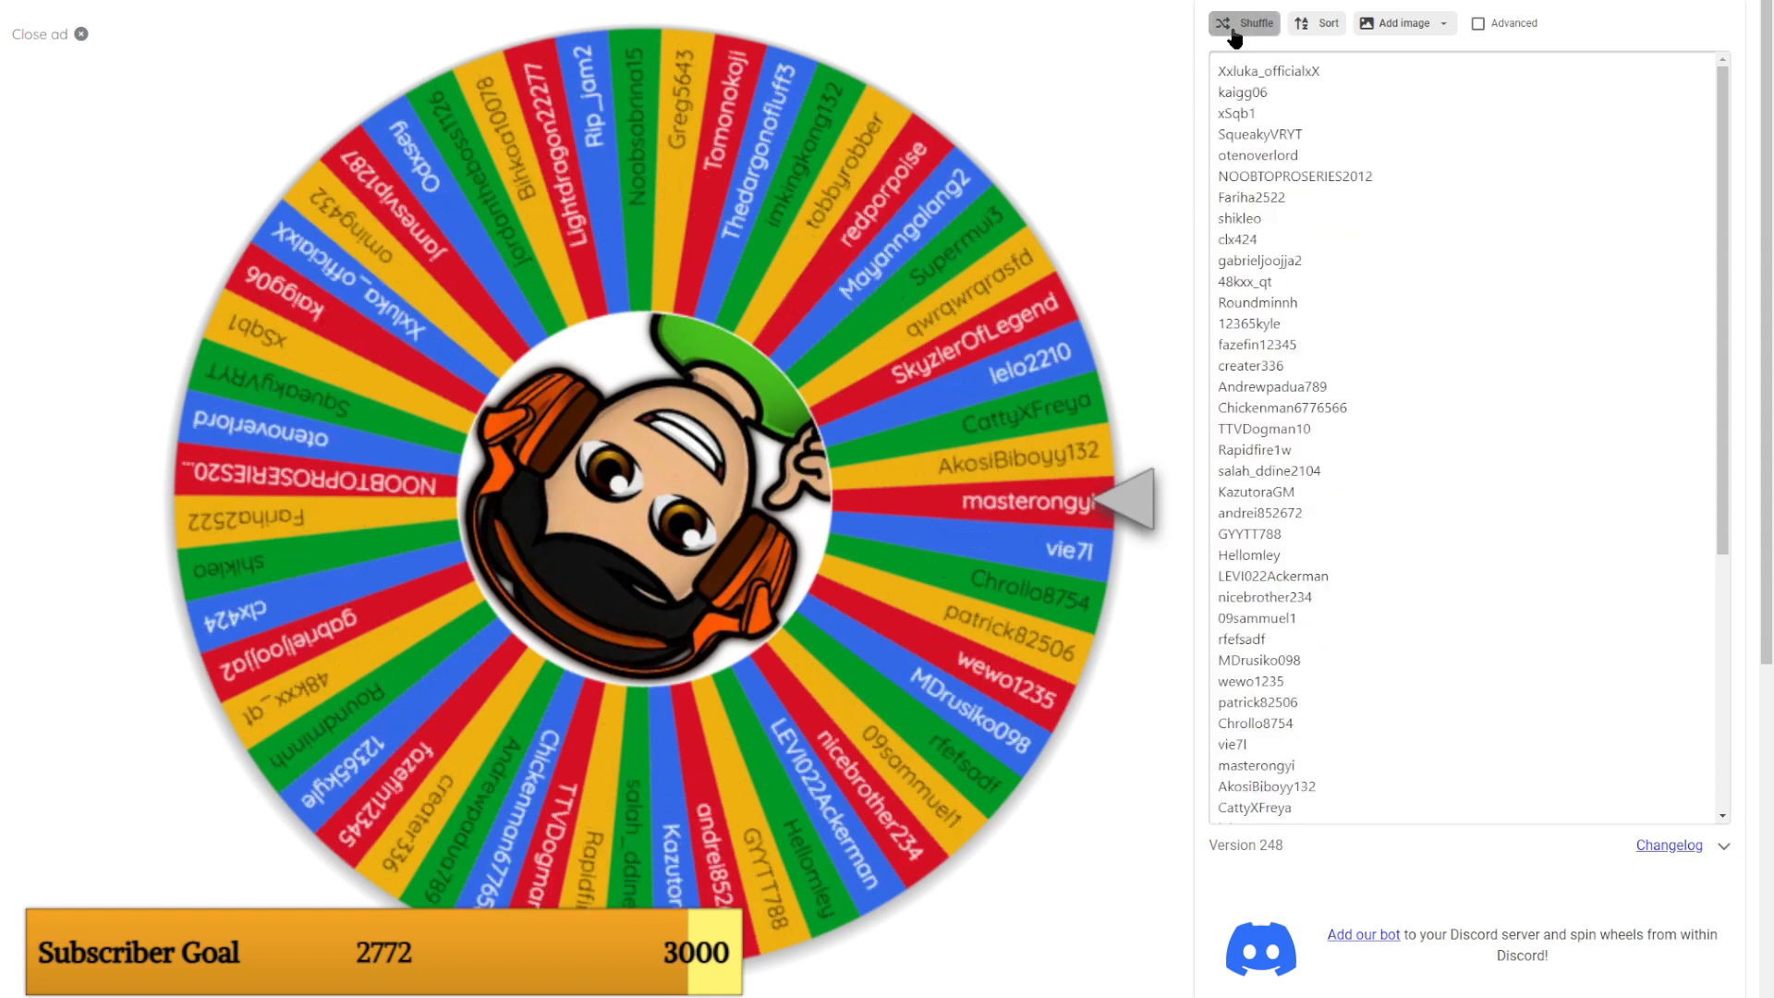
click(1244, 23)
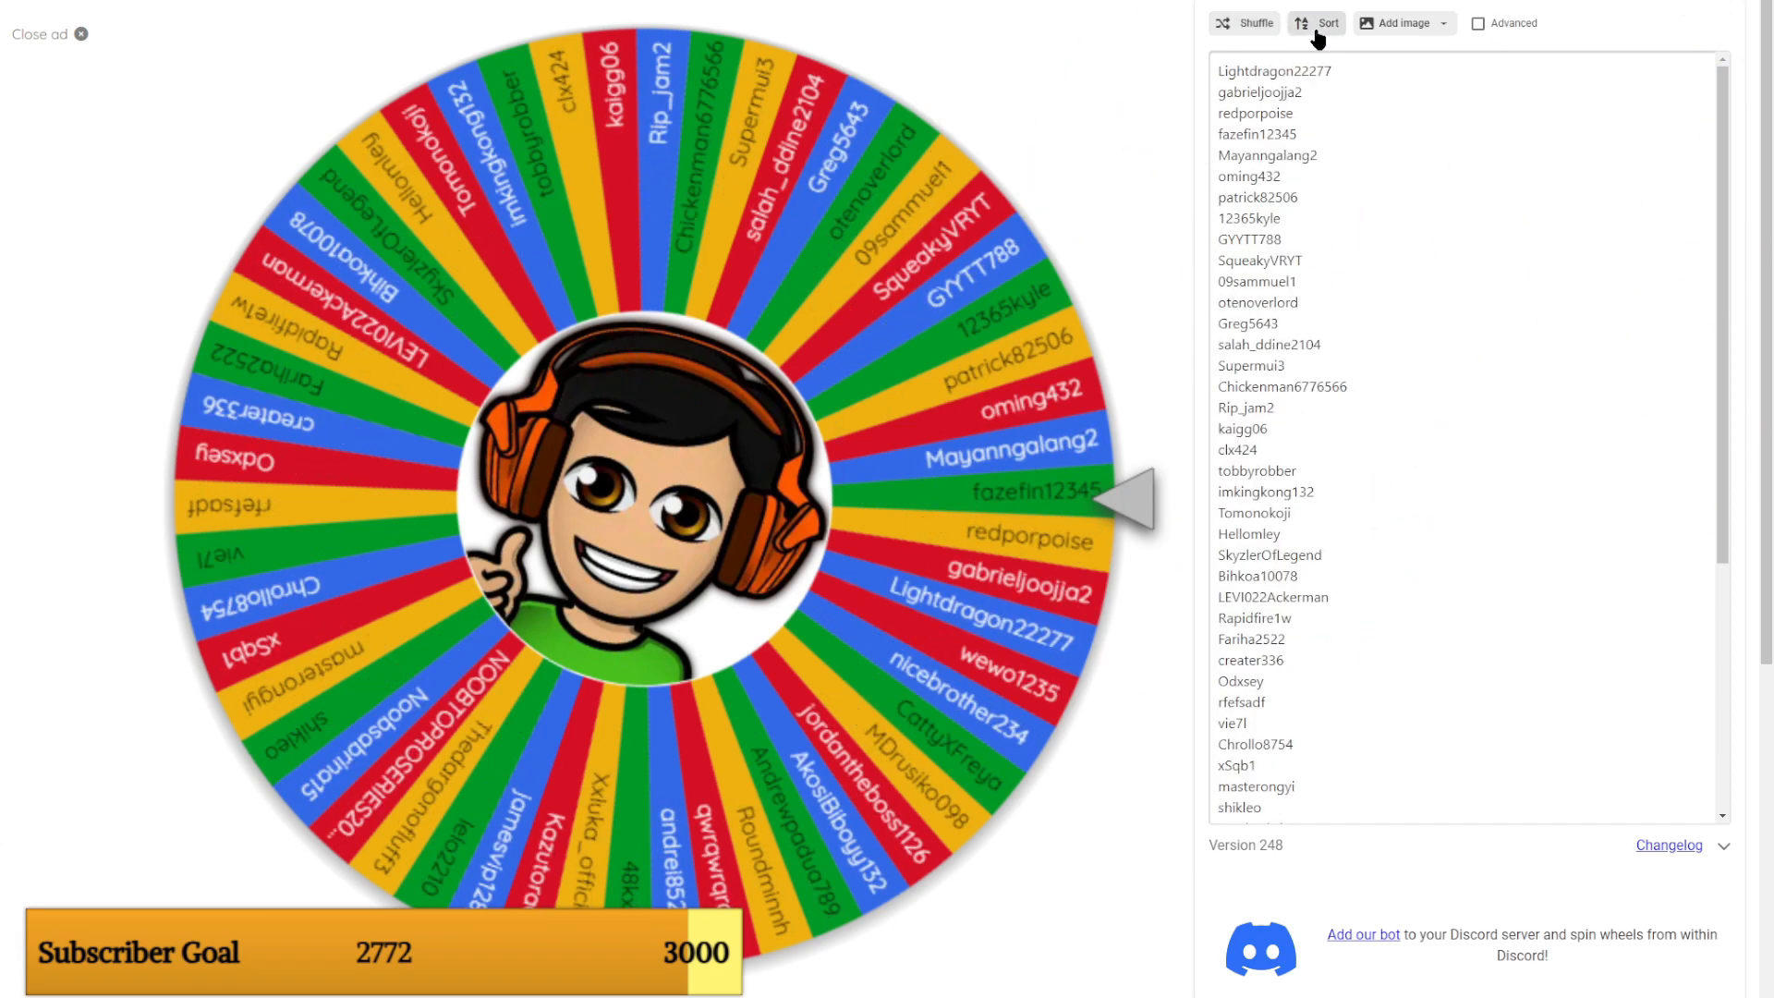
Shuffle the remaining commenter names nine times in a row.
click(1245, 23)
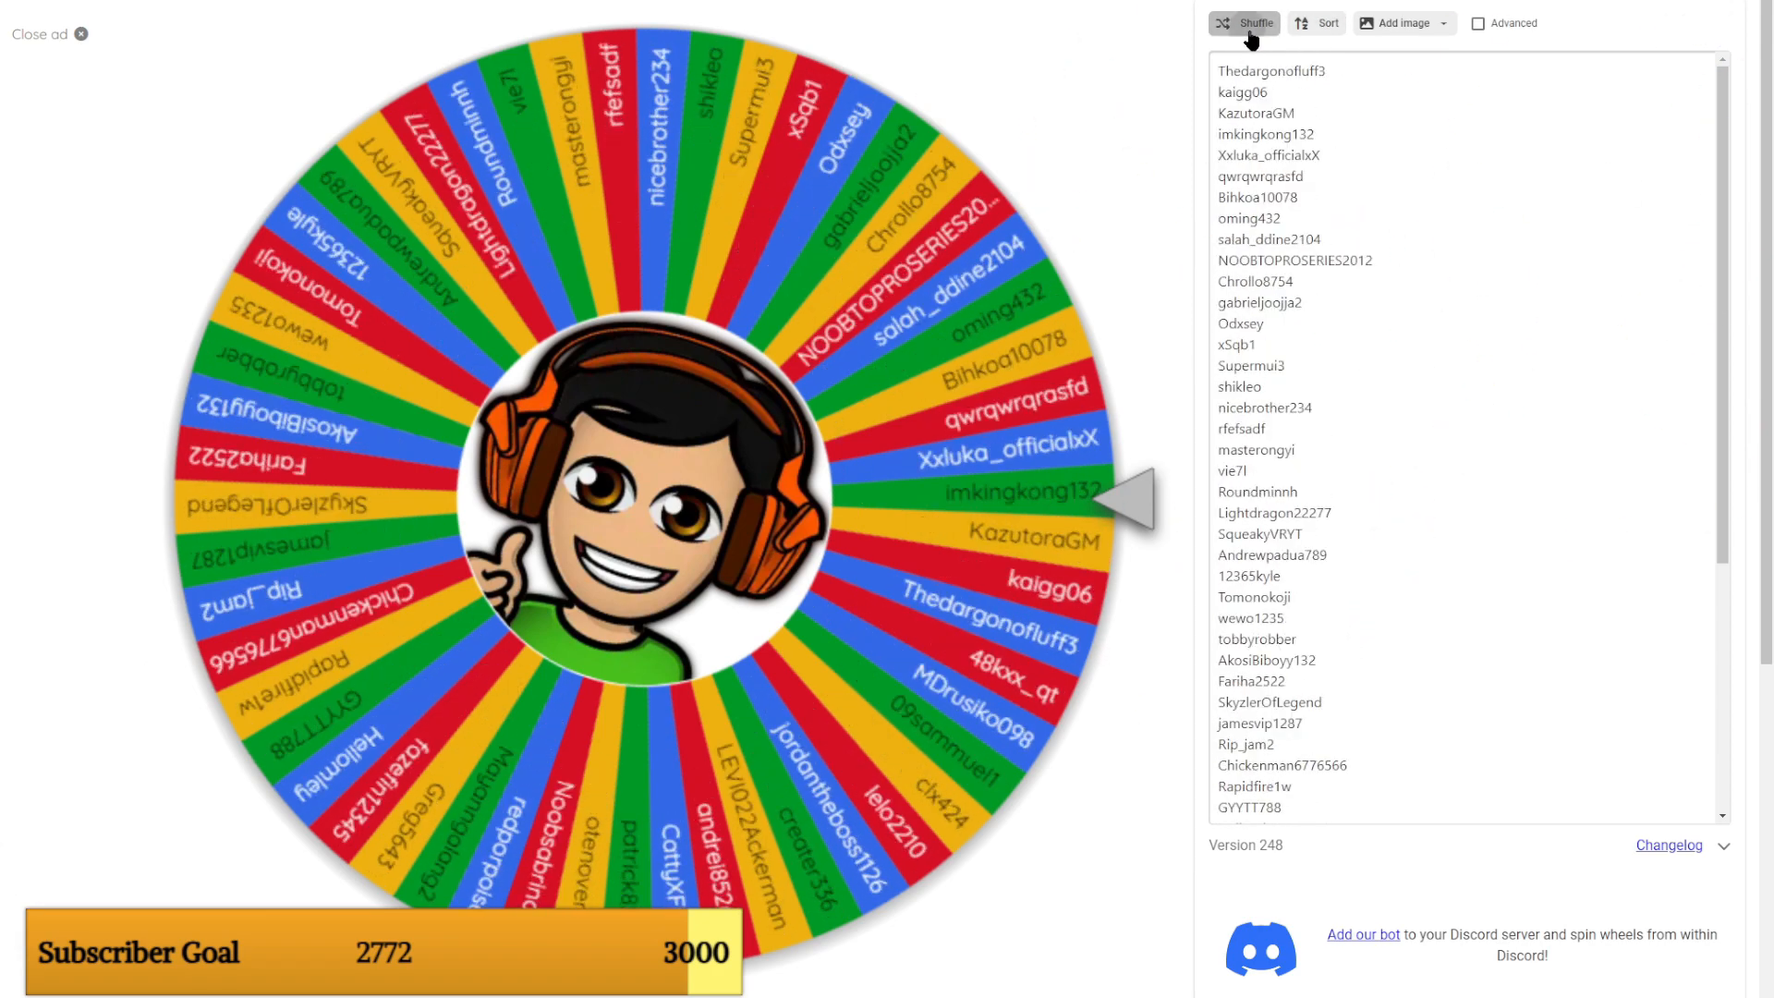
click(1250, 24)
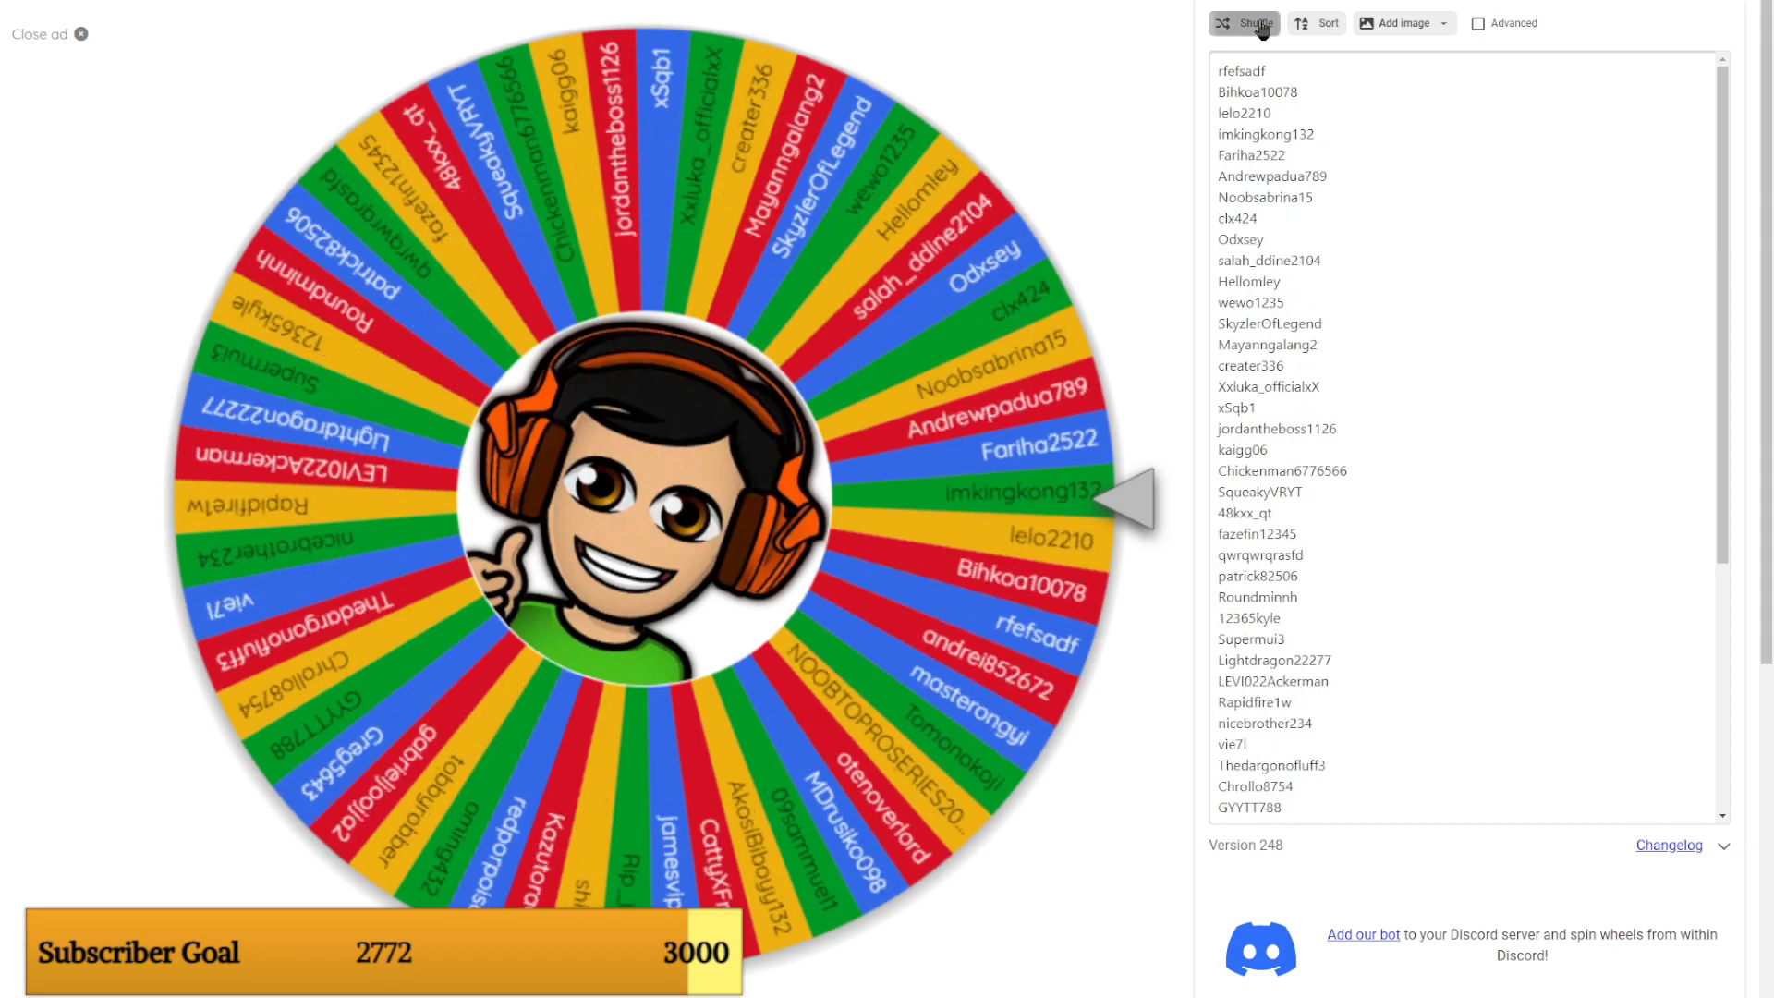
click(1252, 23)
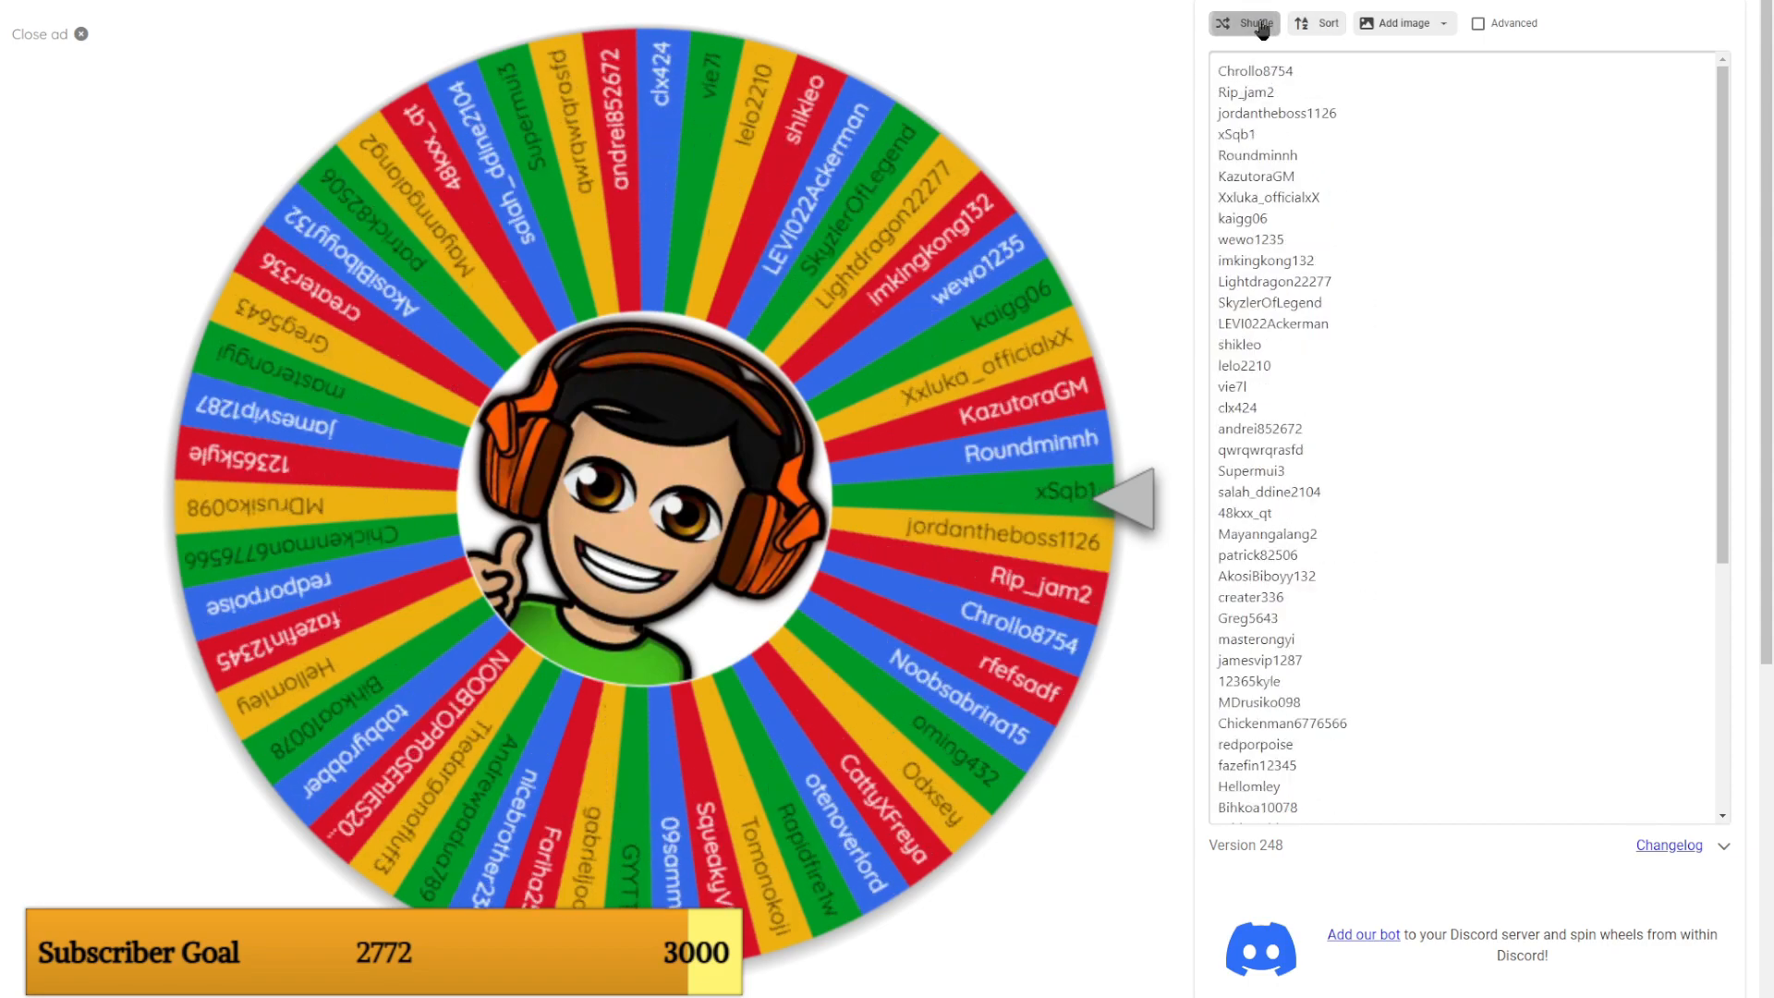
click(1254, 23)
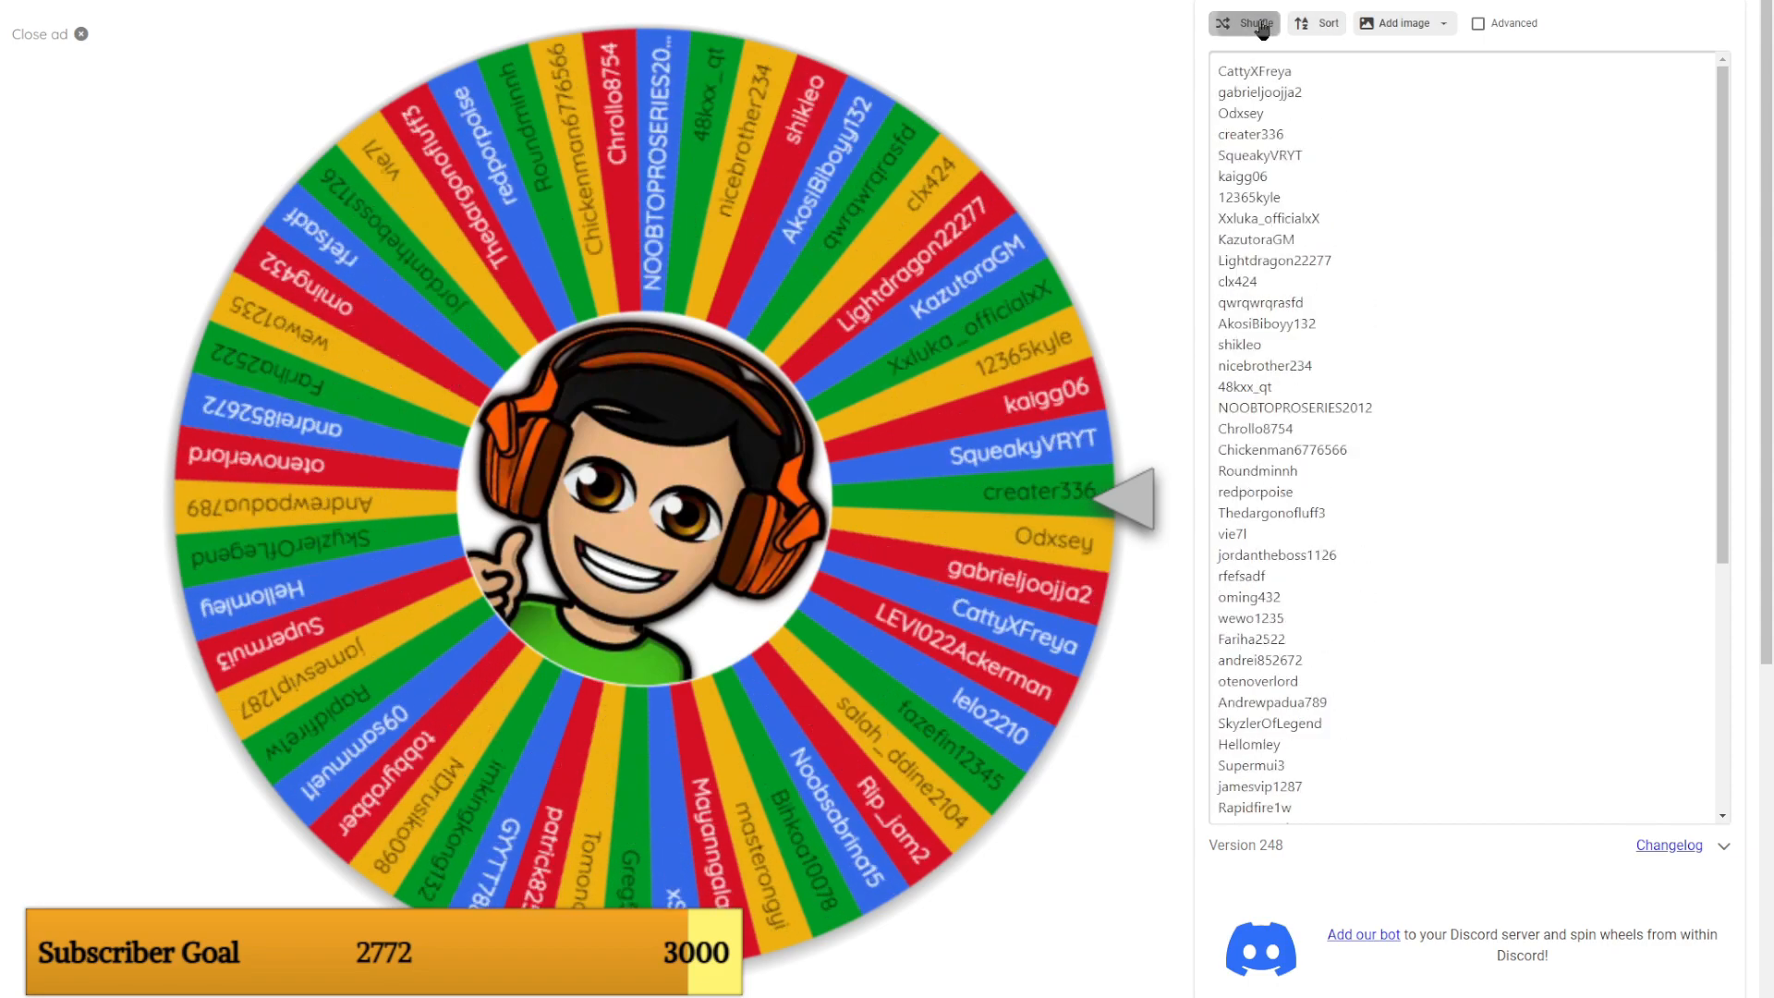
click(1256, 23)
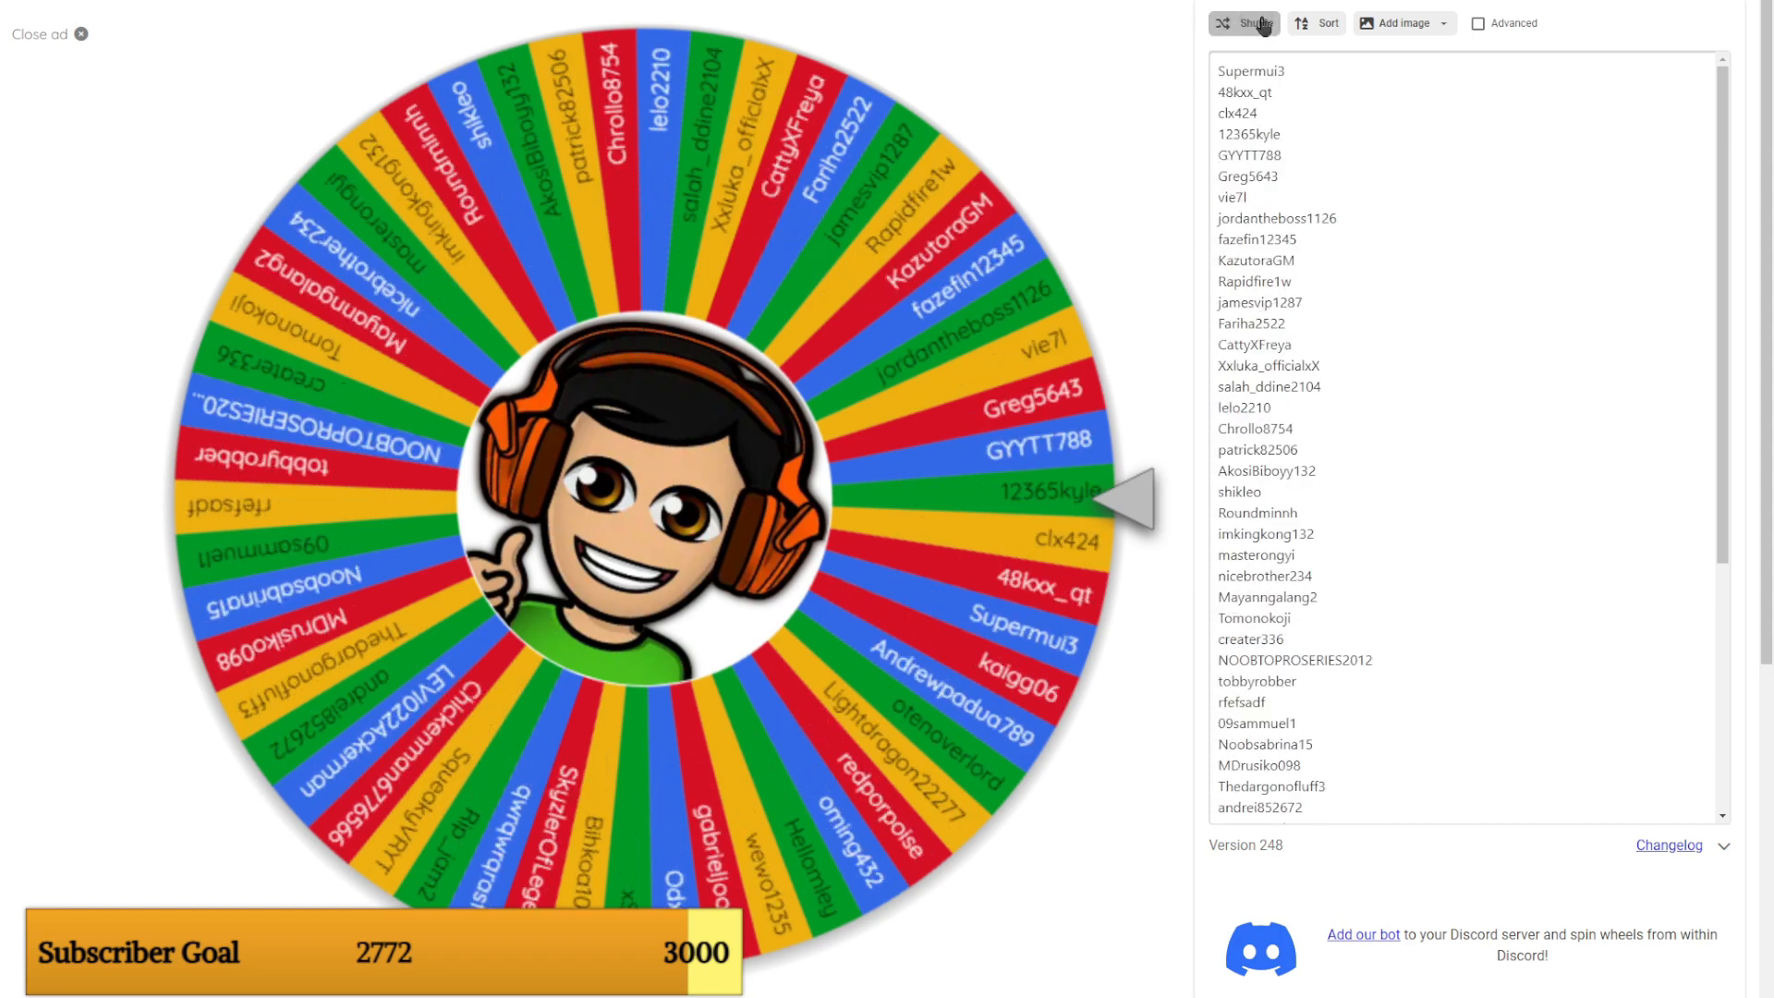
click(1251, 23)
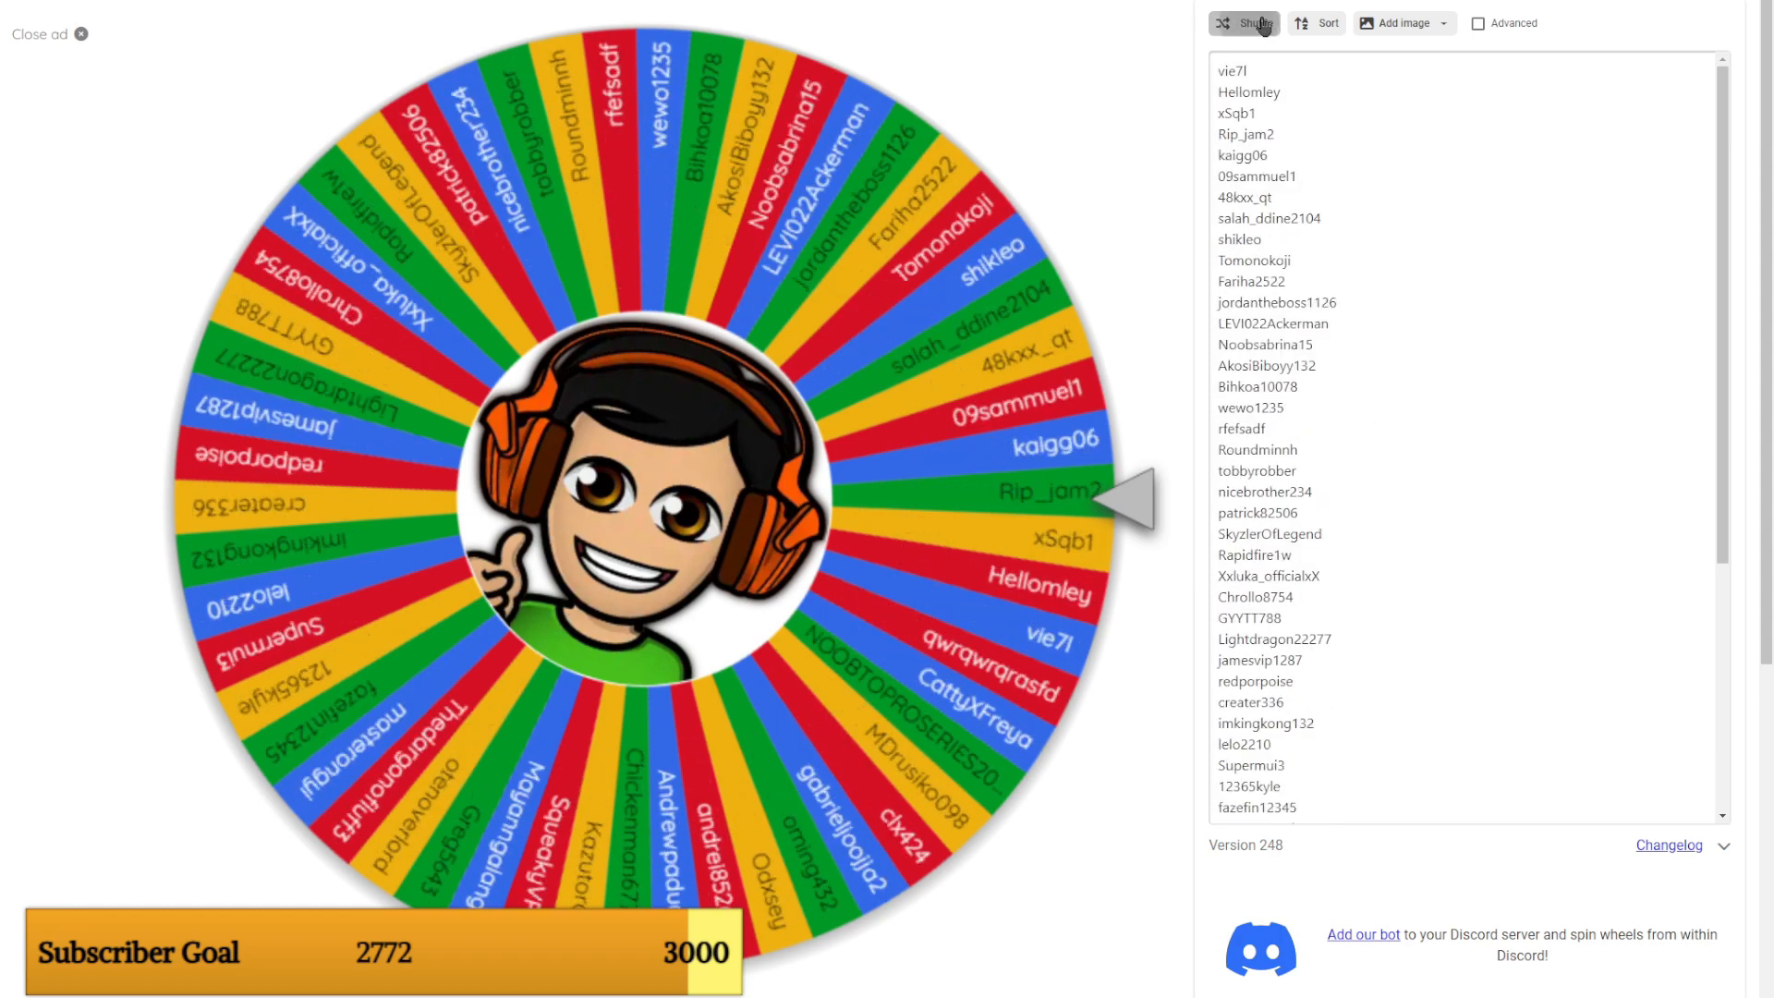
click(1251, 23)
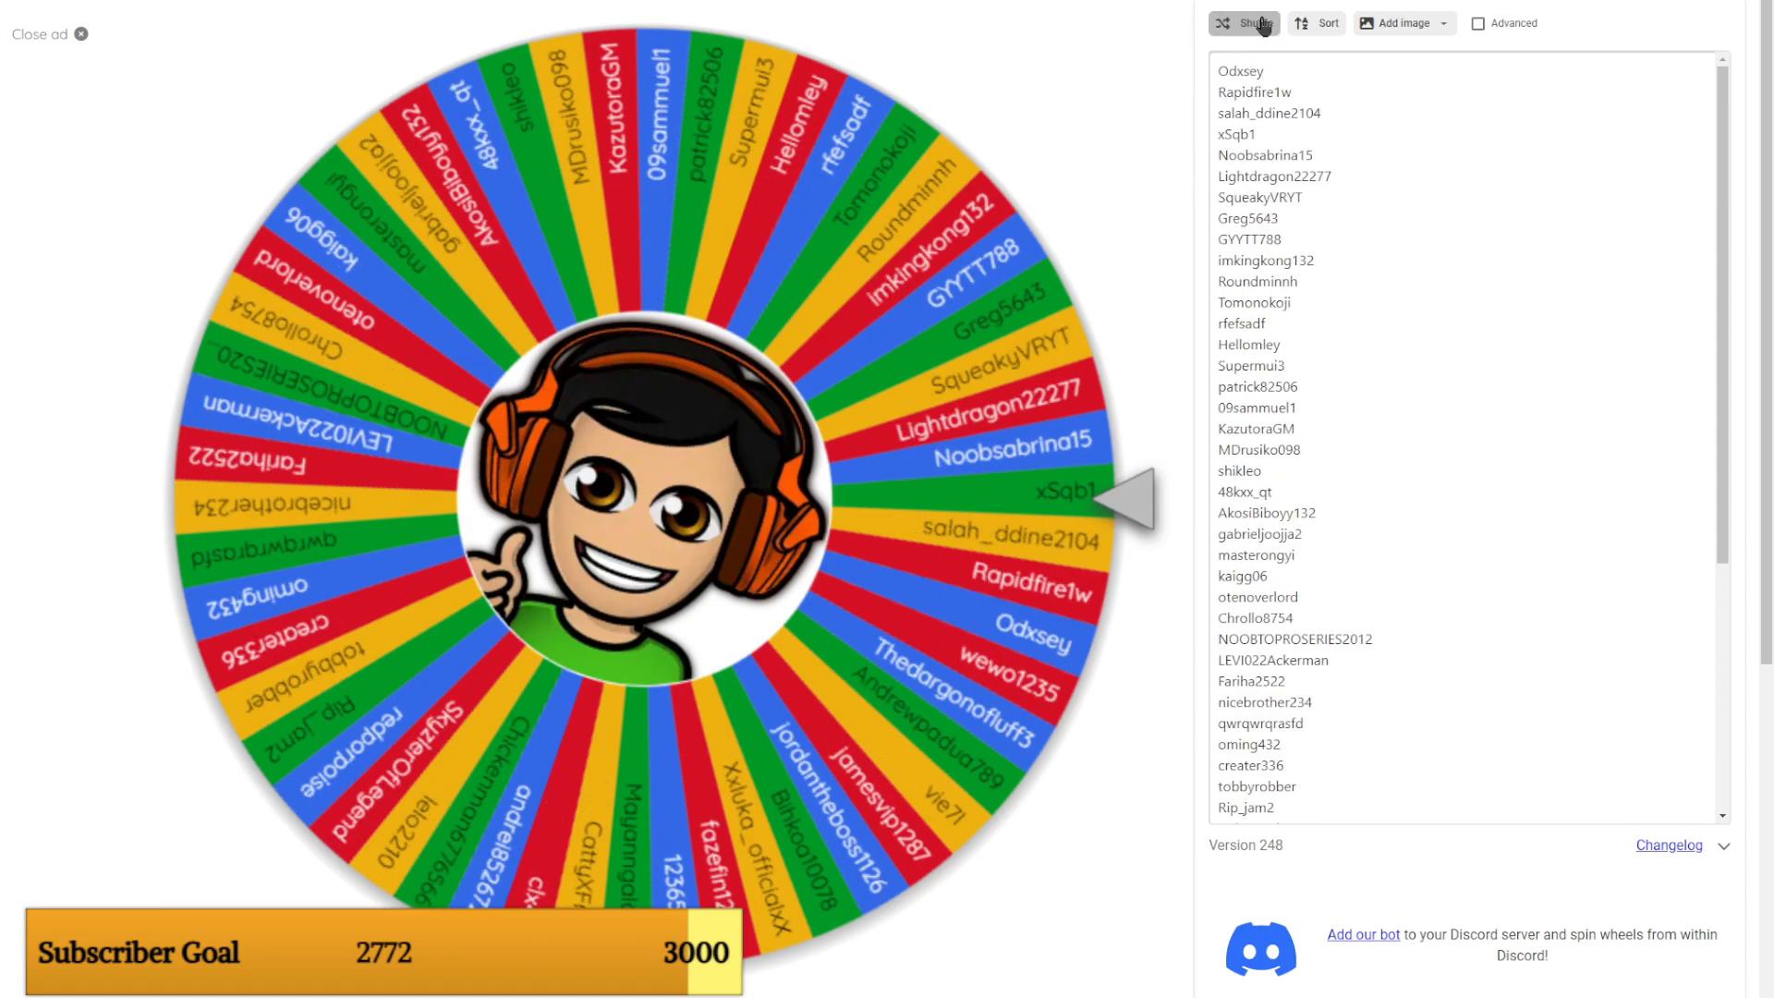
click(1257, 23)
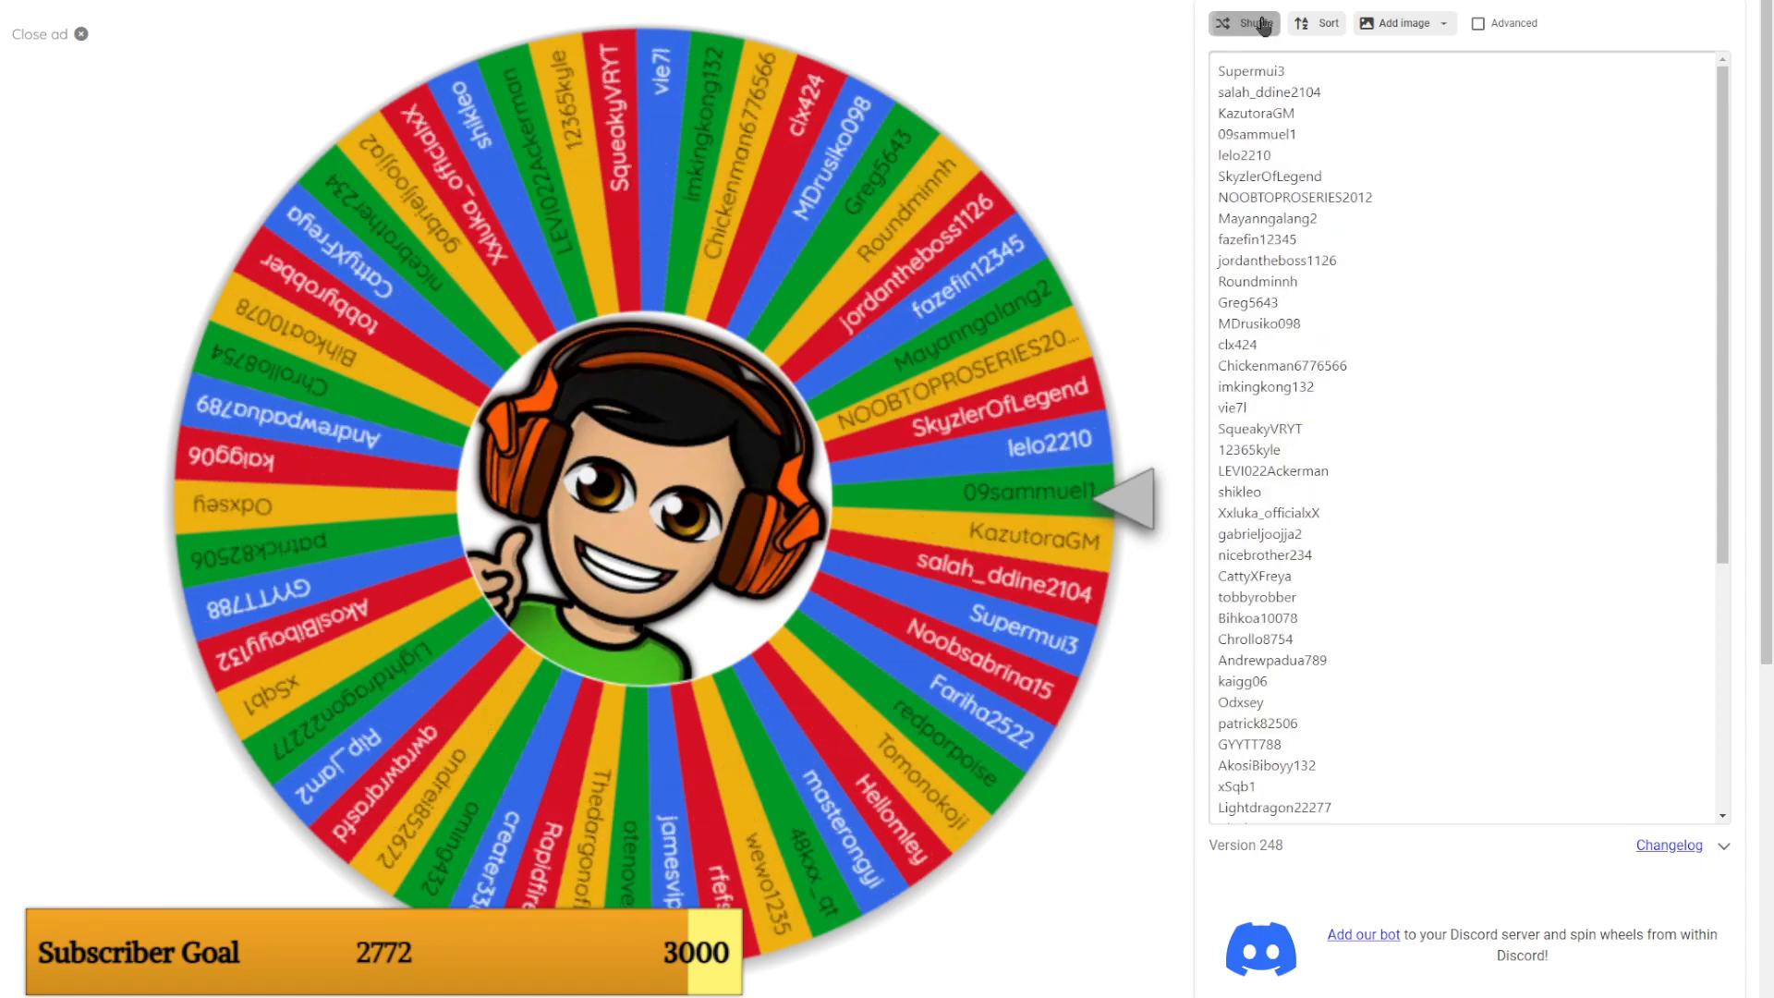
click(1249, 23)
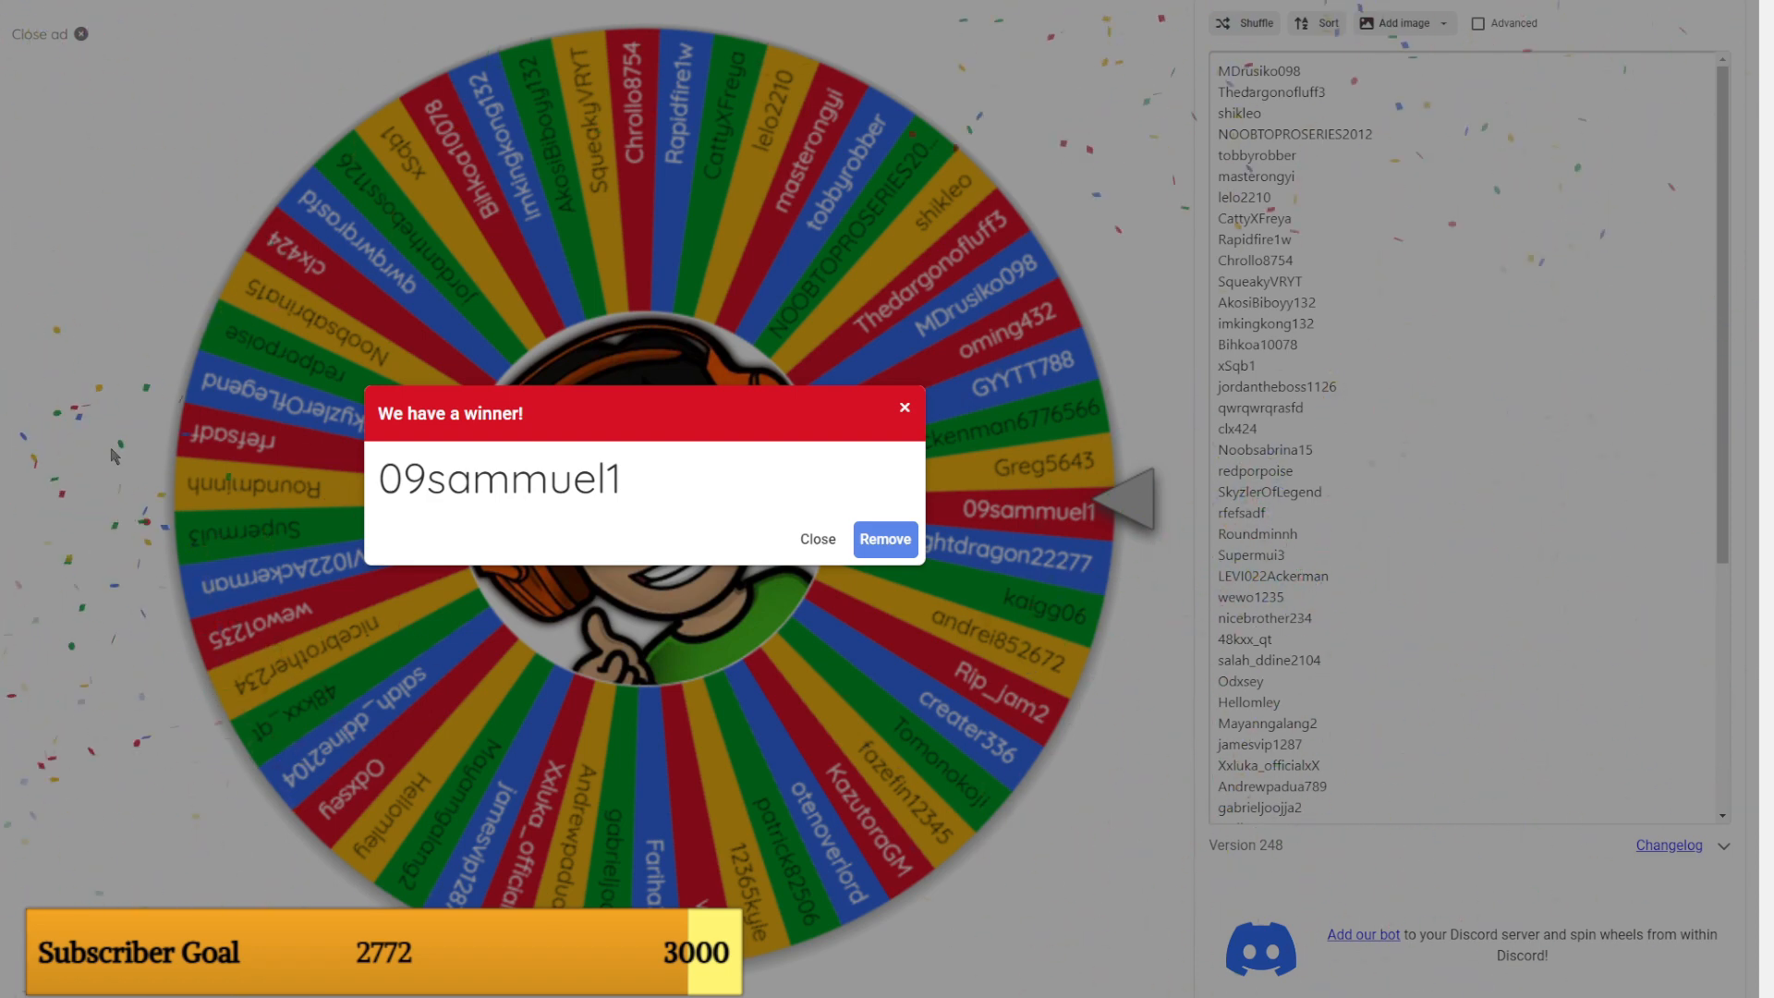
click(817, 539)
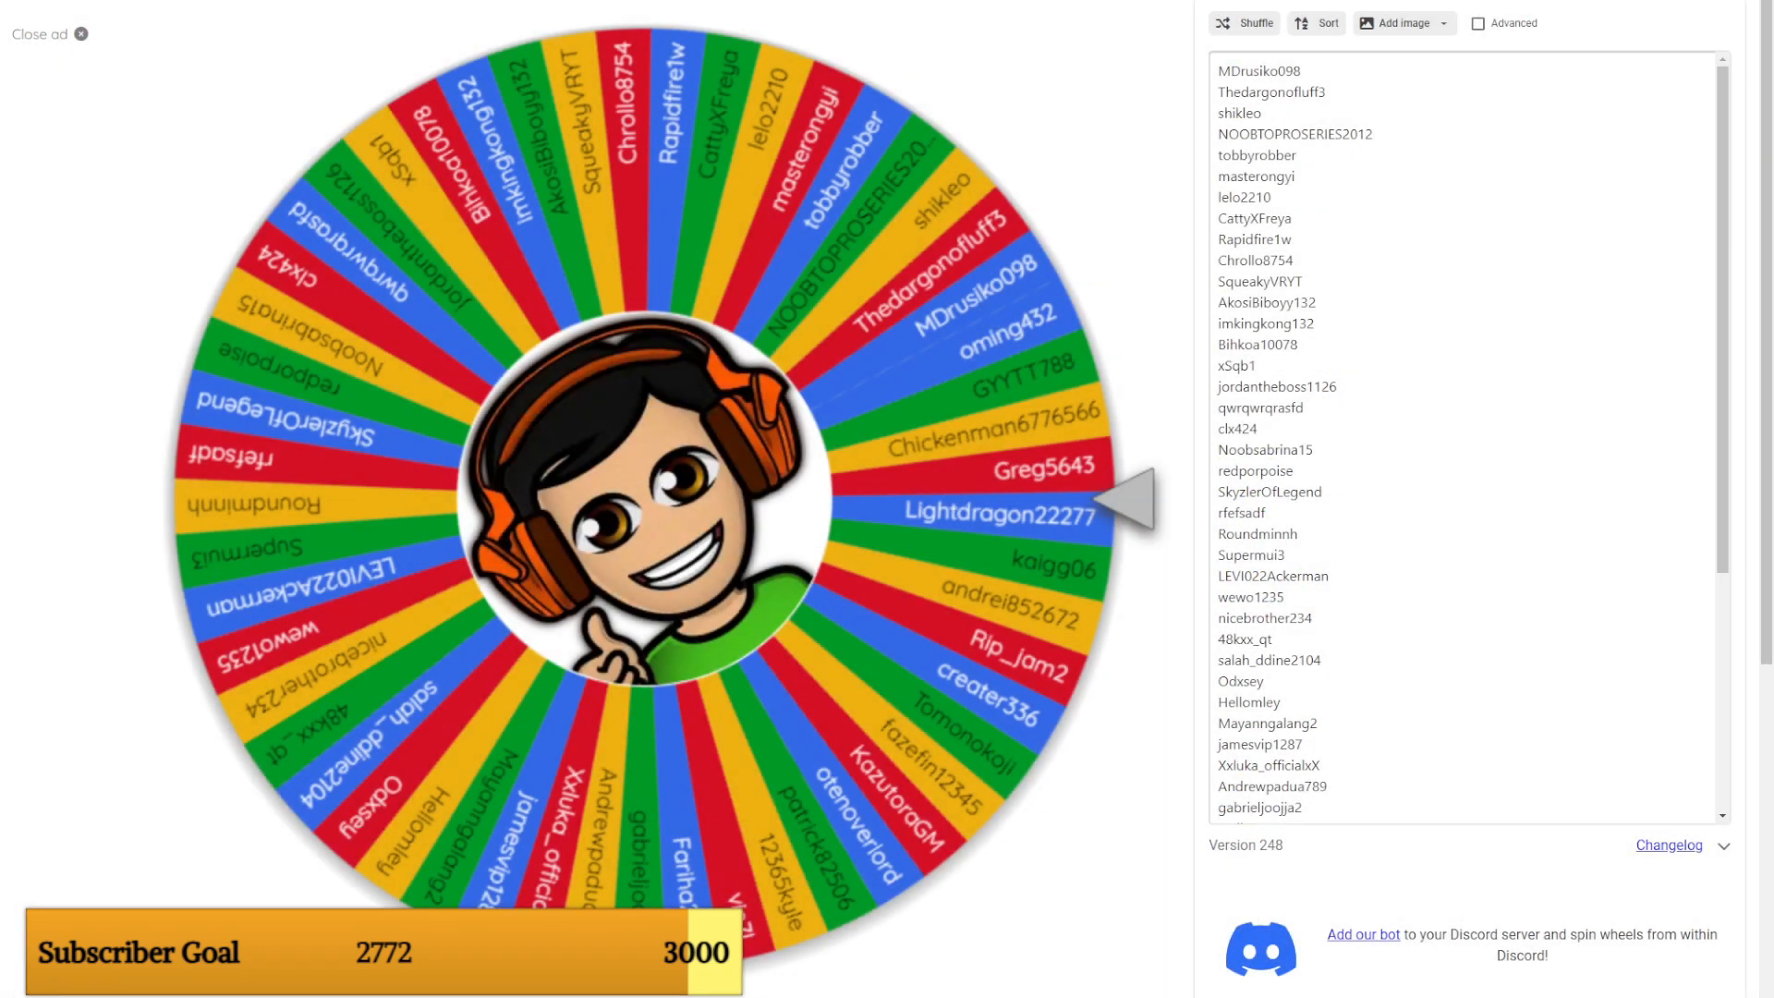